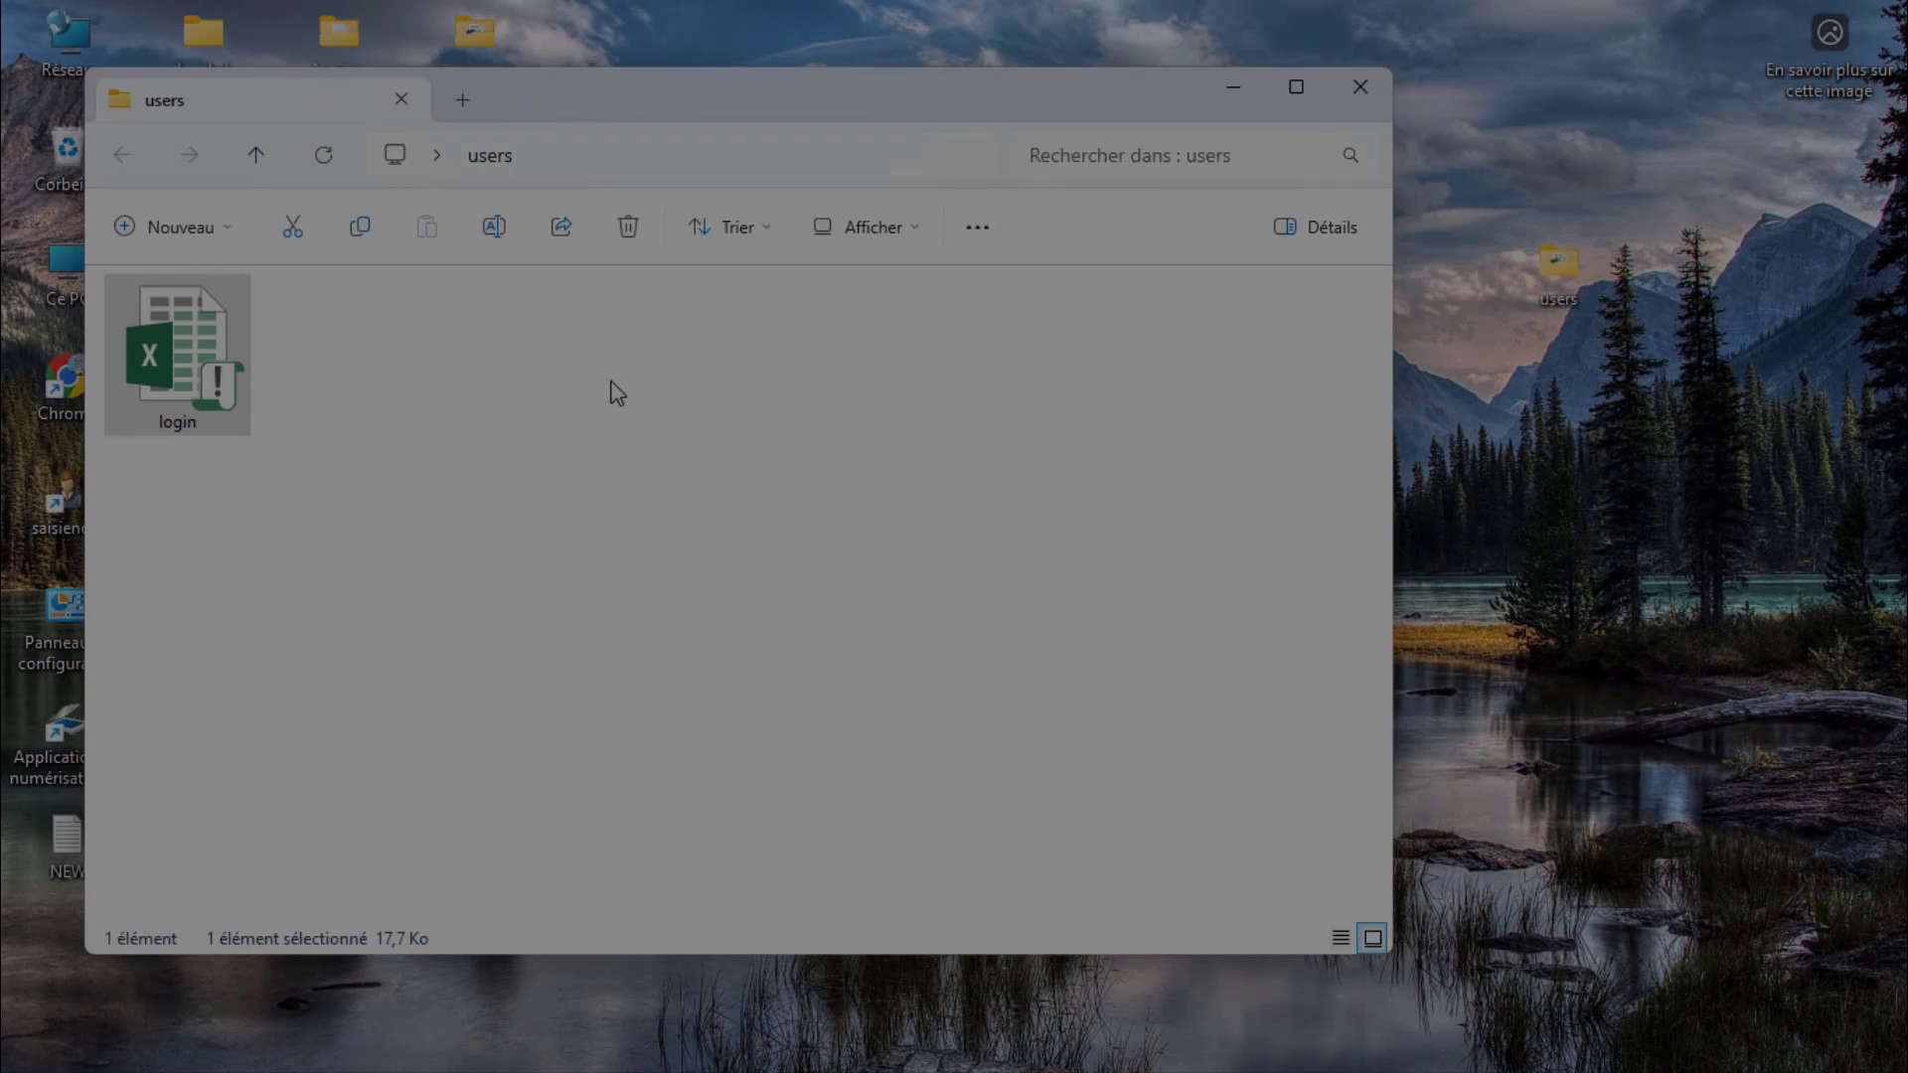
Launch login.xlsm from File Explorer to reach its VBA project and UserForm1 design.
double_click(177, 354)
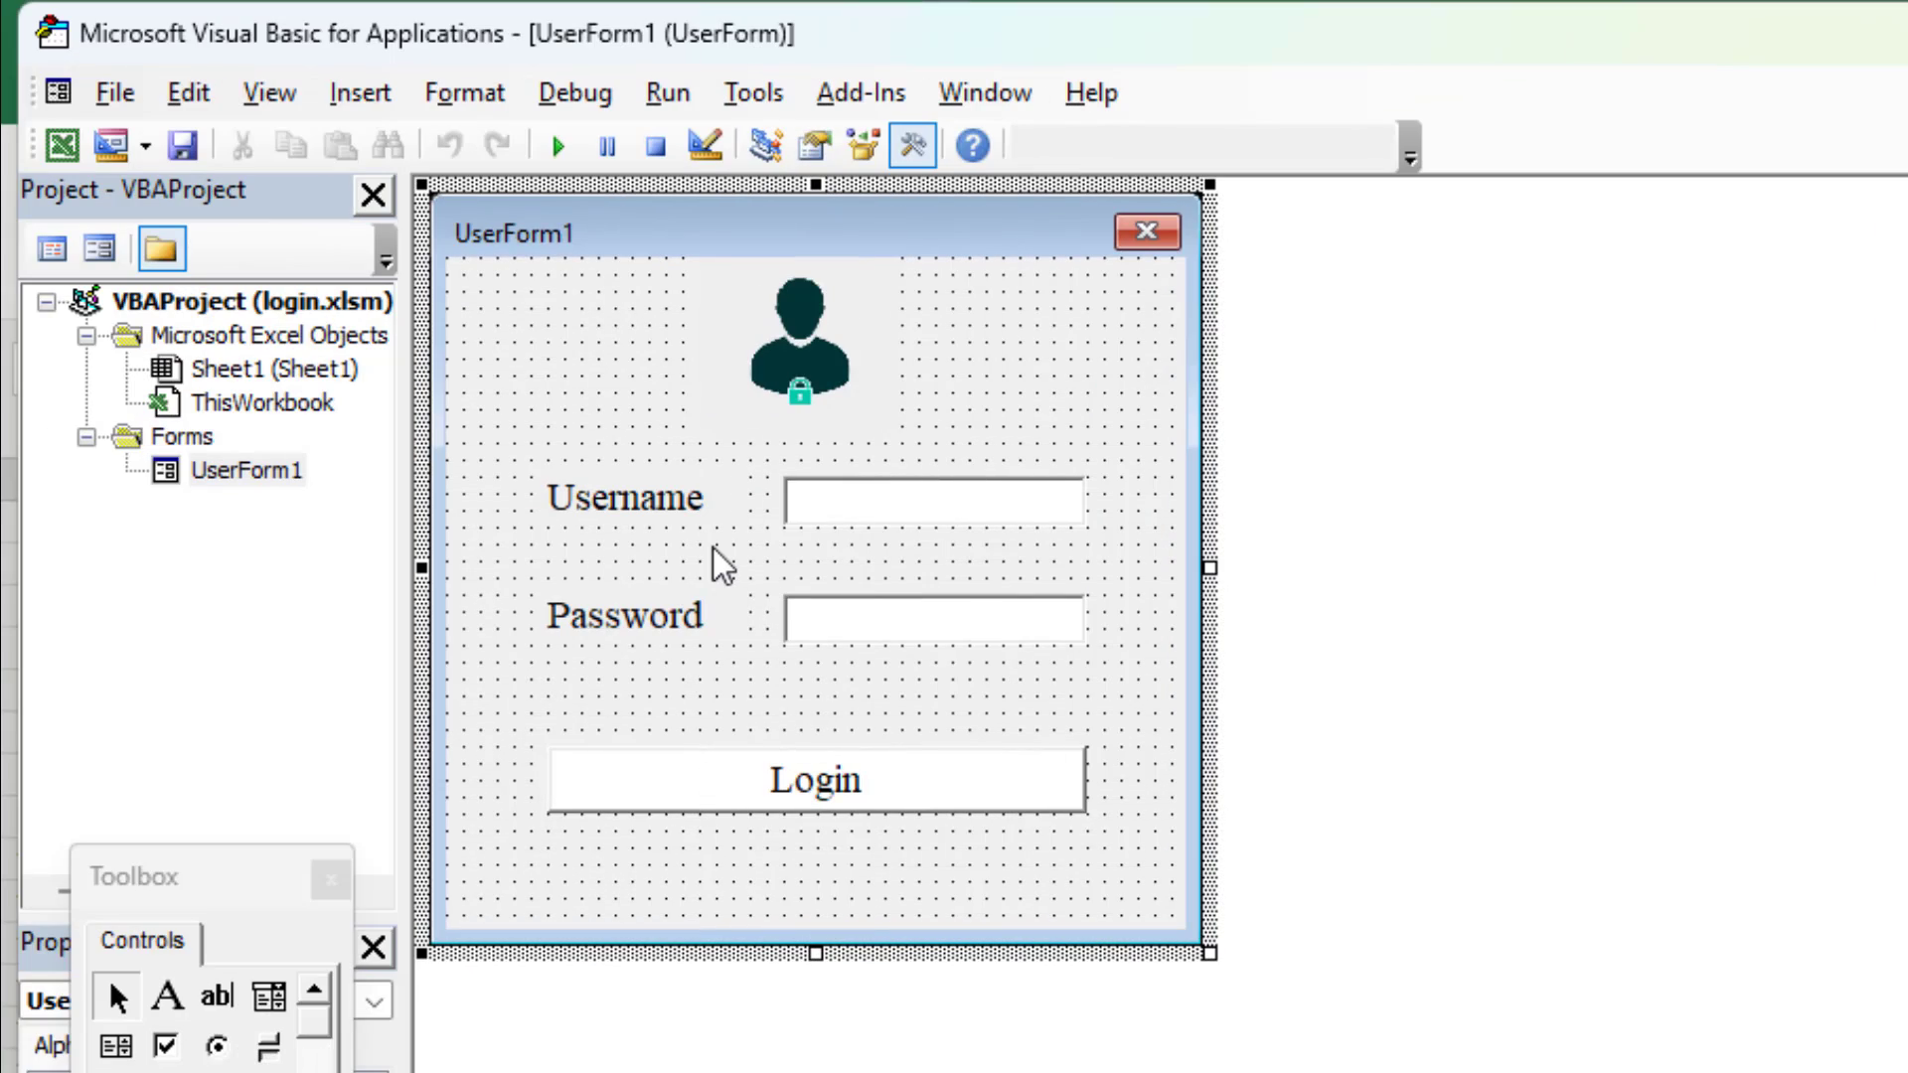
mouse_move(628, 585)
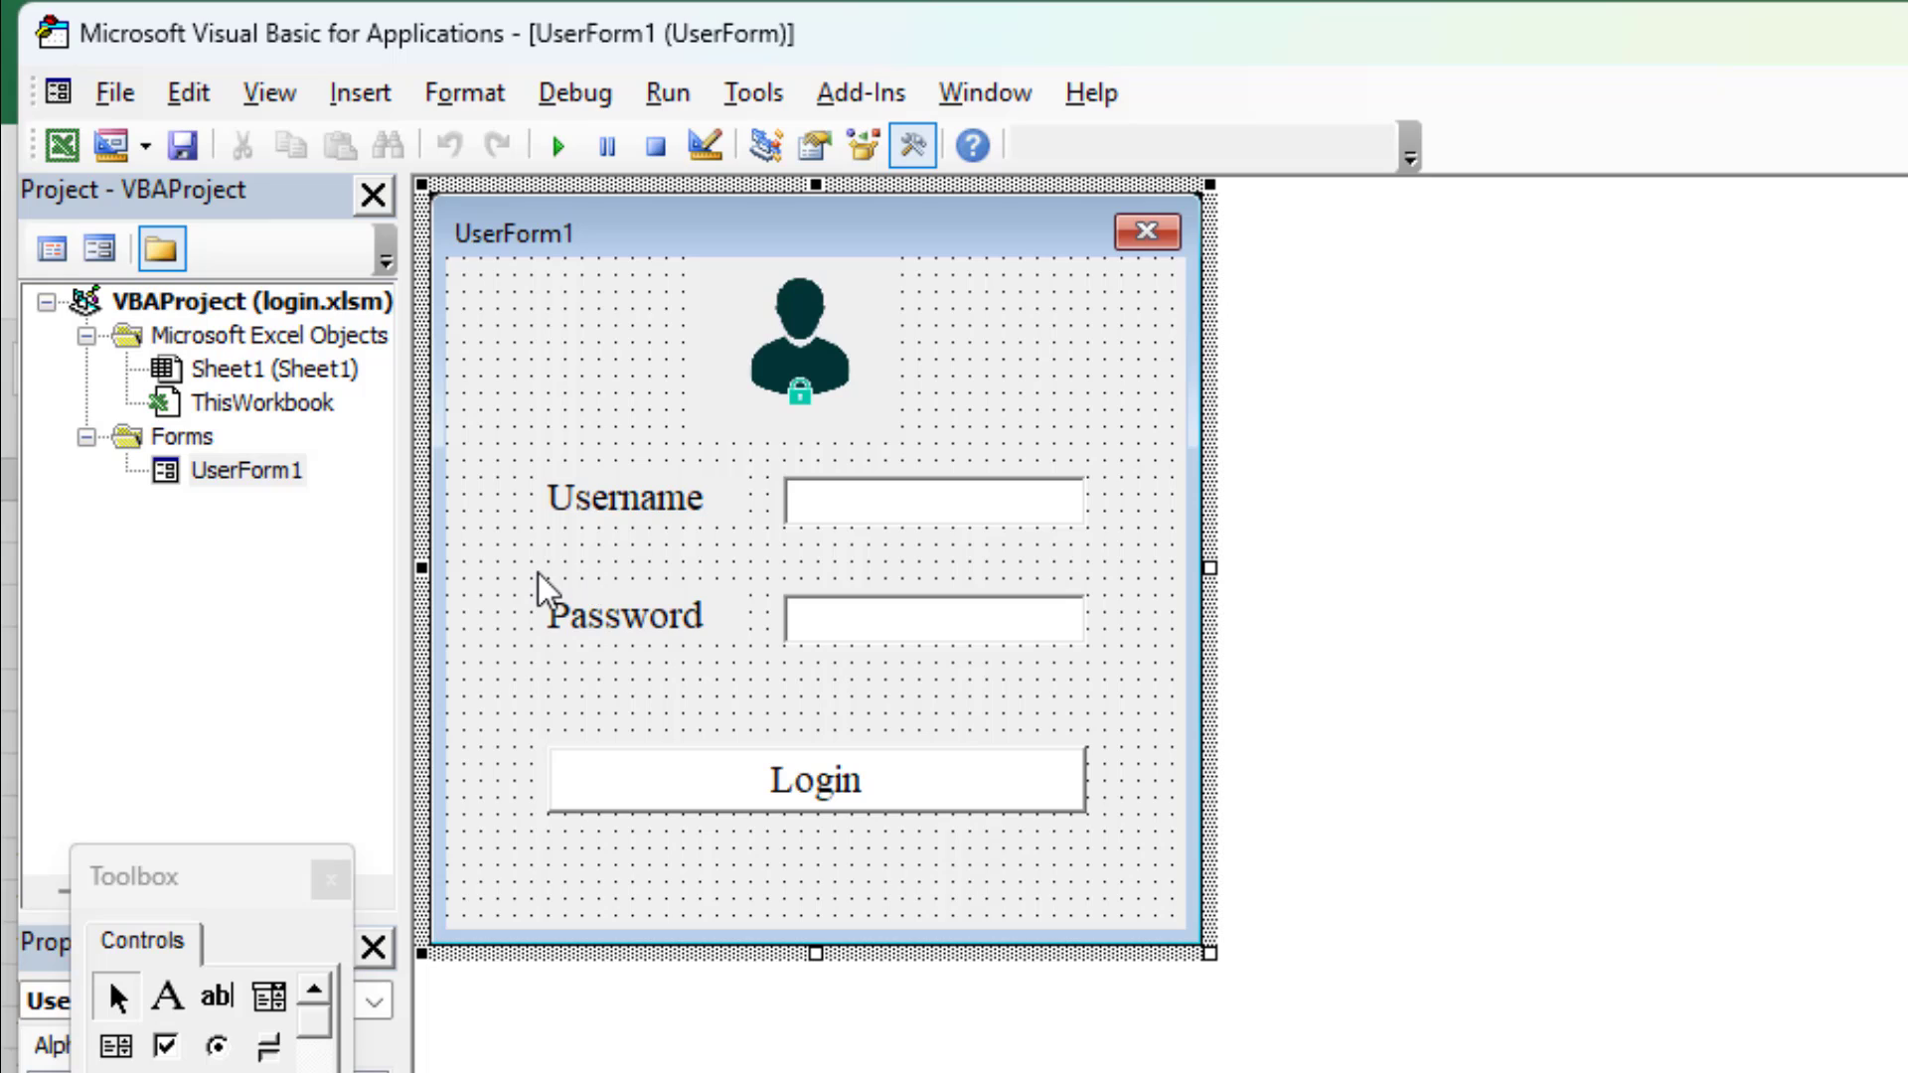
mouse_move(524, 596)
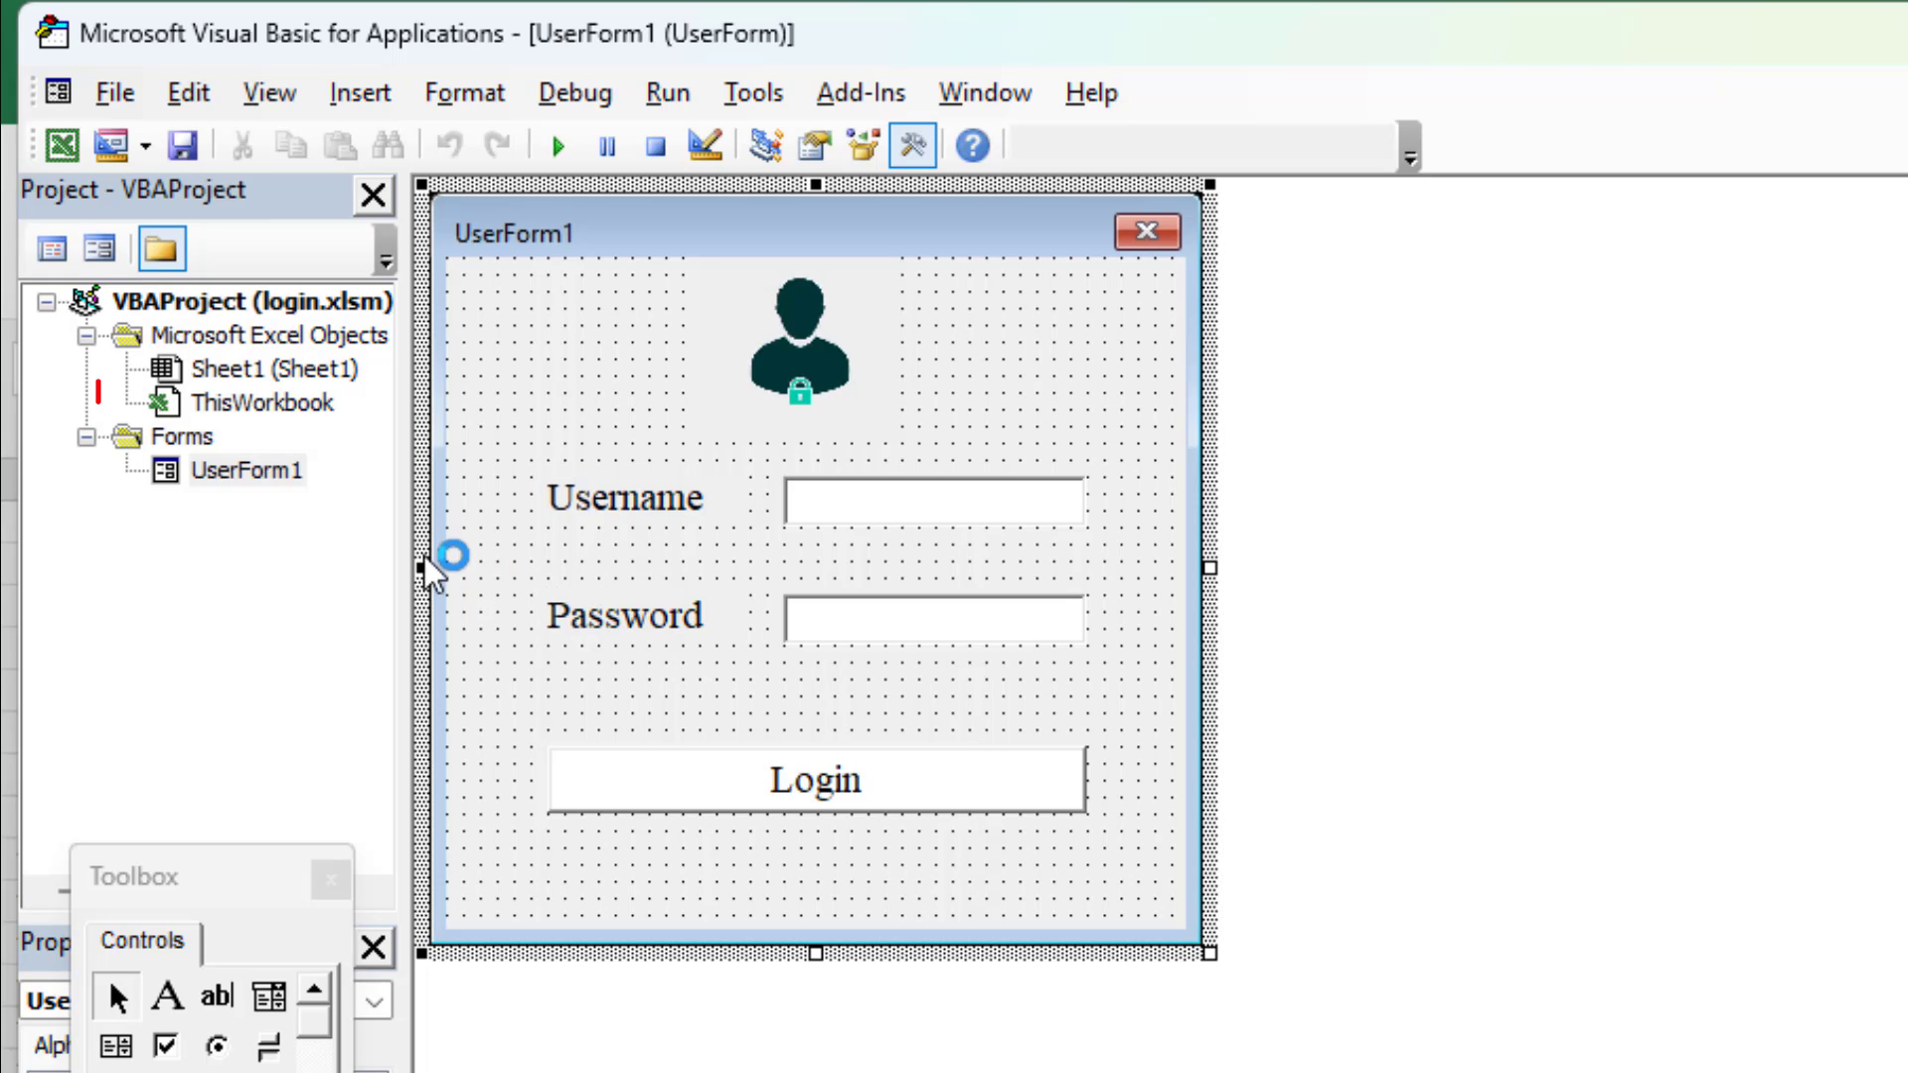
Give ThisWorkbook a Workbook_Open routine with Application.Visible = False and UserForm1.Show.
double_click(264, 403)
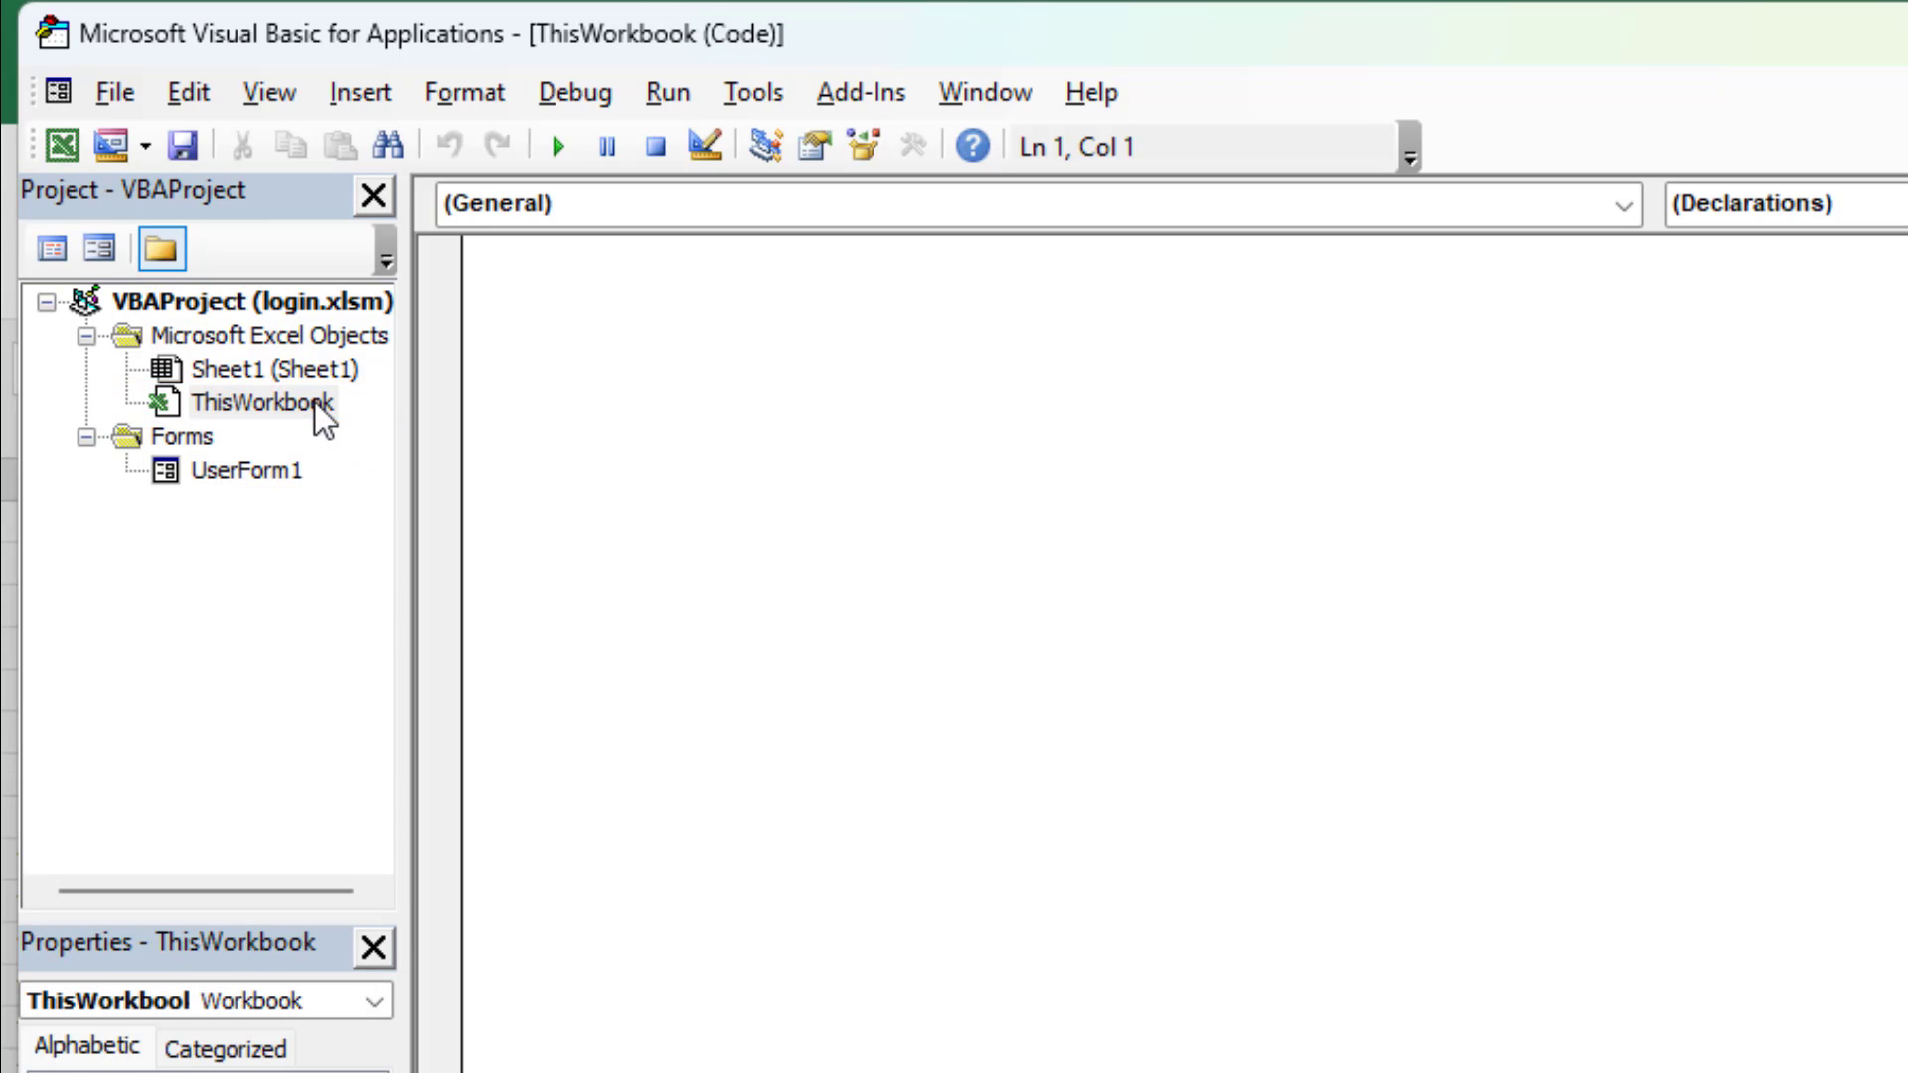
left_click(1624, 205)
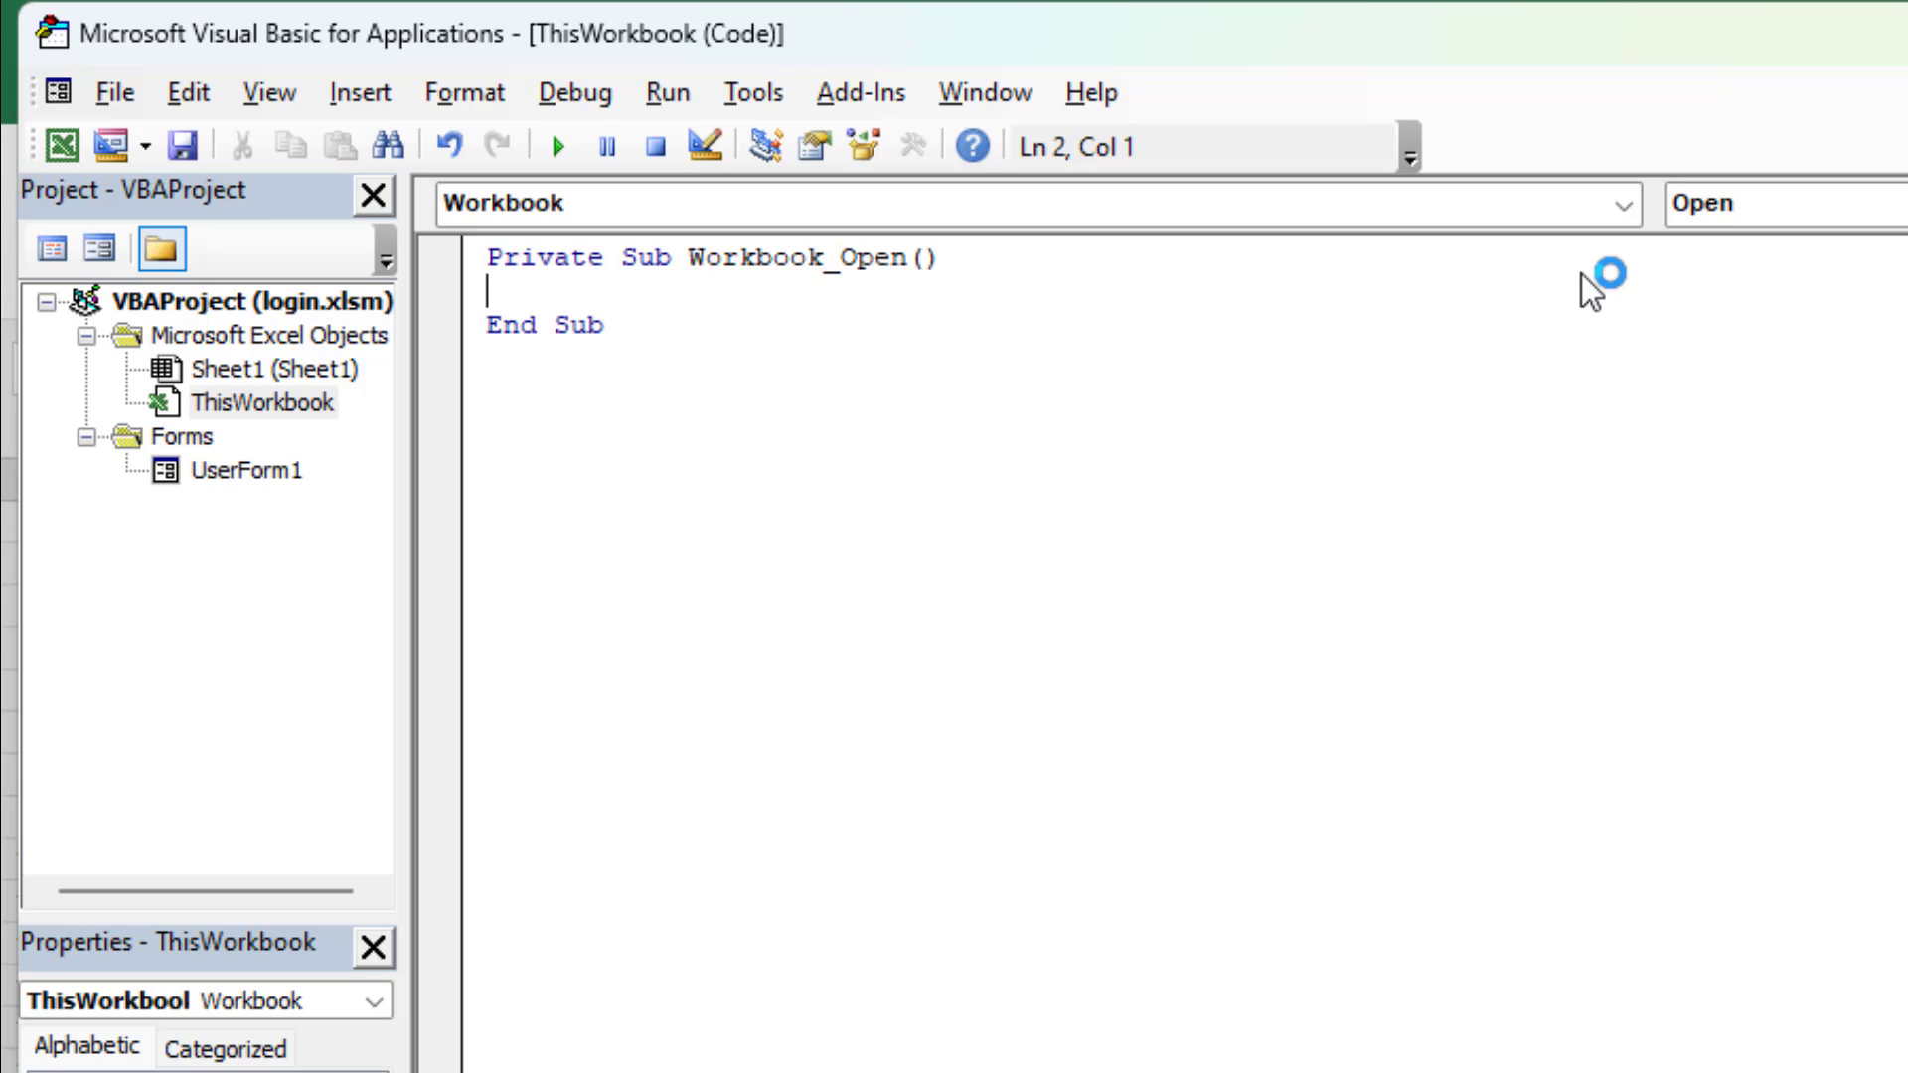
key("Return")
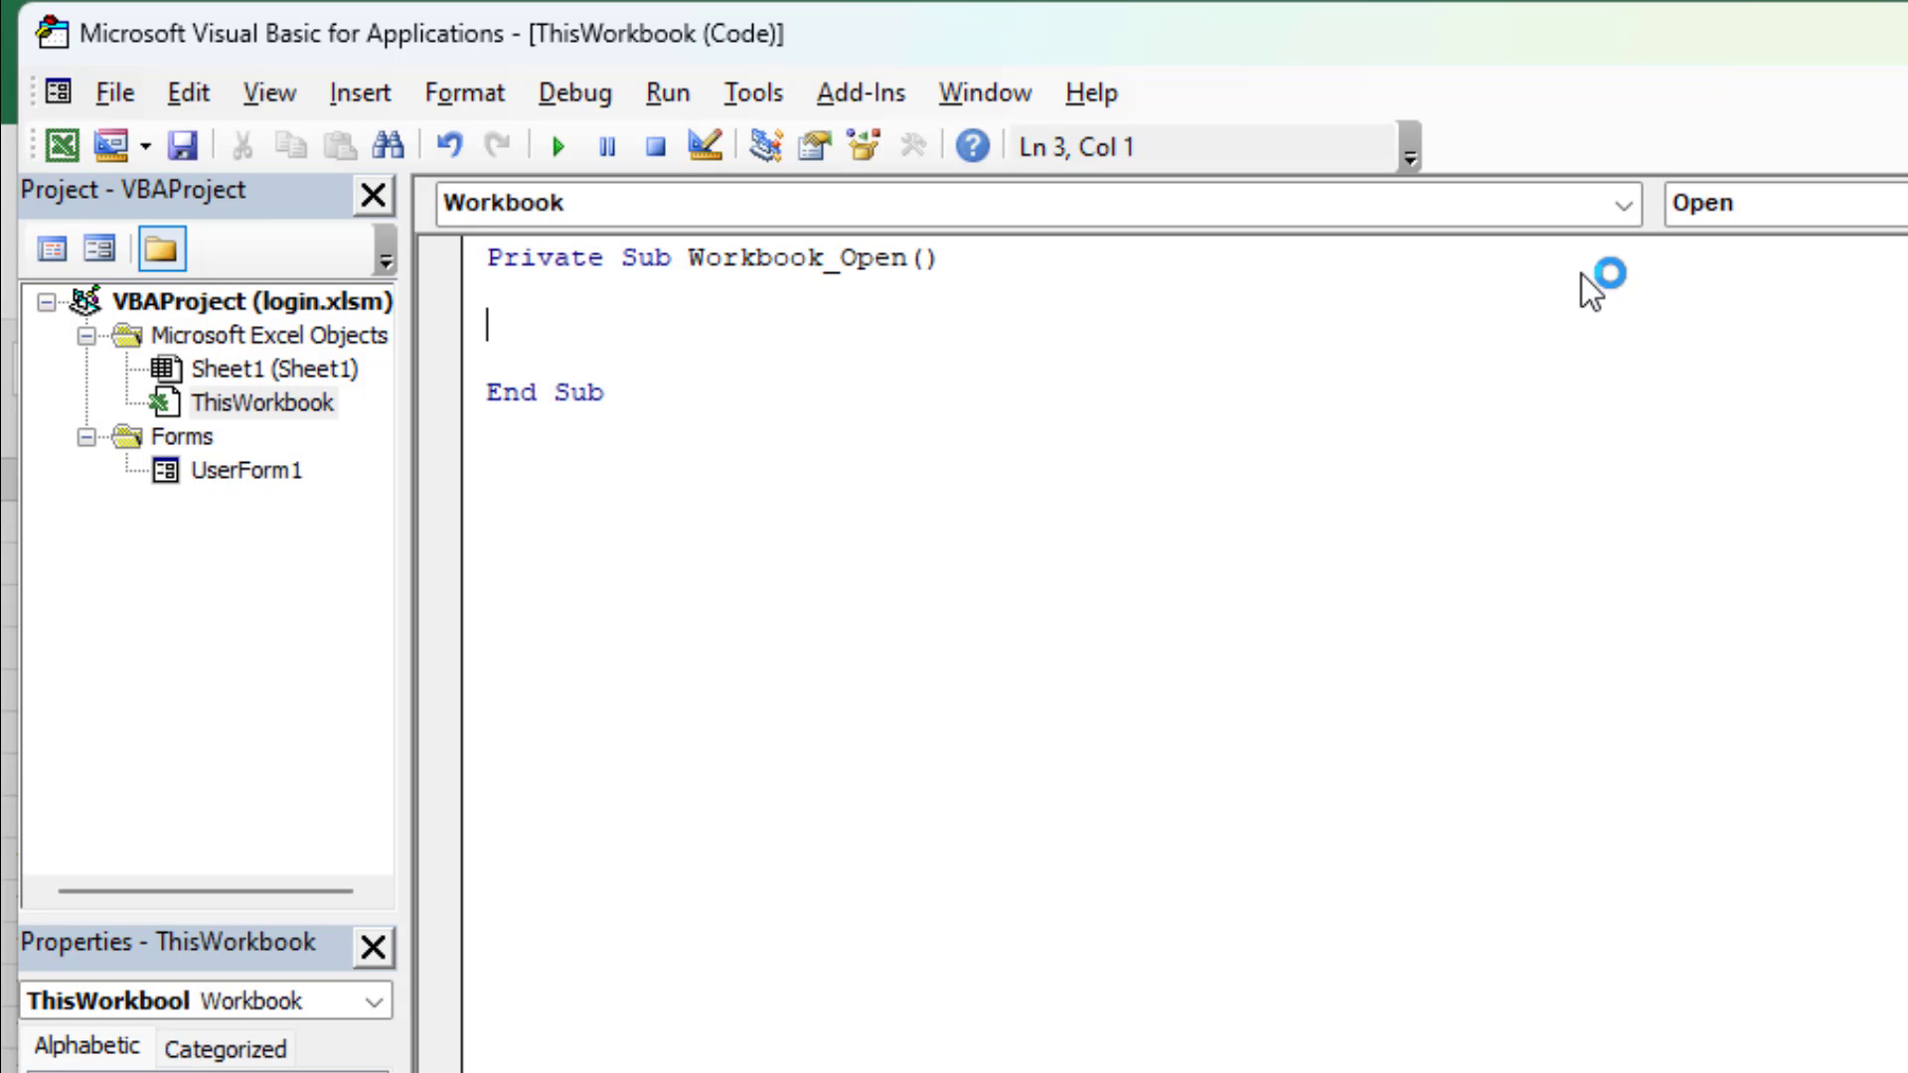
type("Applicat")
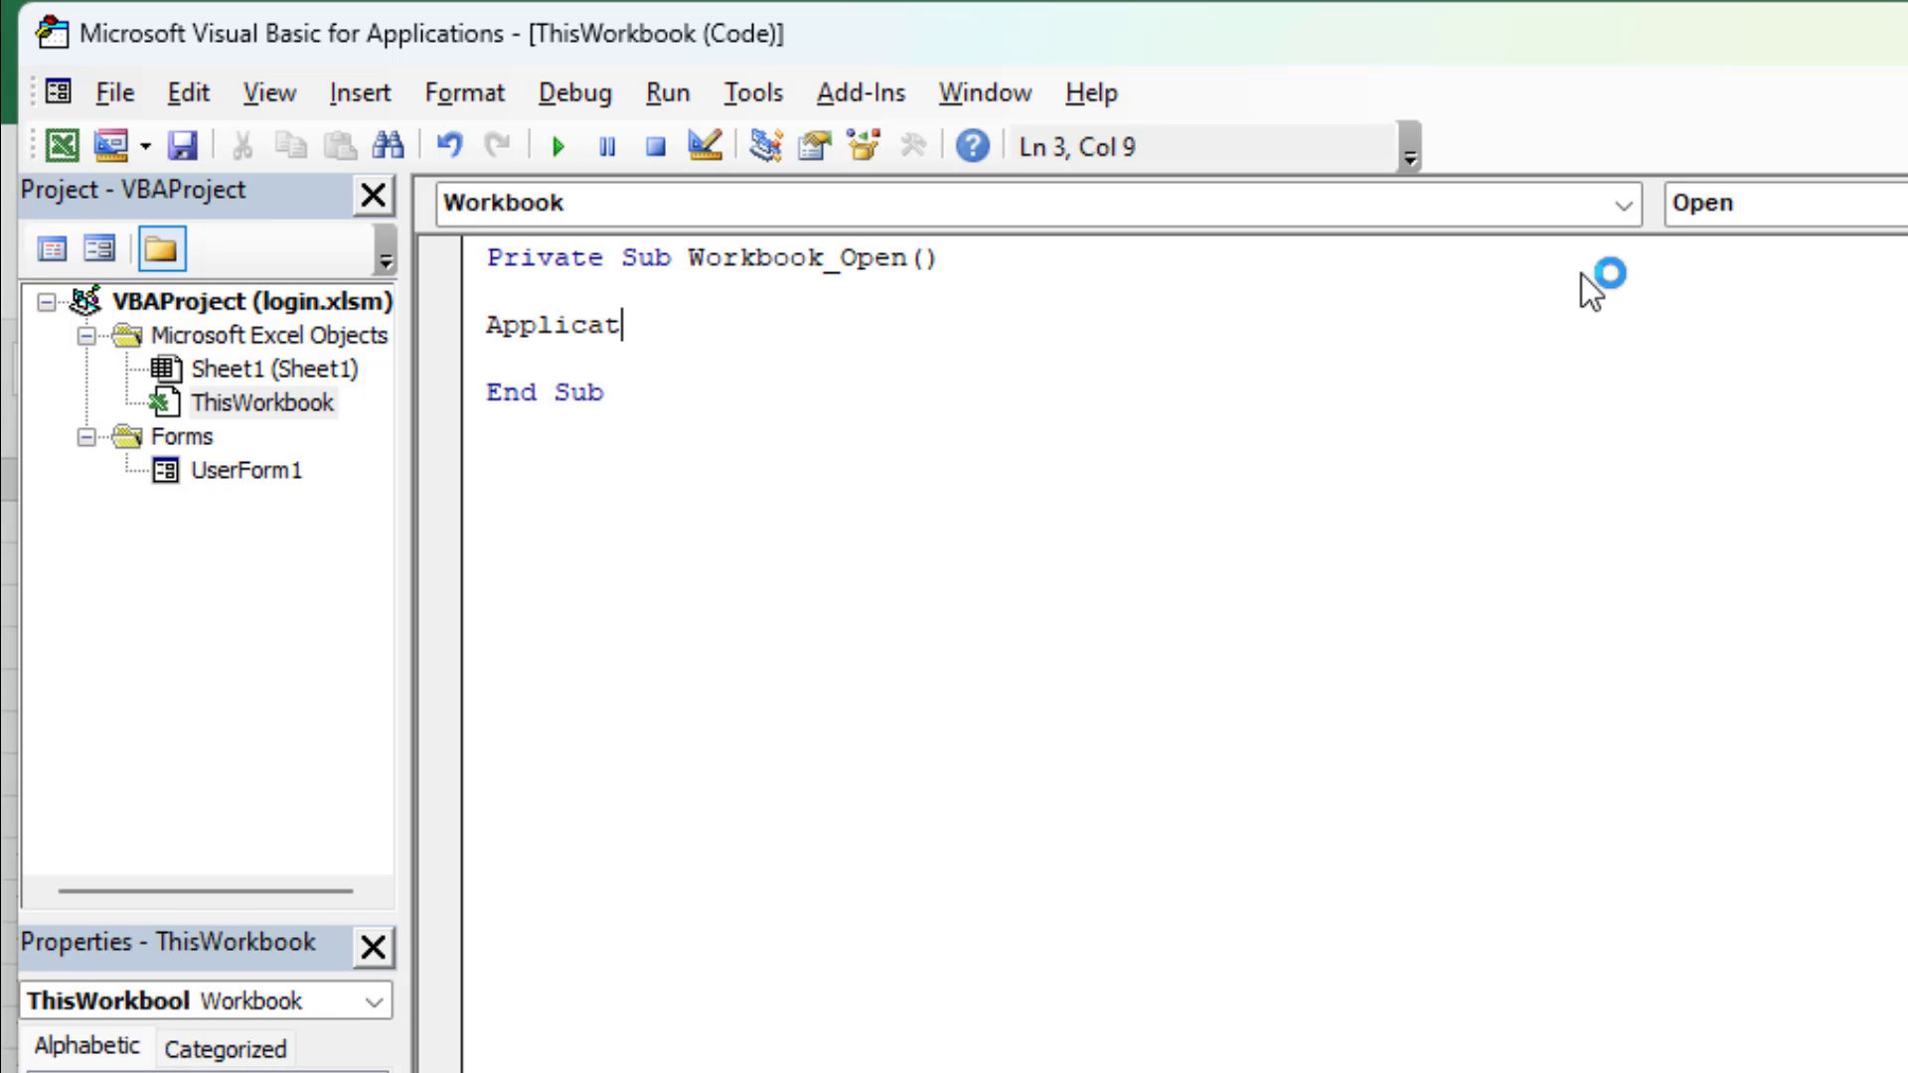
type("ion.Visible=F")
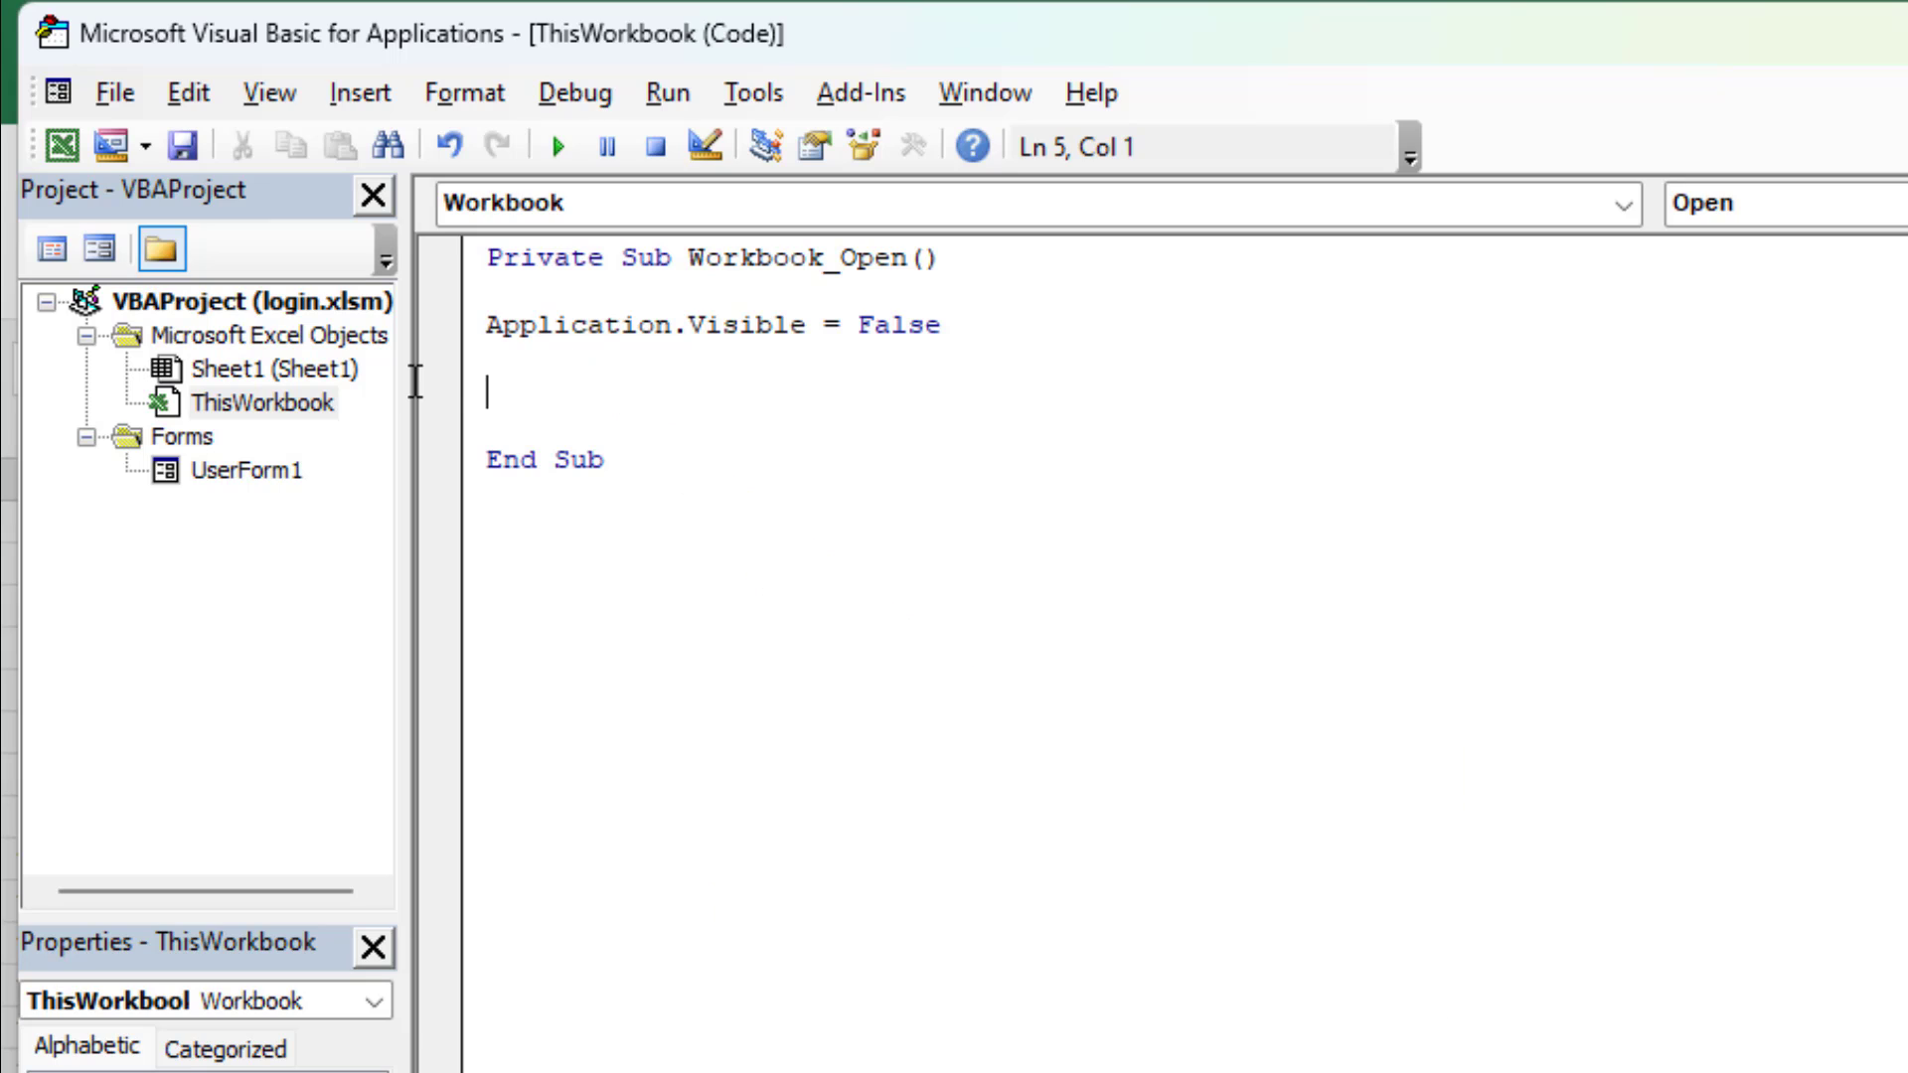
type("Userform1.Show")
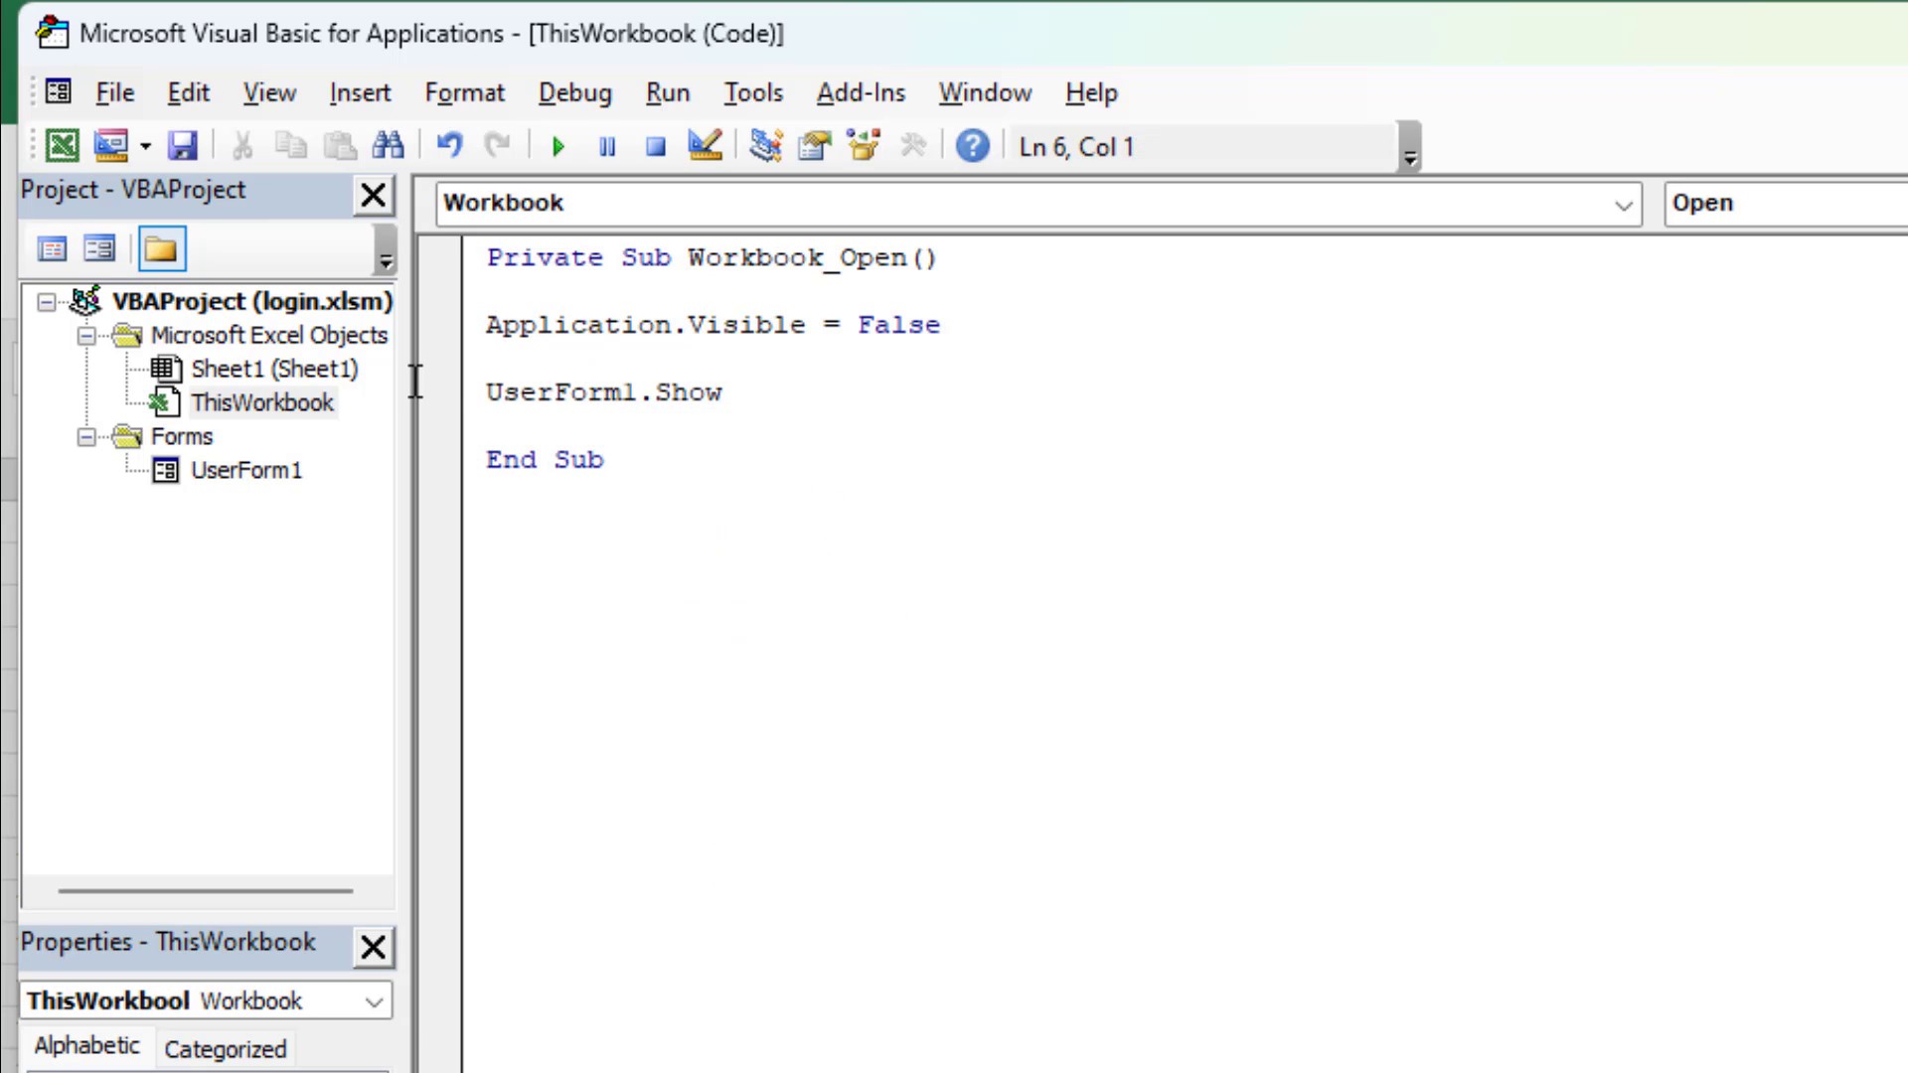
left_click(604, 459)
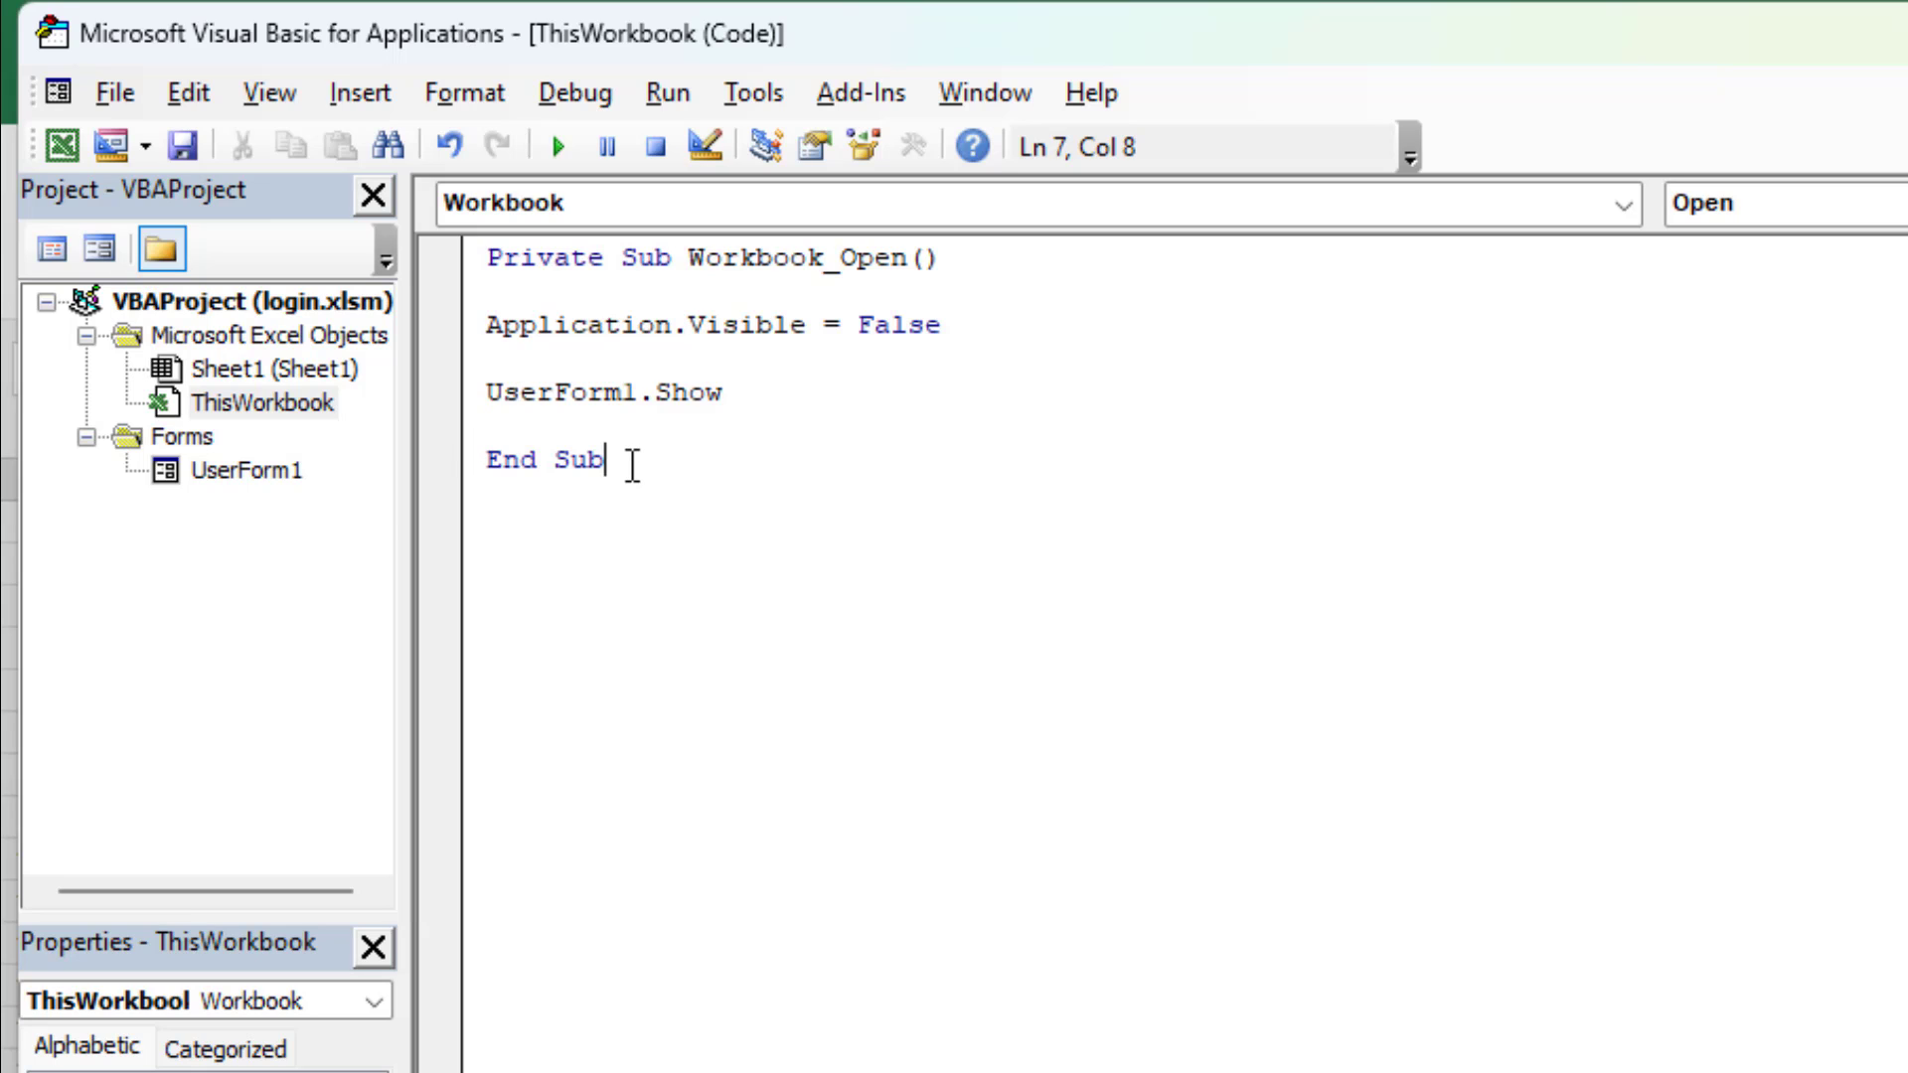
Bring UserForm1 back up from the Project Explorer to reach its code.
double_click(246, 469)
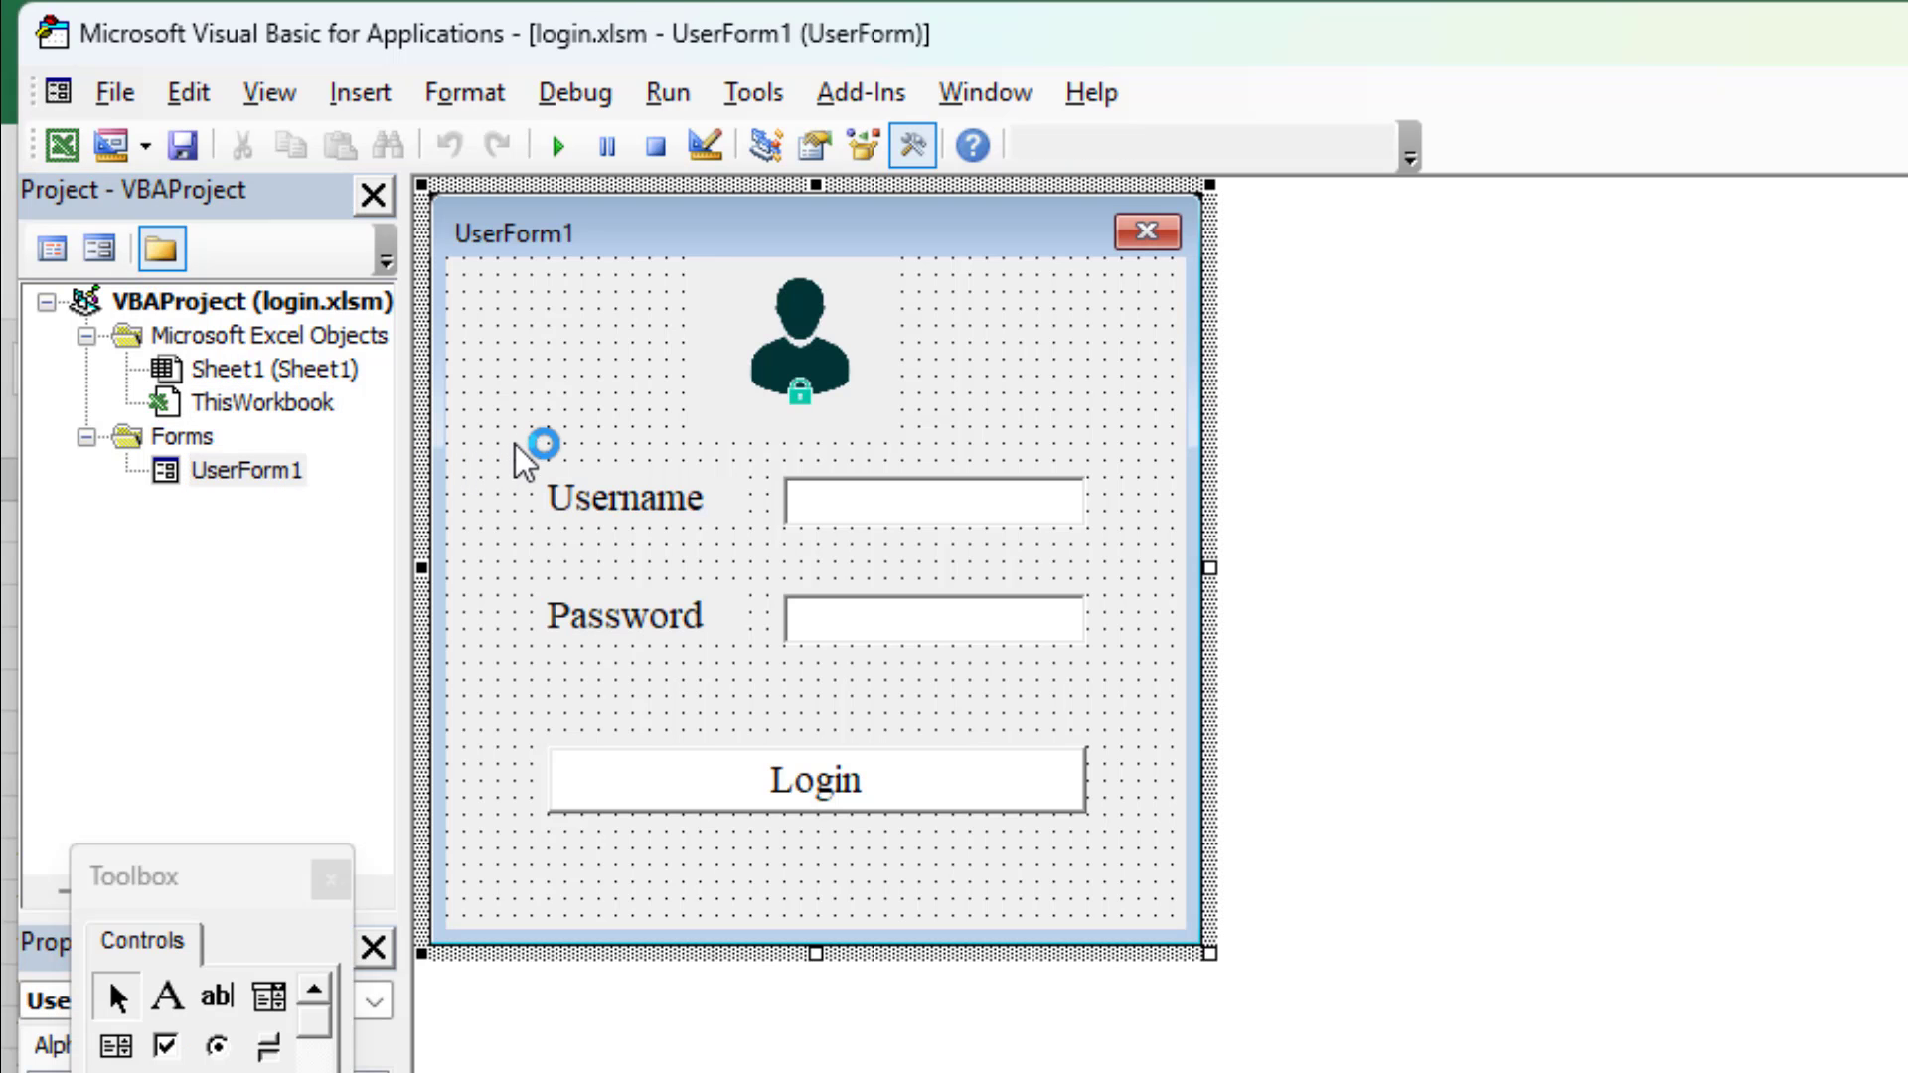
mouse_move(528, 441)
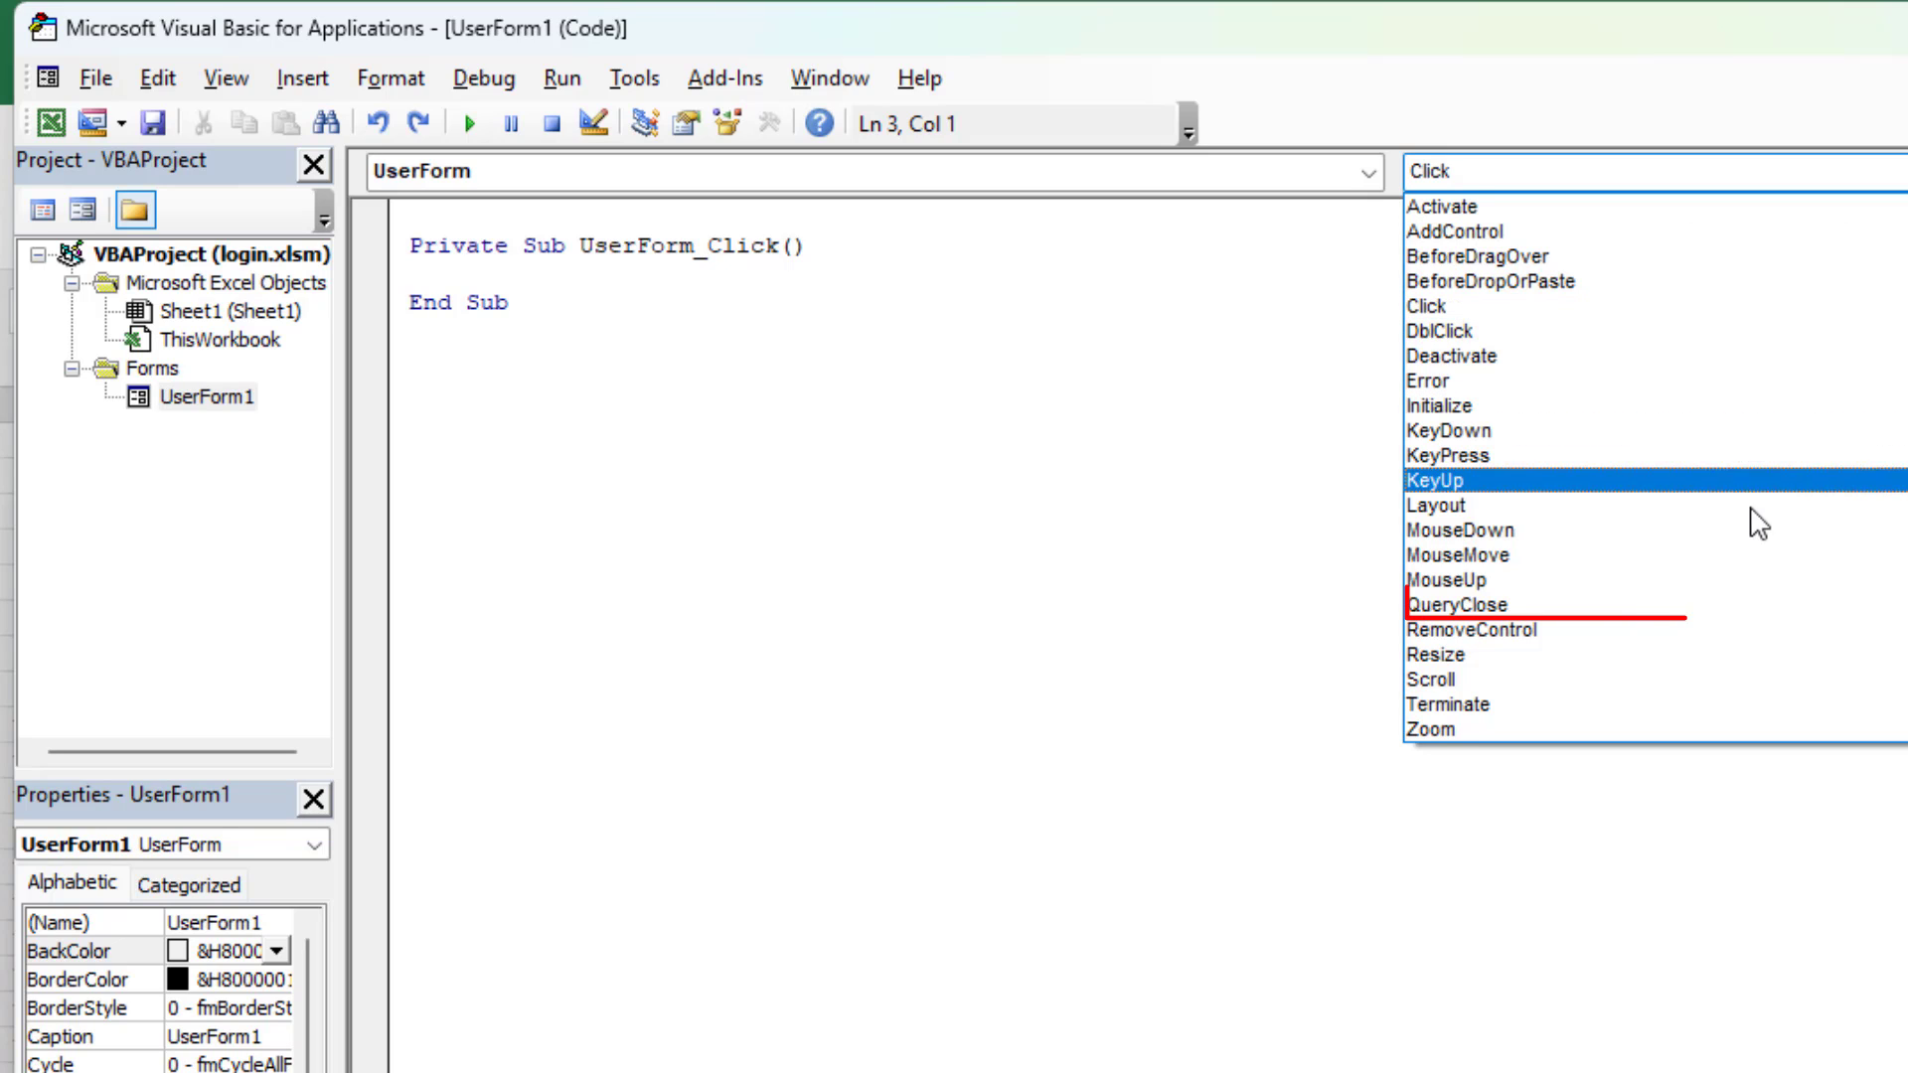
Write UserForm_QueryClose with Application.Visible = True followed by Unload Me.
left_click(1457, 604)
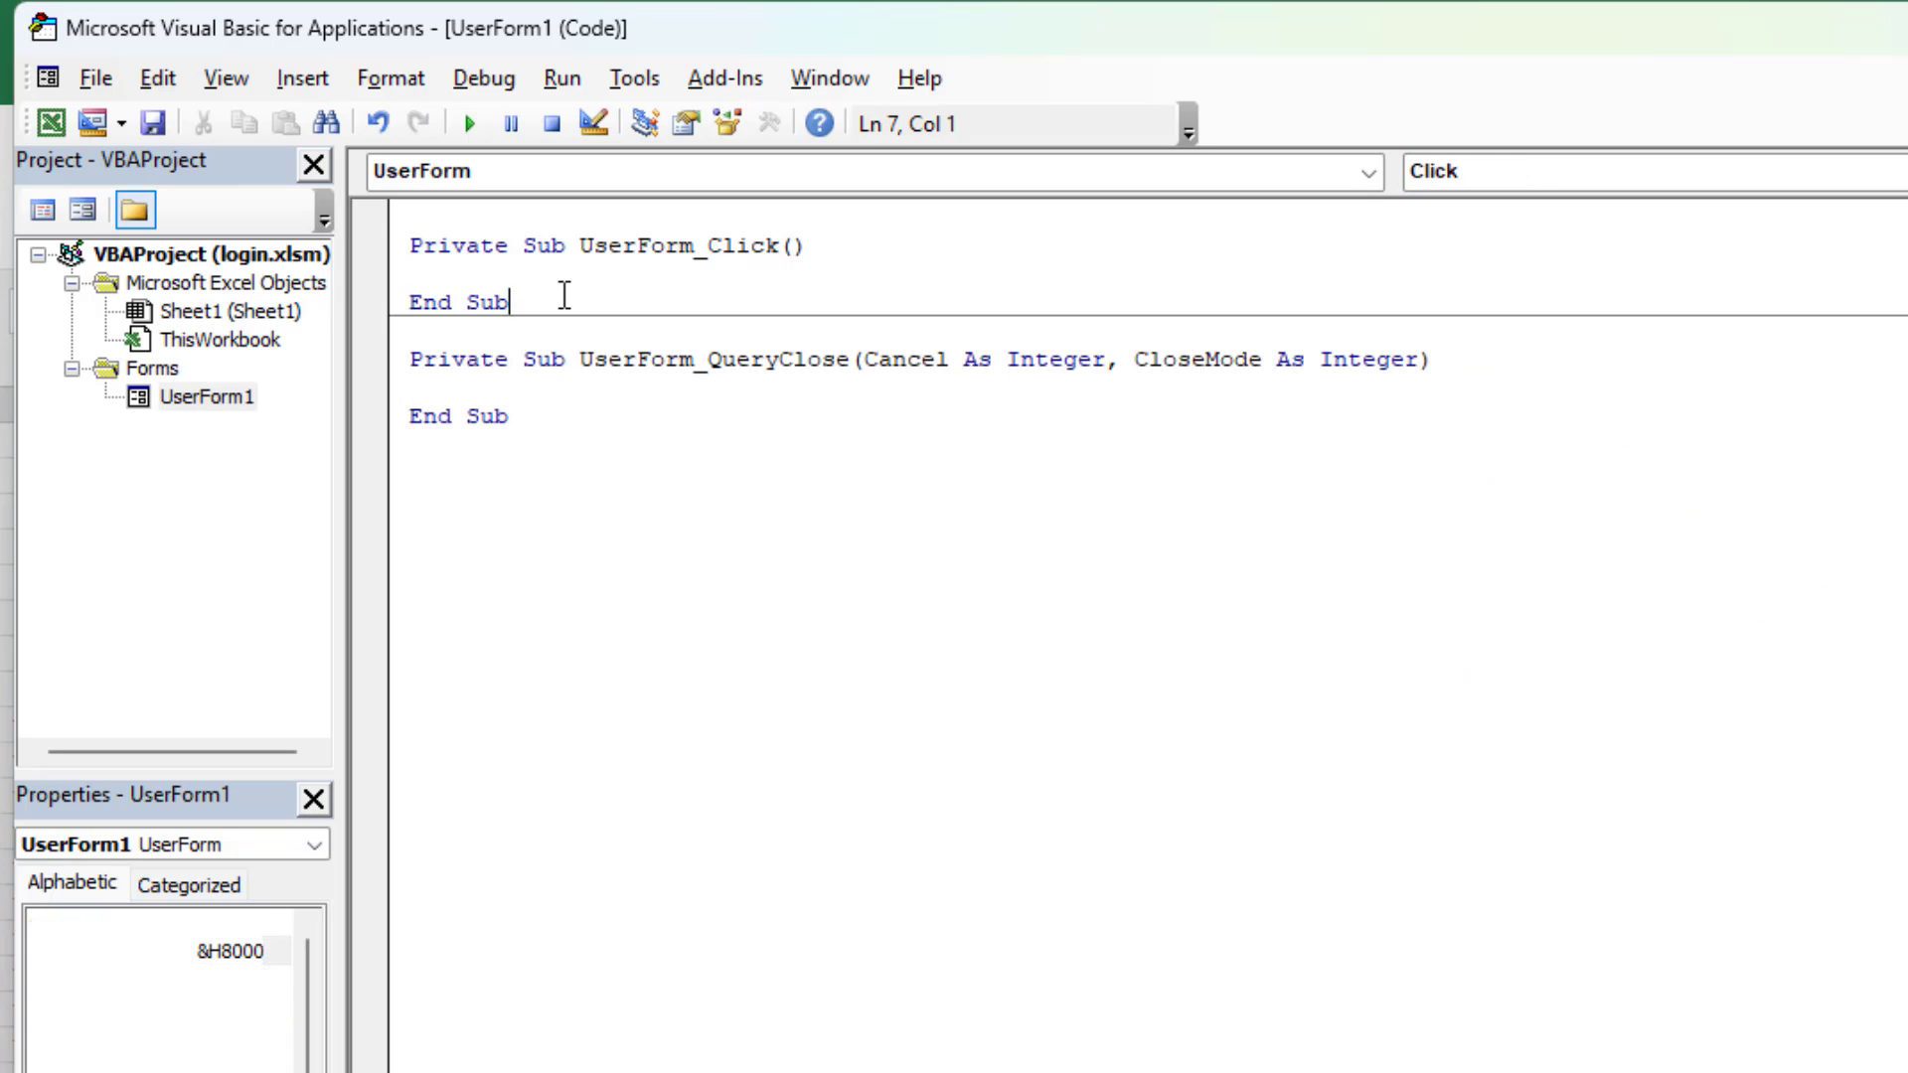
left_click(1521, 171)
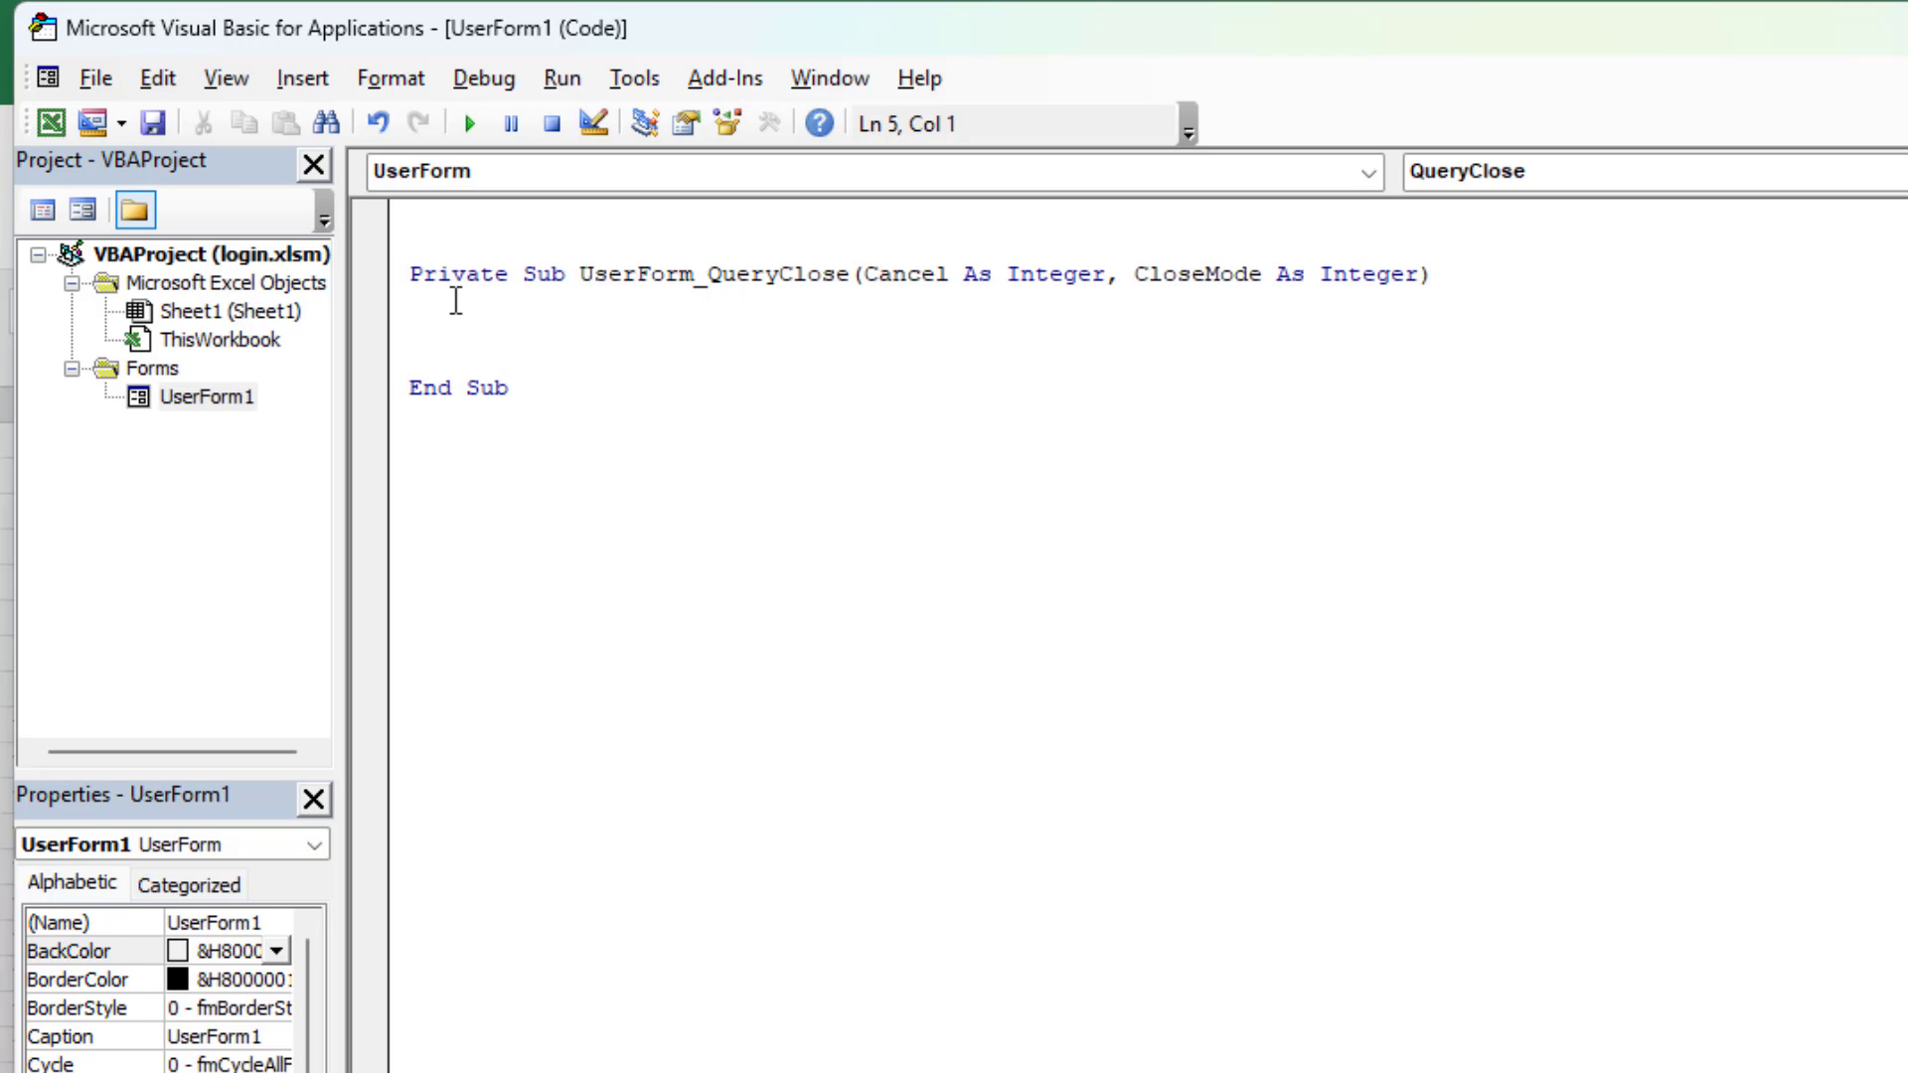
type("App")
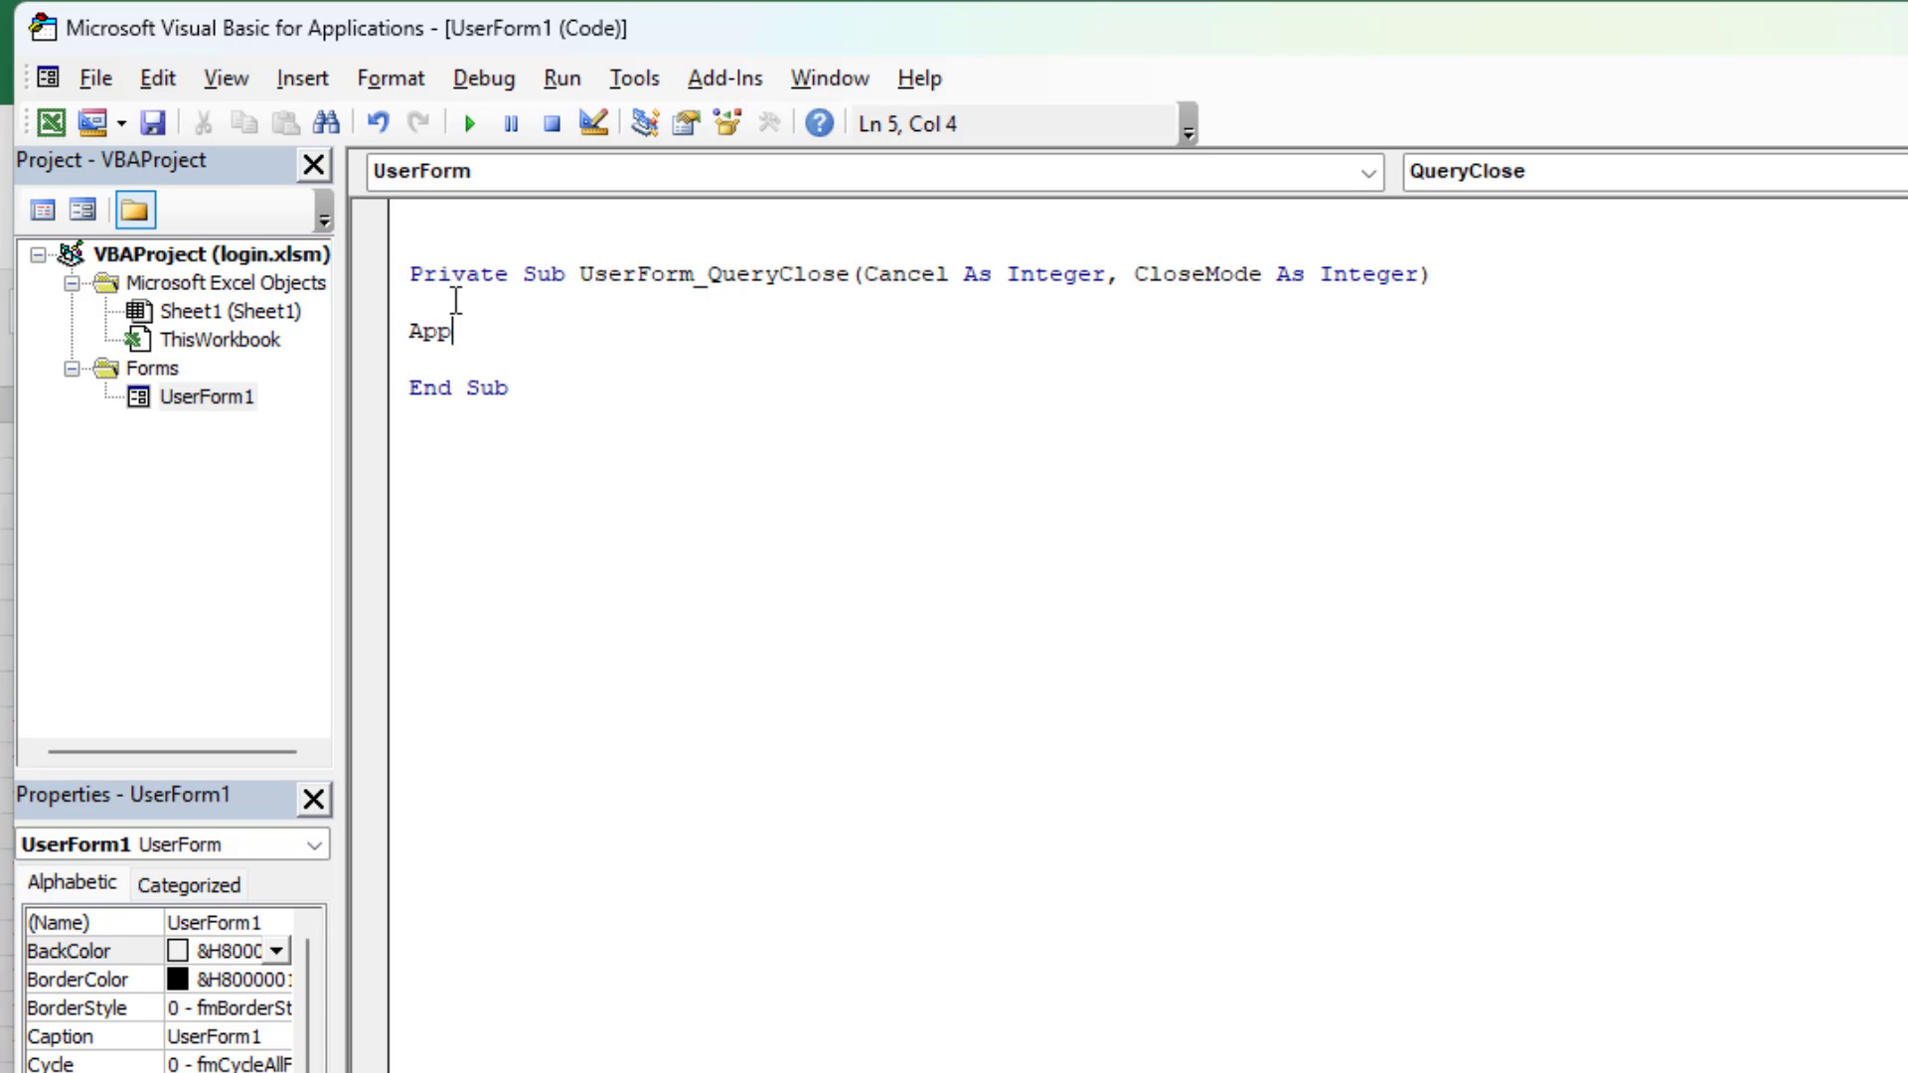
type("lication.")
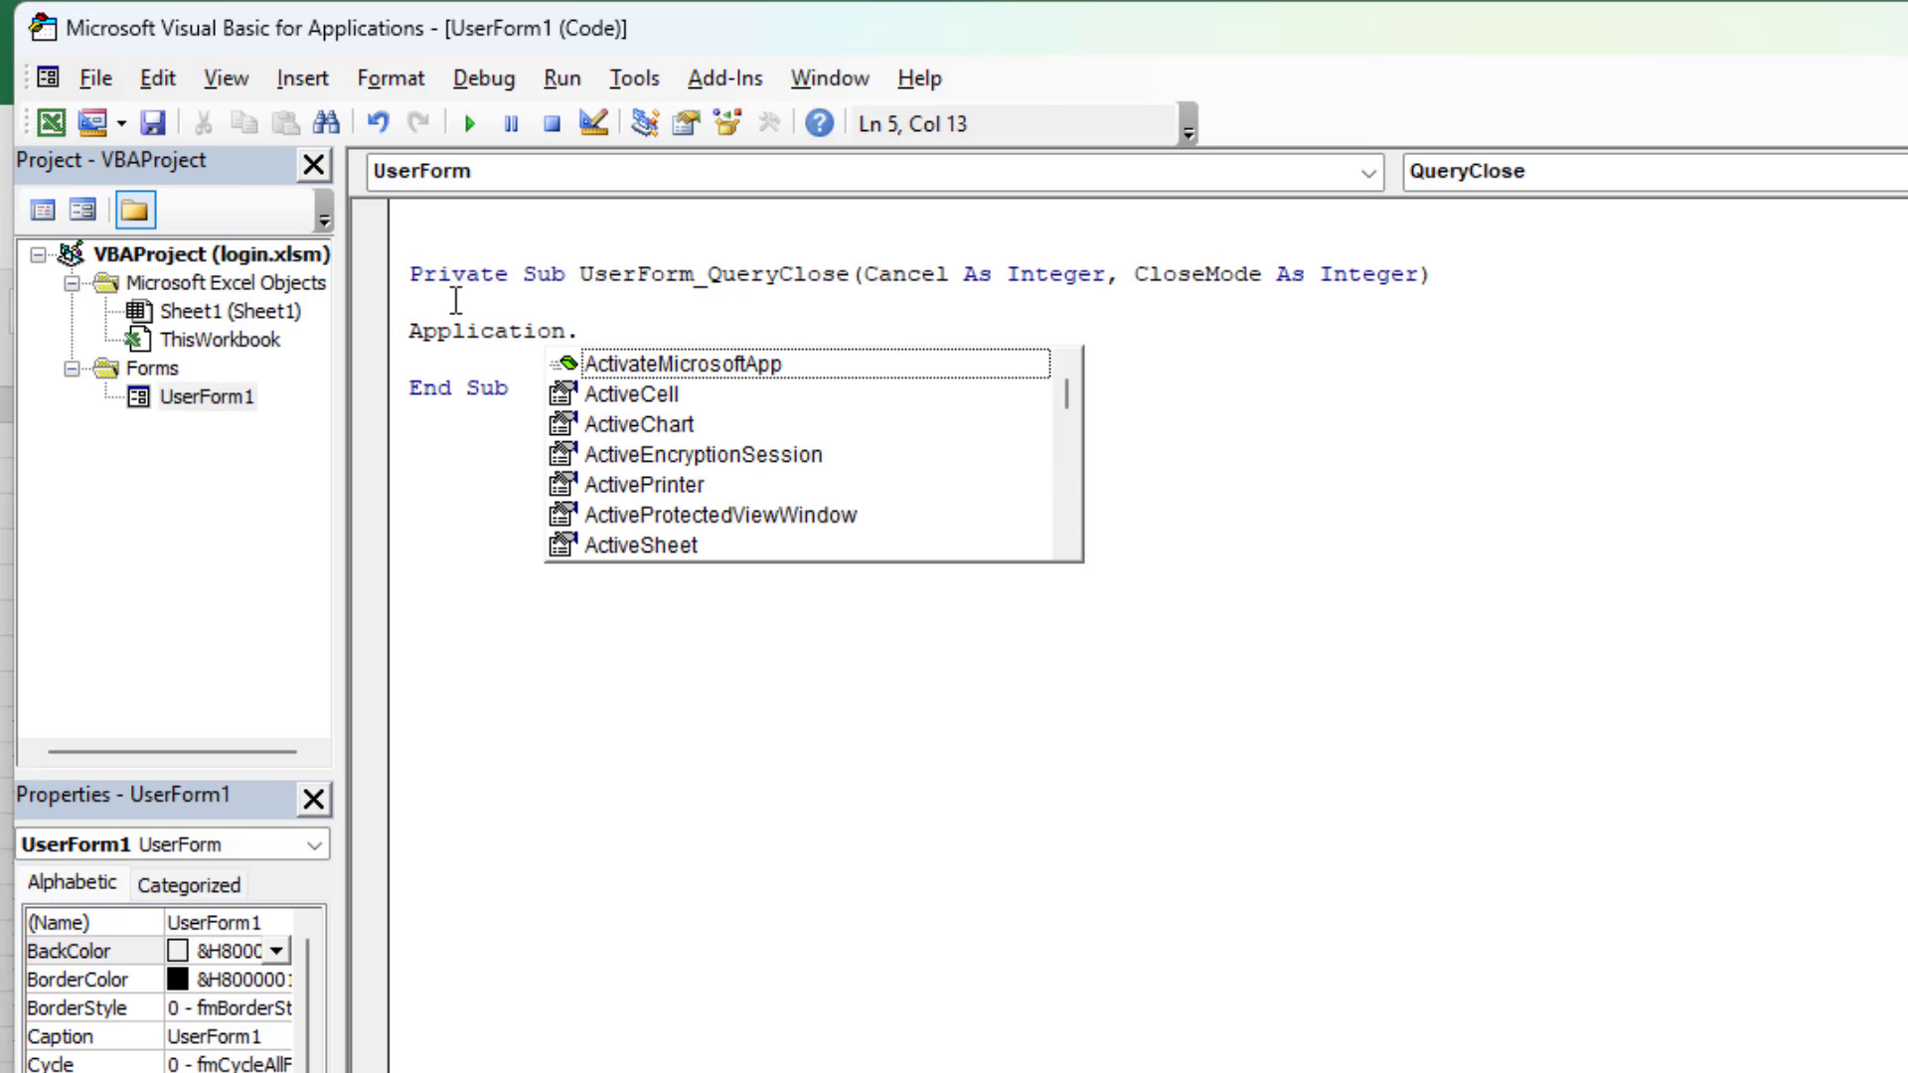
type("Visible=T")
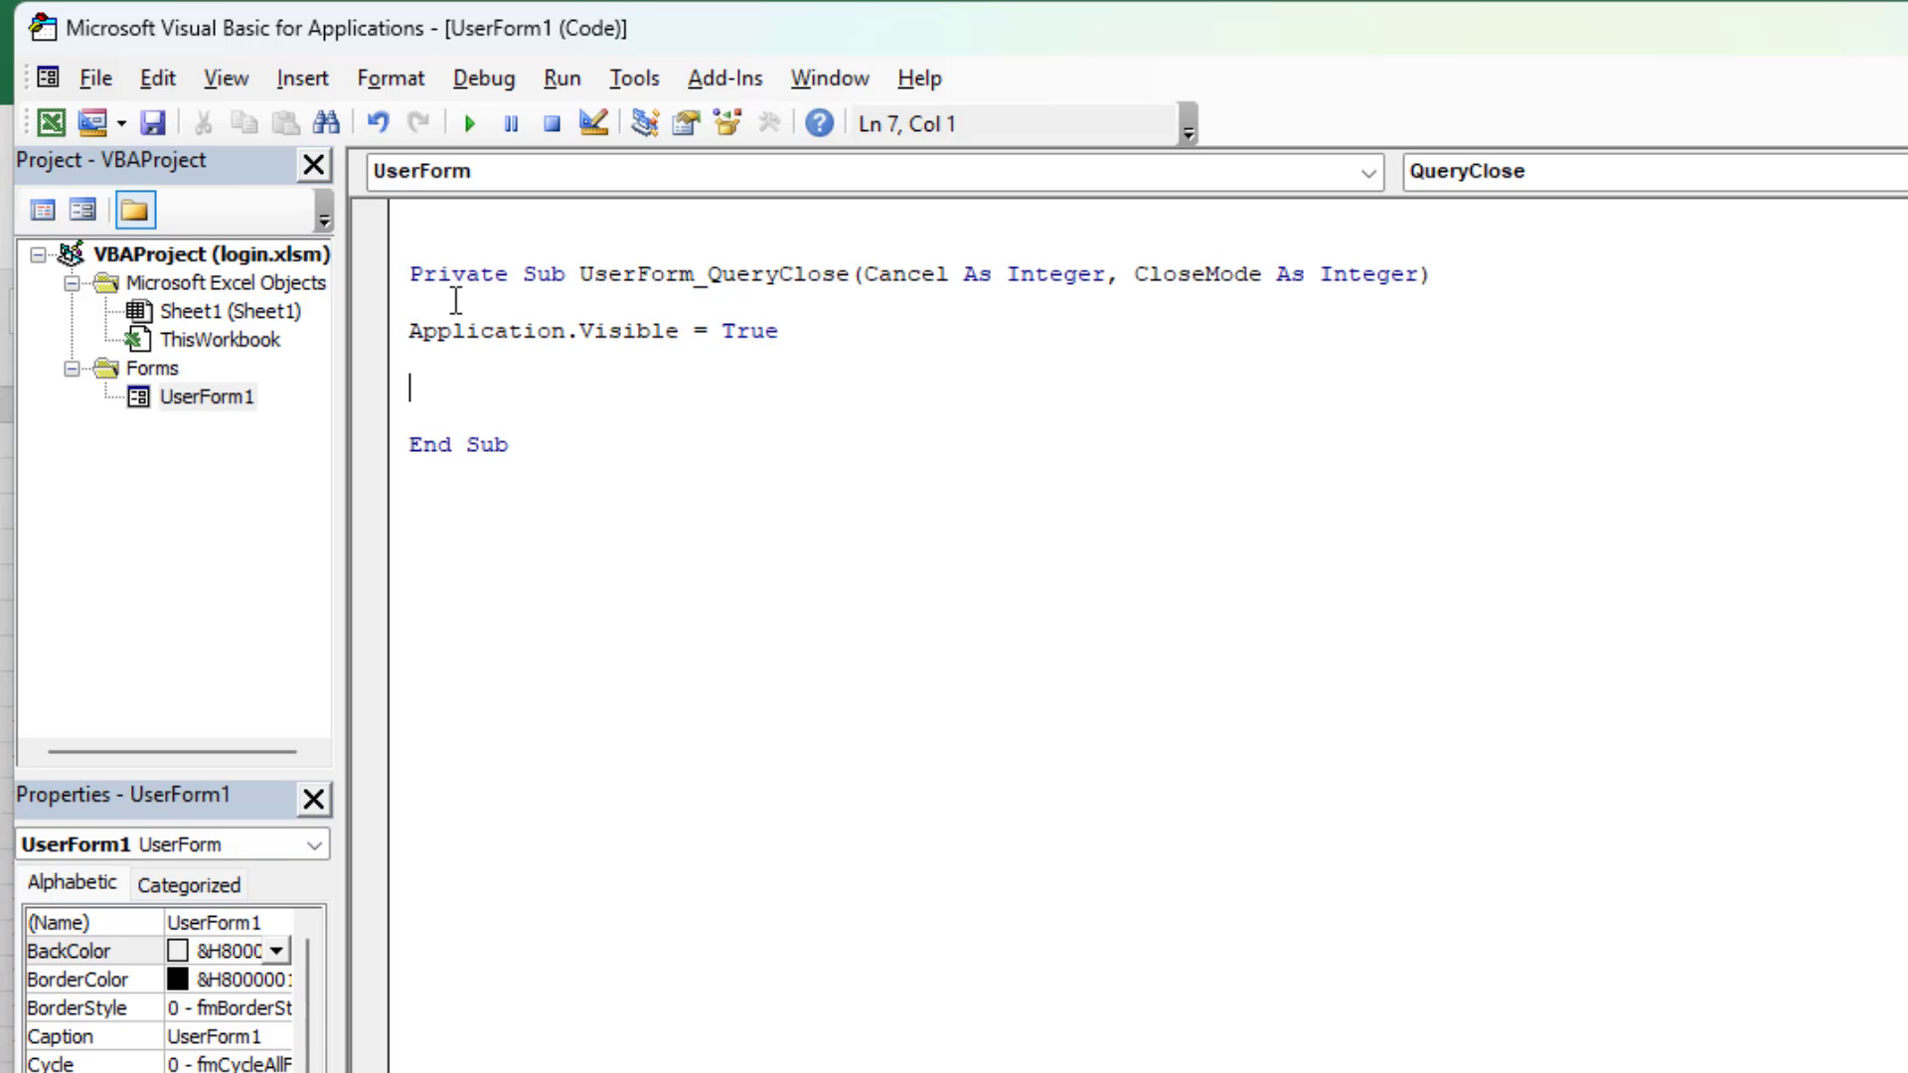
type("Unload Me")
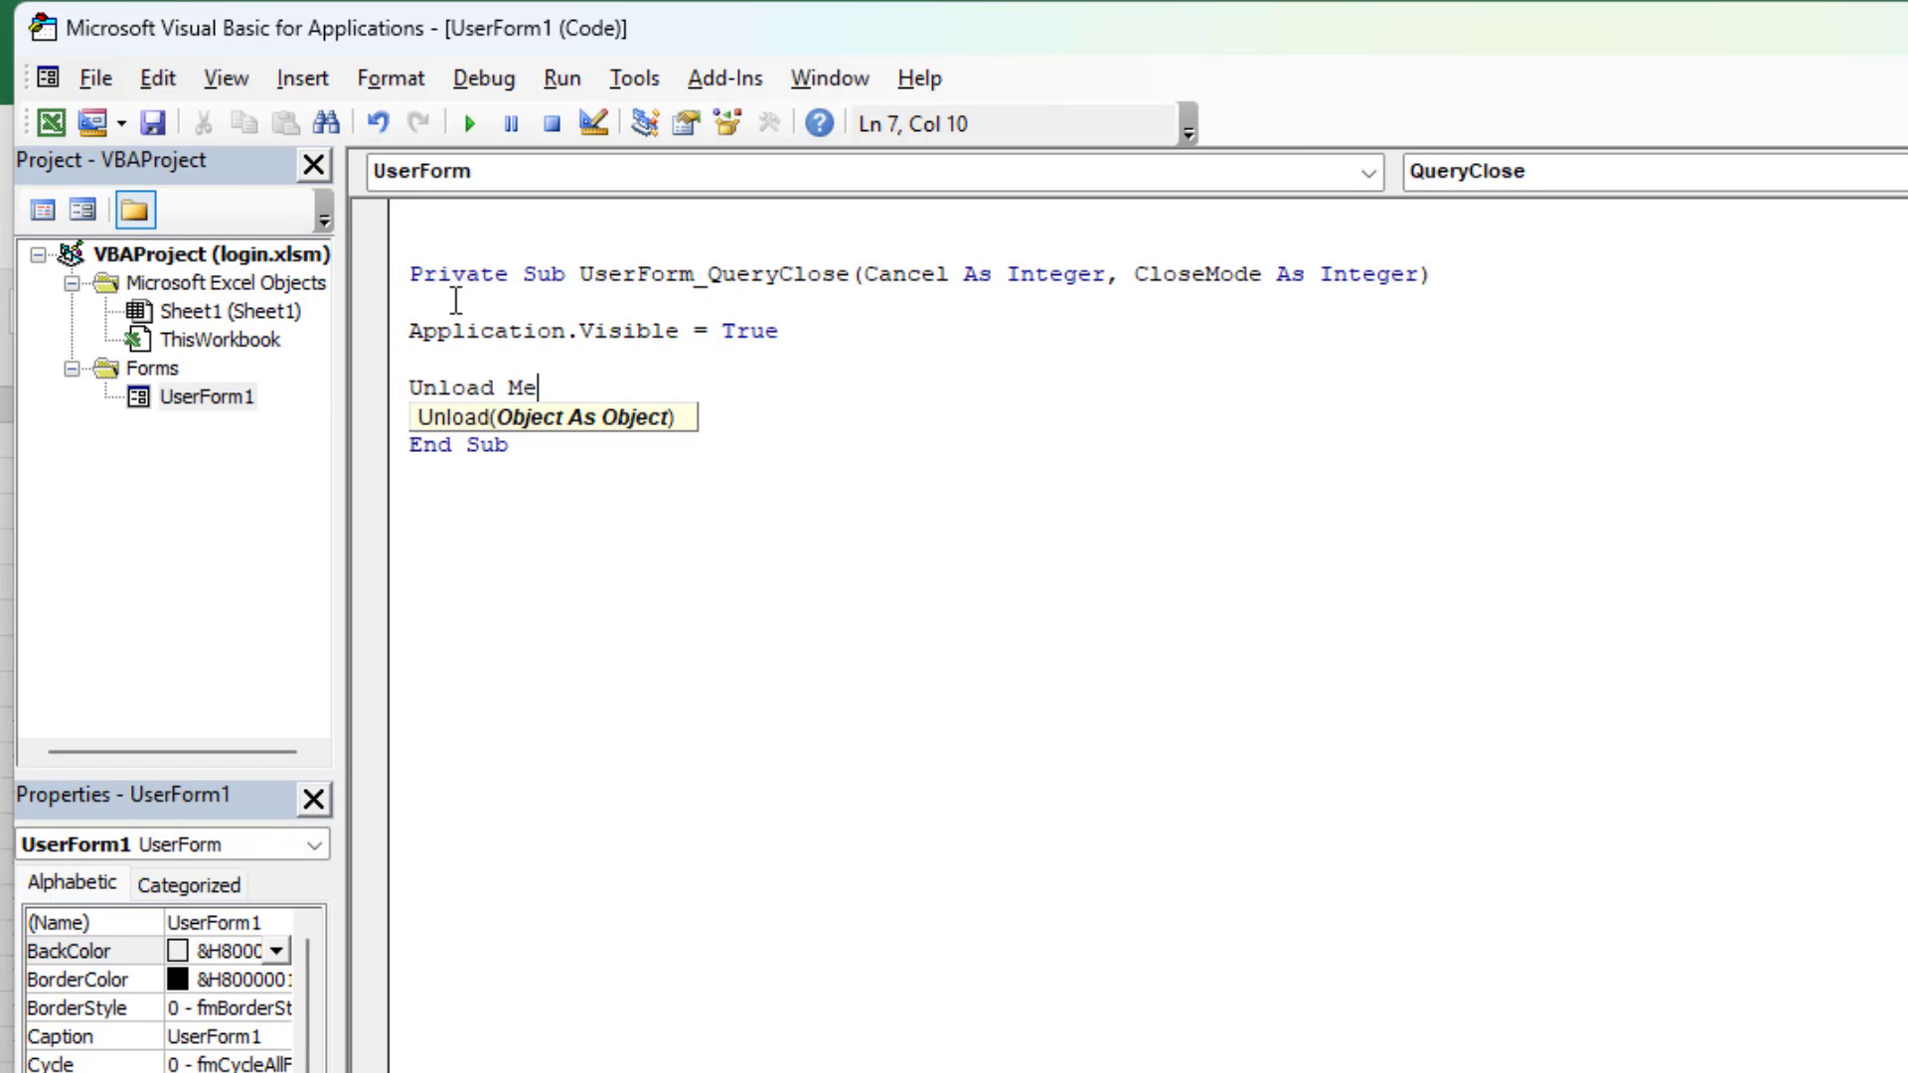
key("Return")
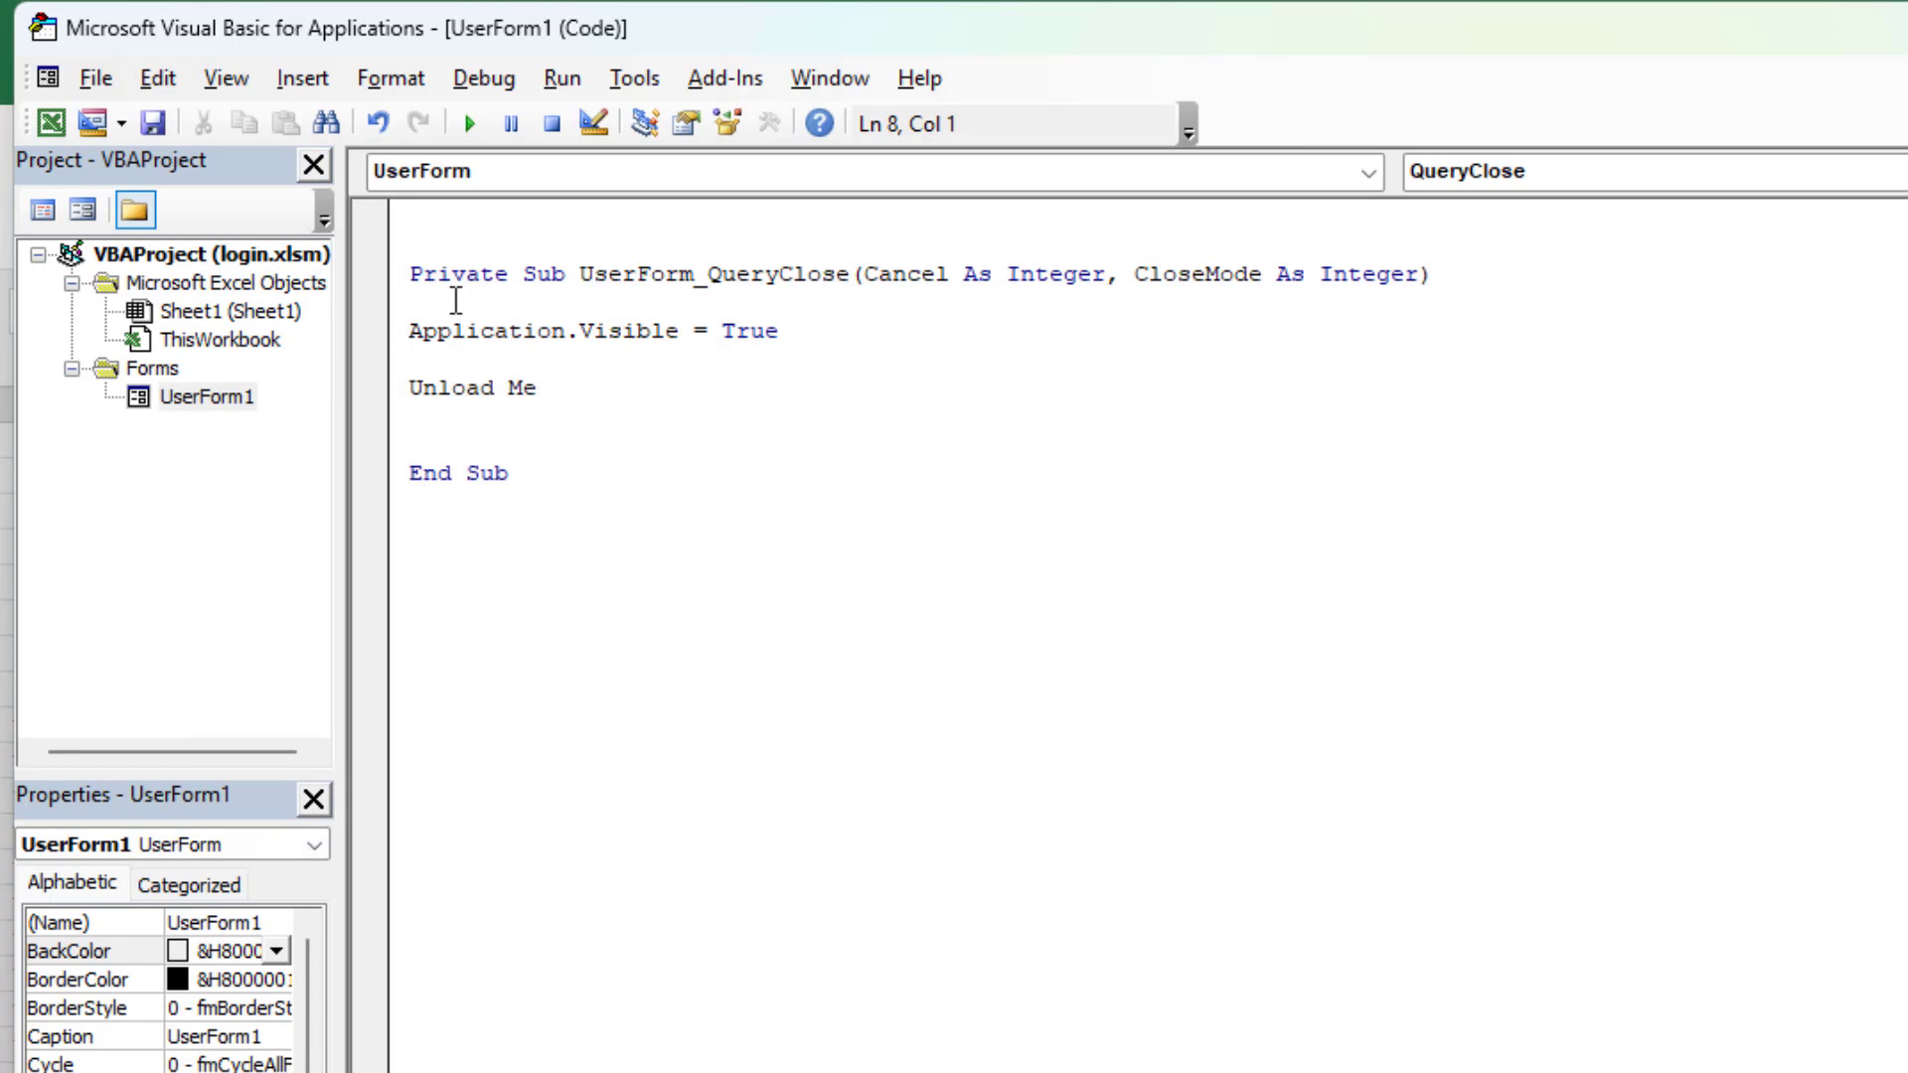
left_click(413, 419)
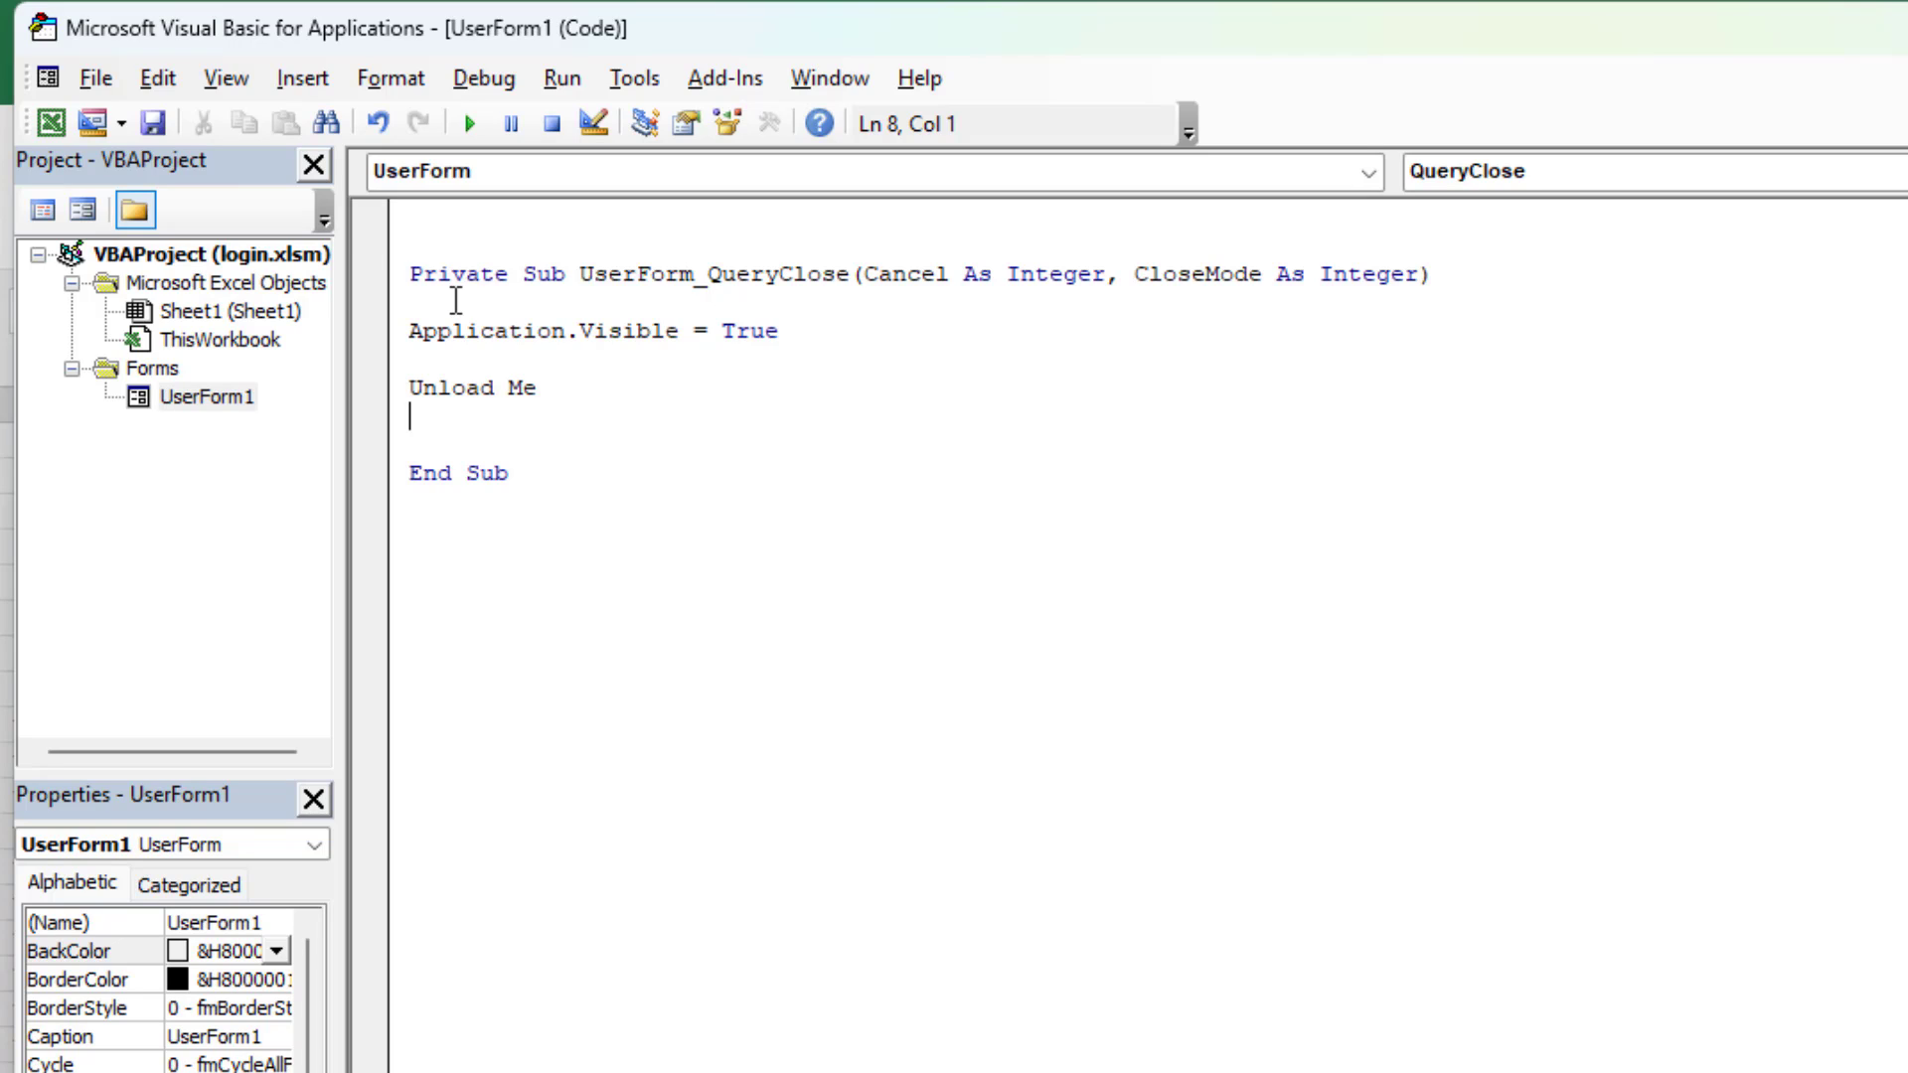
mouse_move(153, 123)
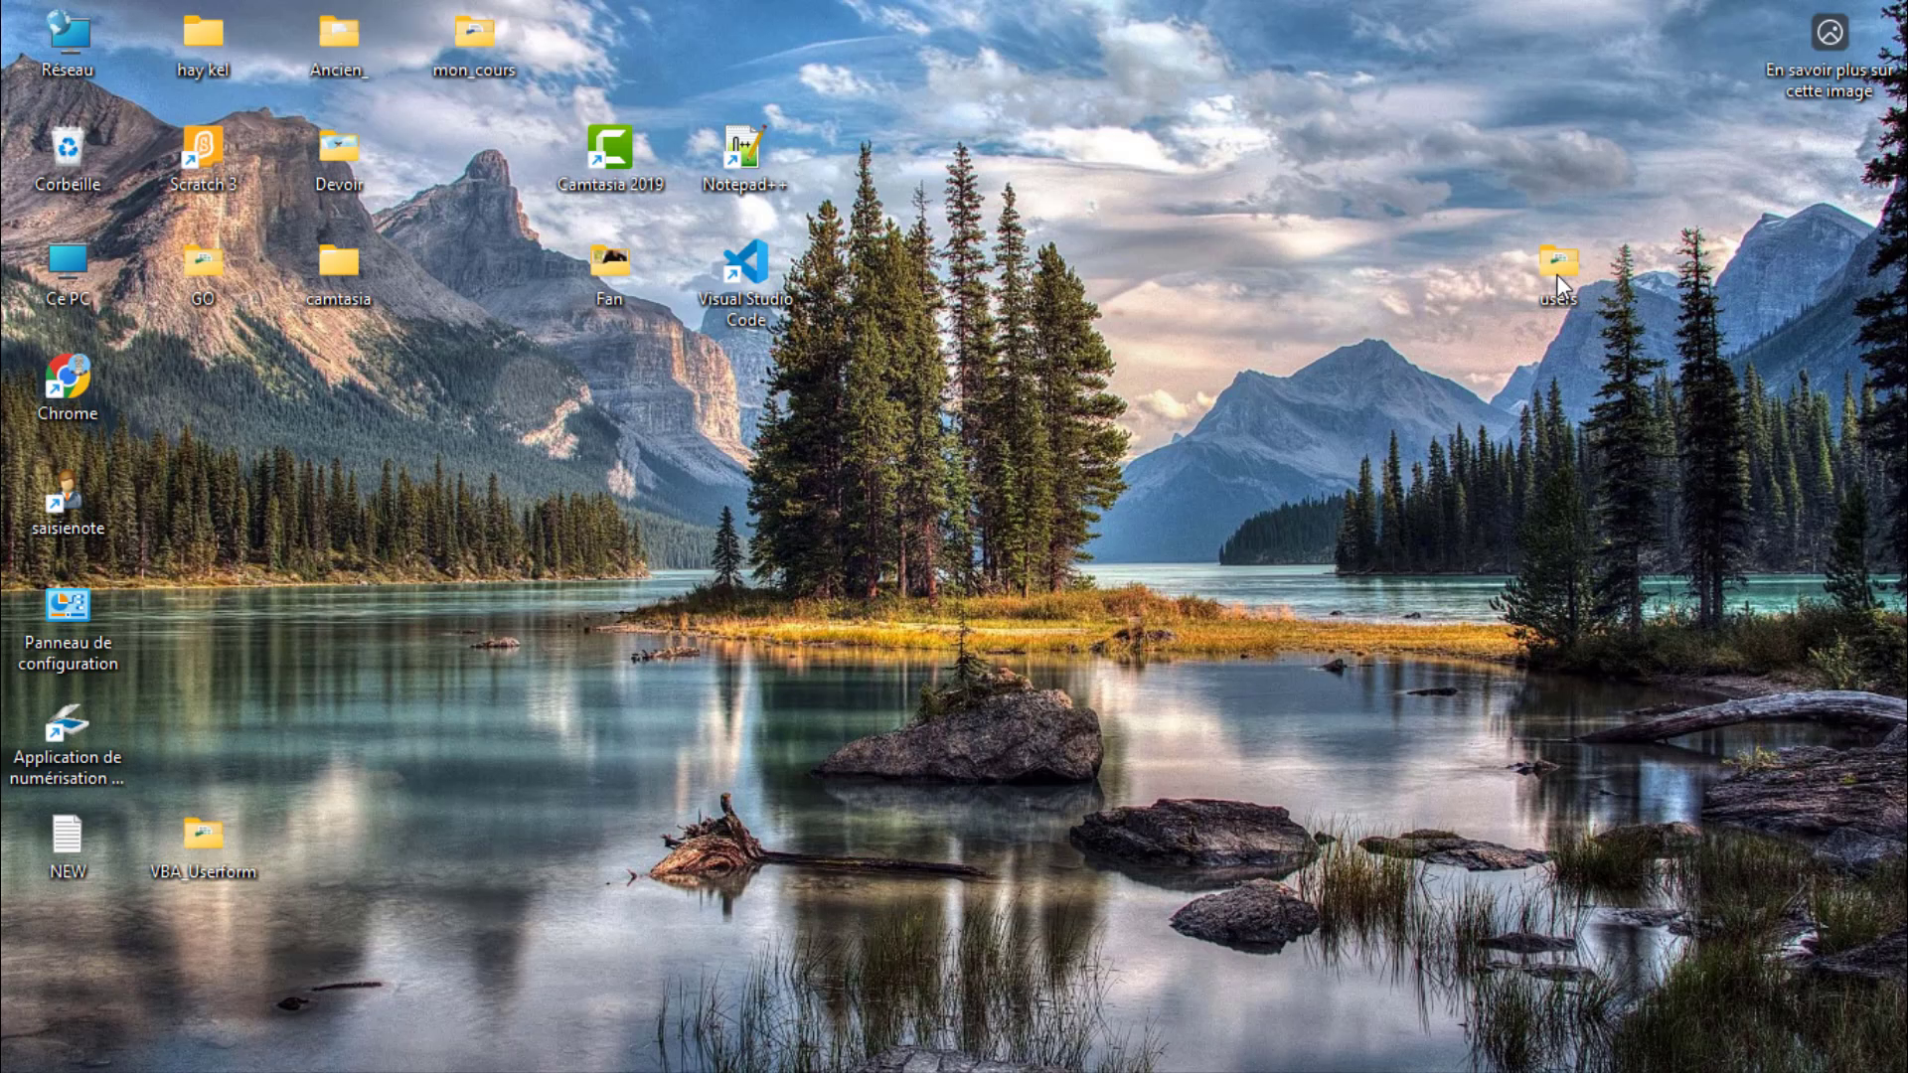
Launch login.xlsm from the desktop users folder, reaching Excel's macro security warning.
double_click(1558, 262)
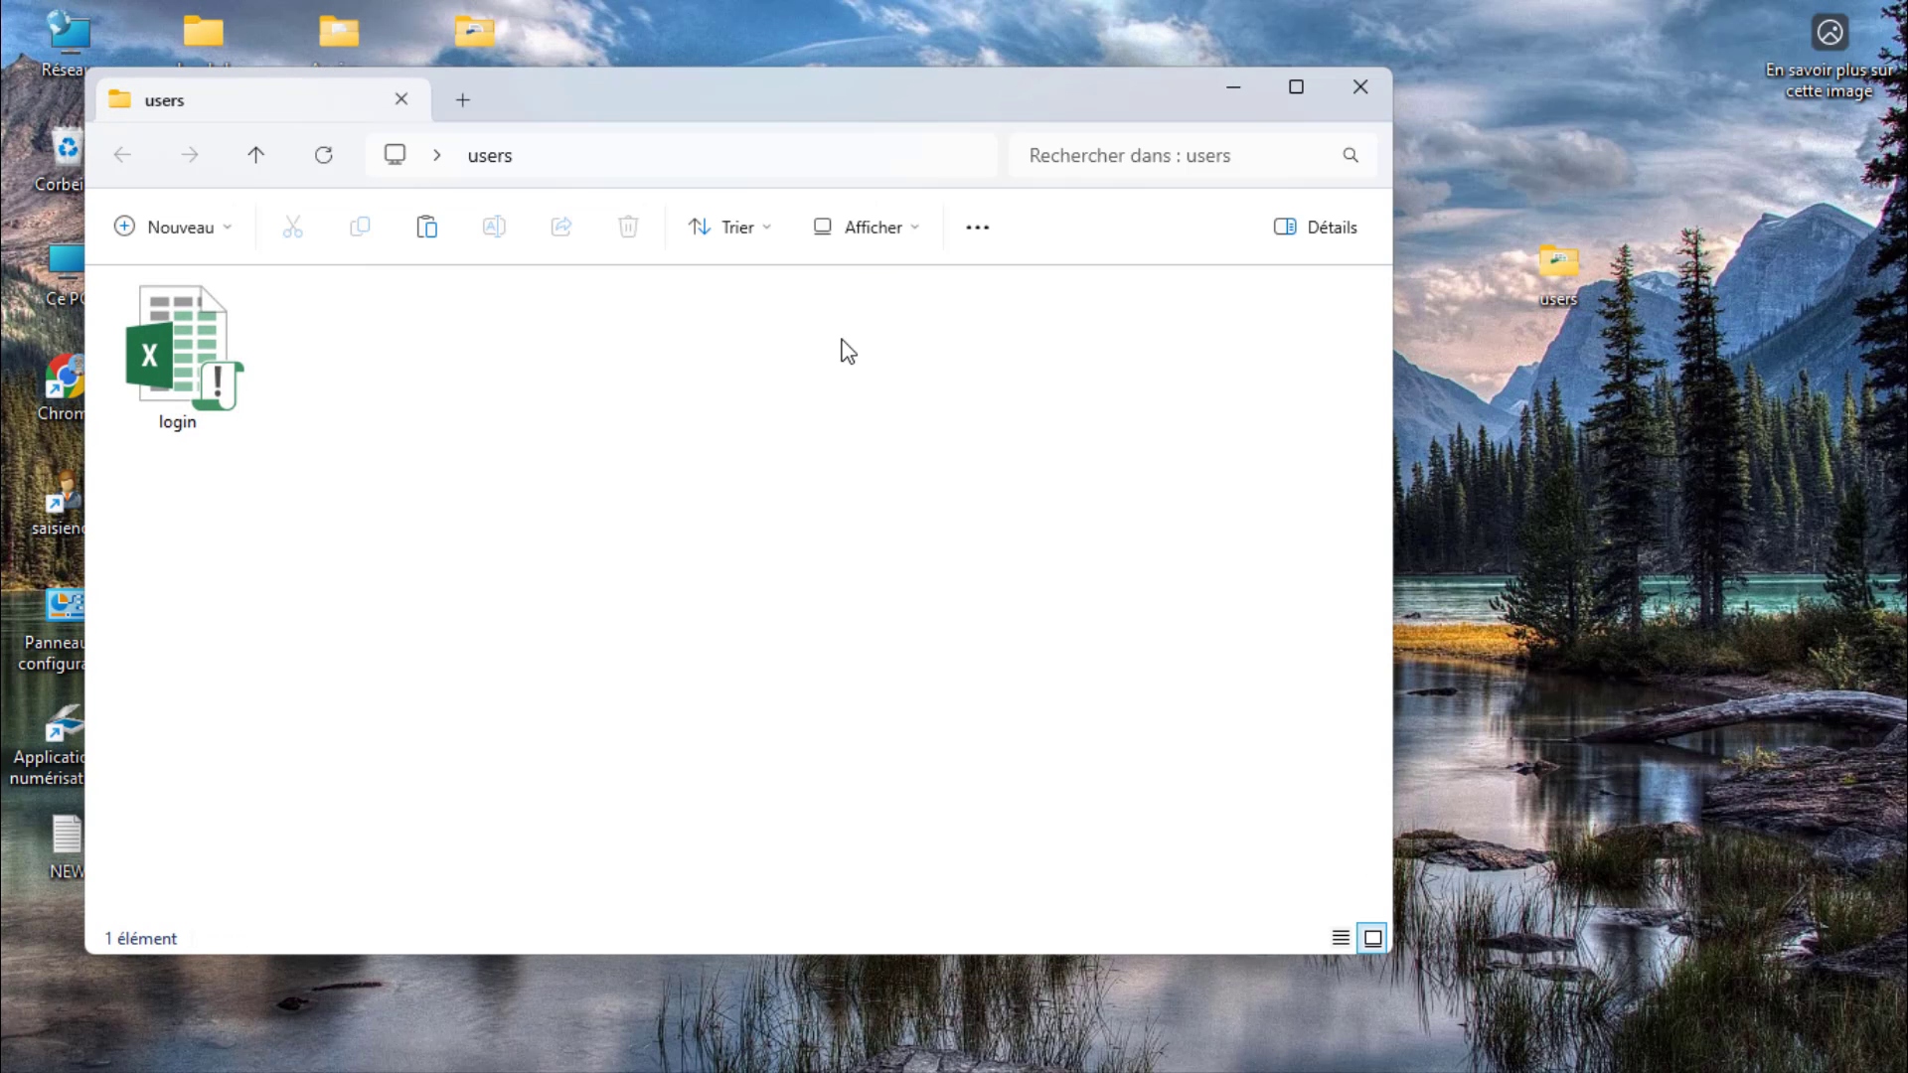
left_click(177, 353)
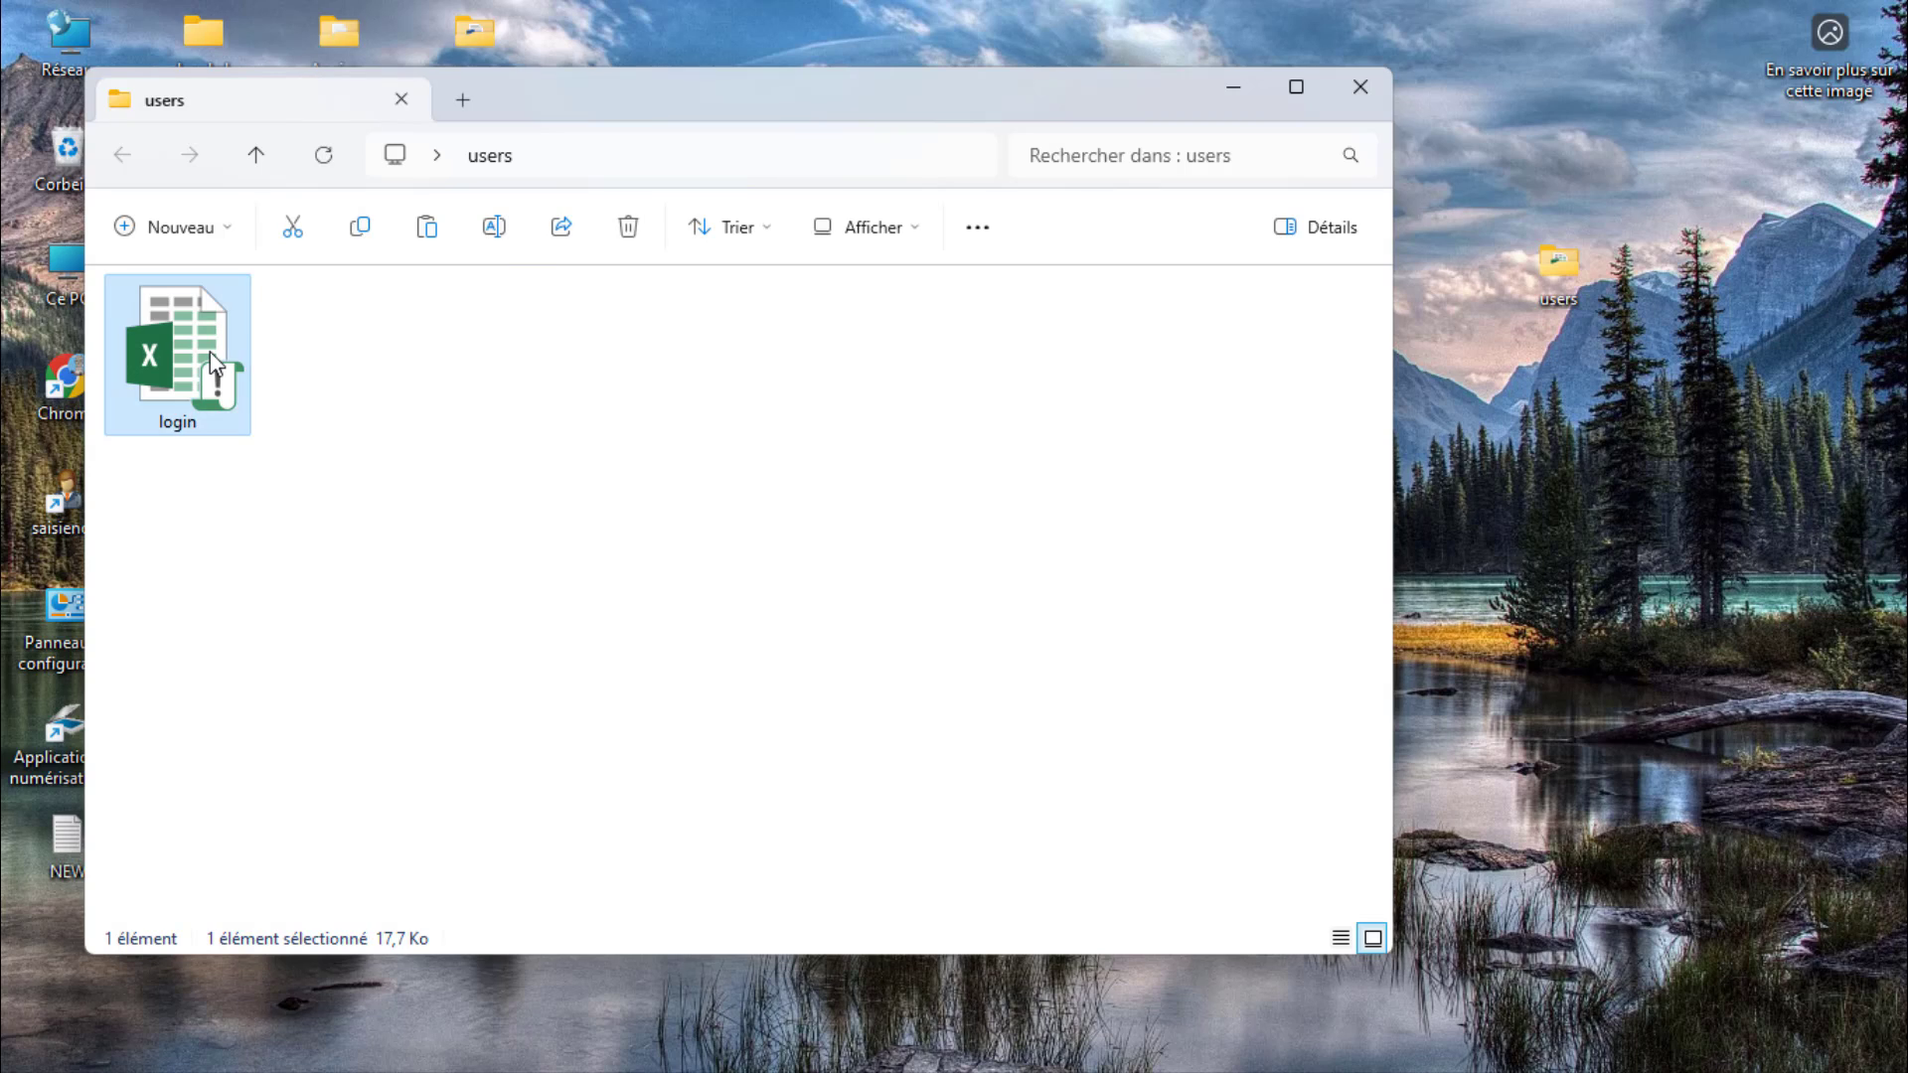
double_click(177, 340)
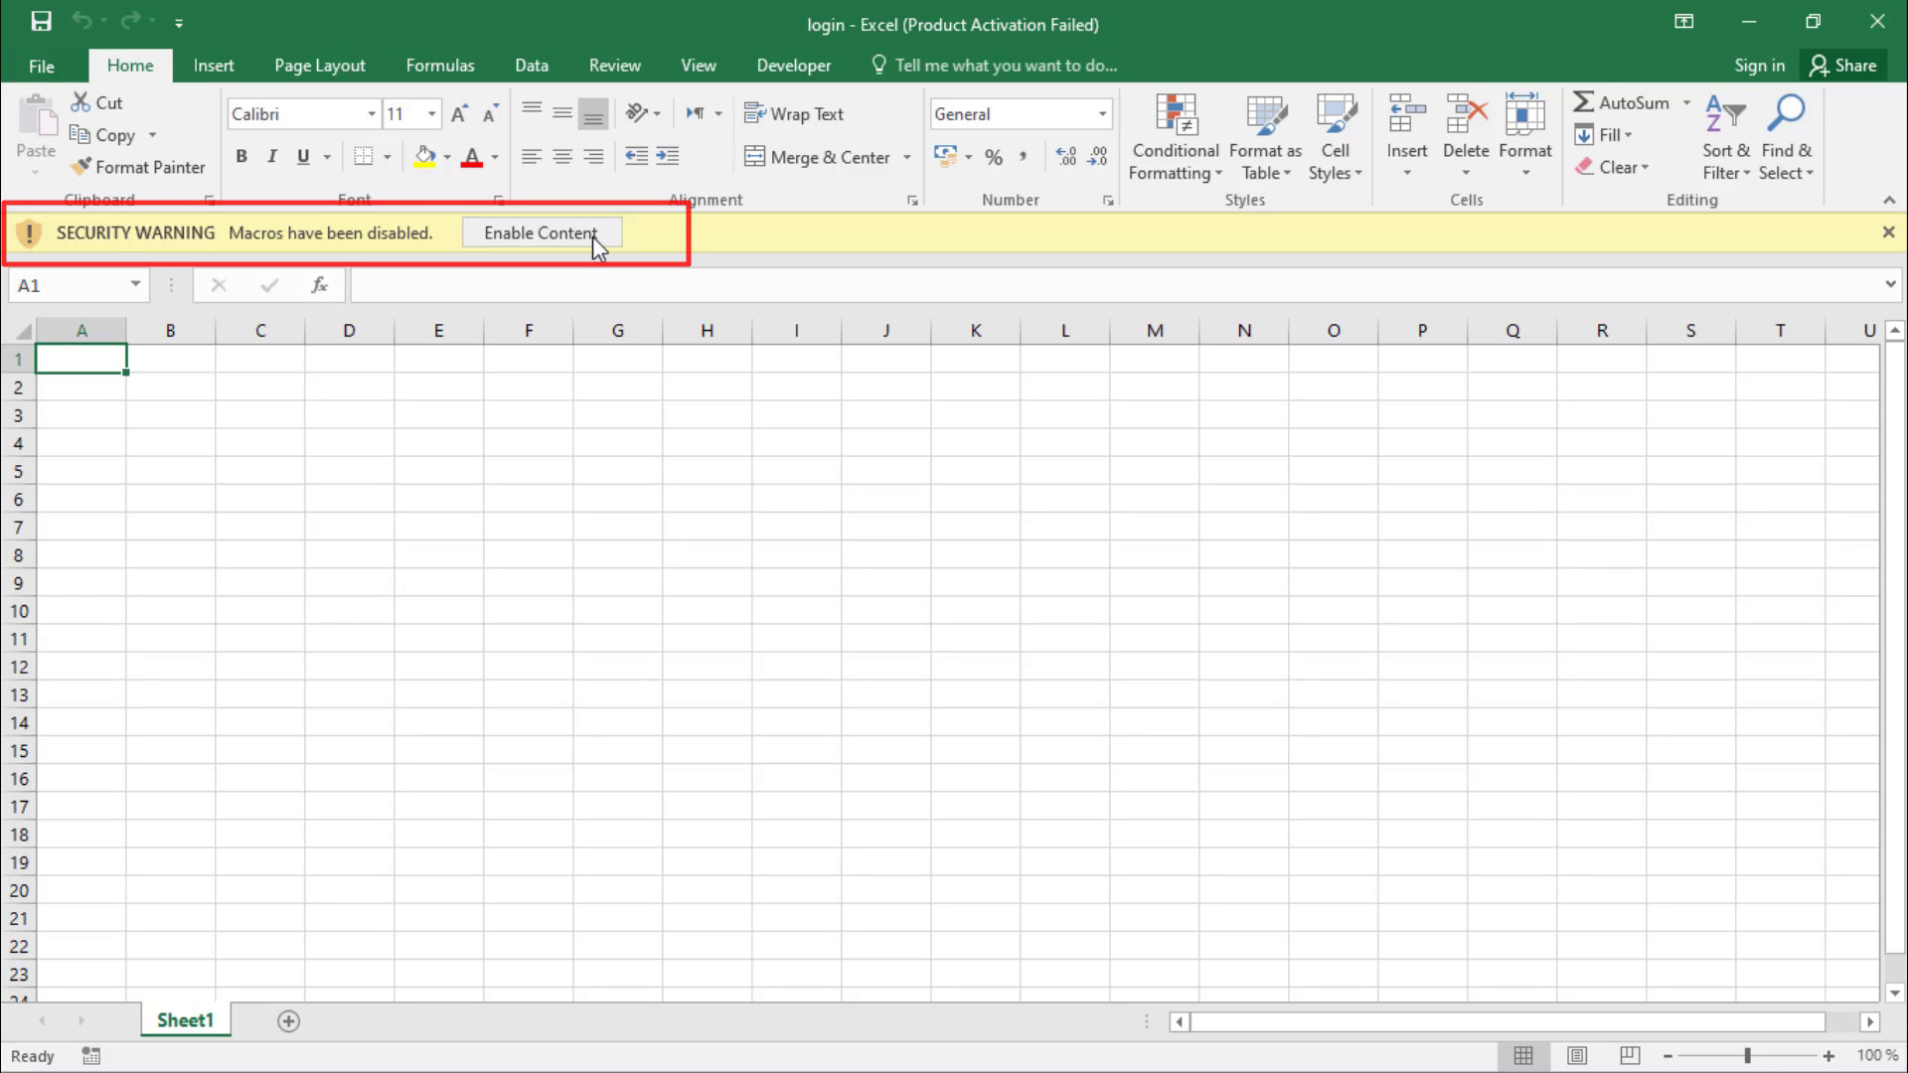
Enable the workbook's content and reach Macro Security from the Developer tab.
left_click(539, 233)
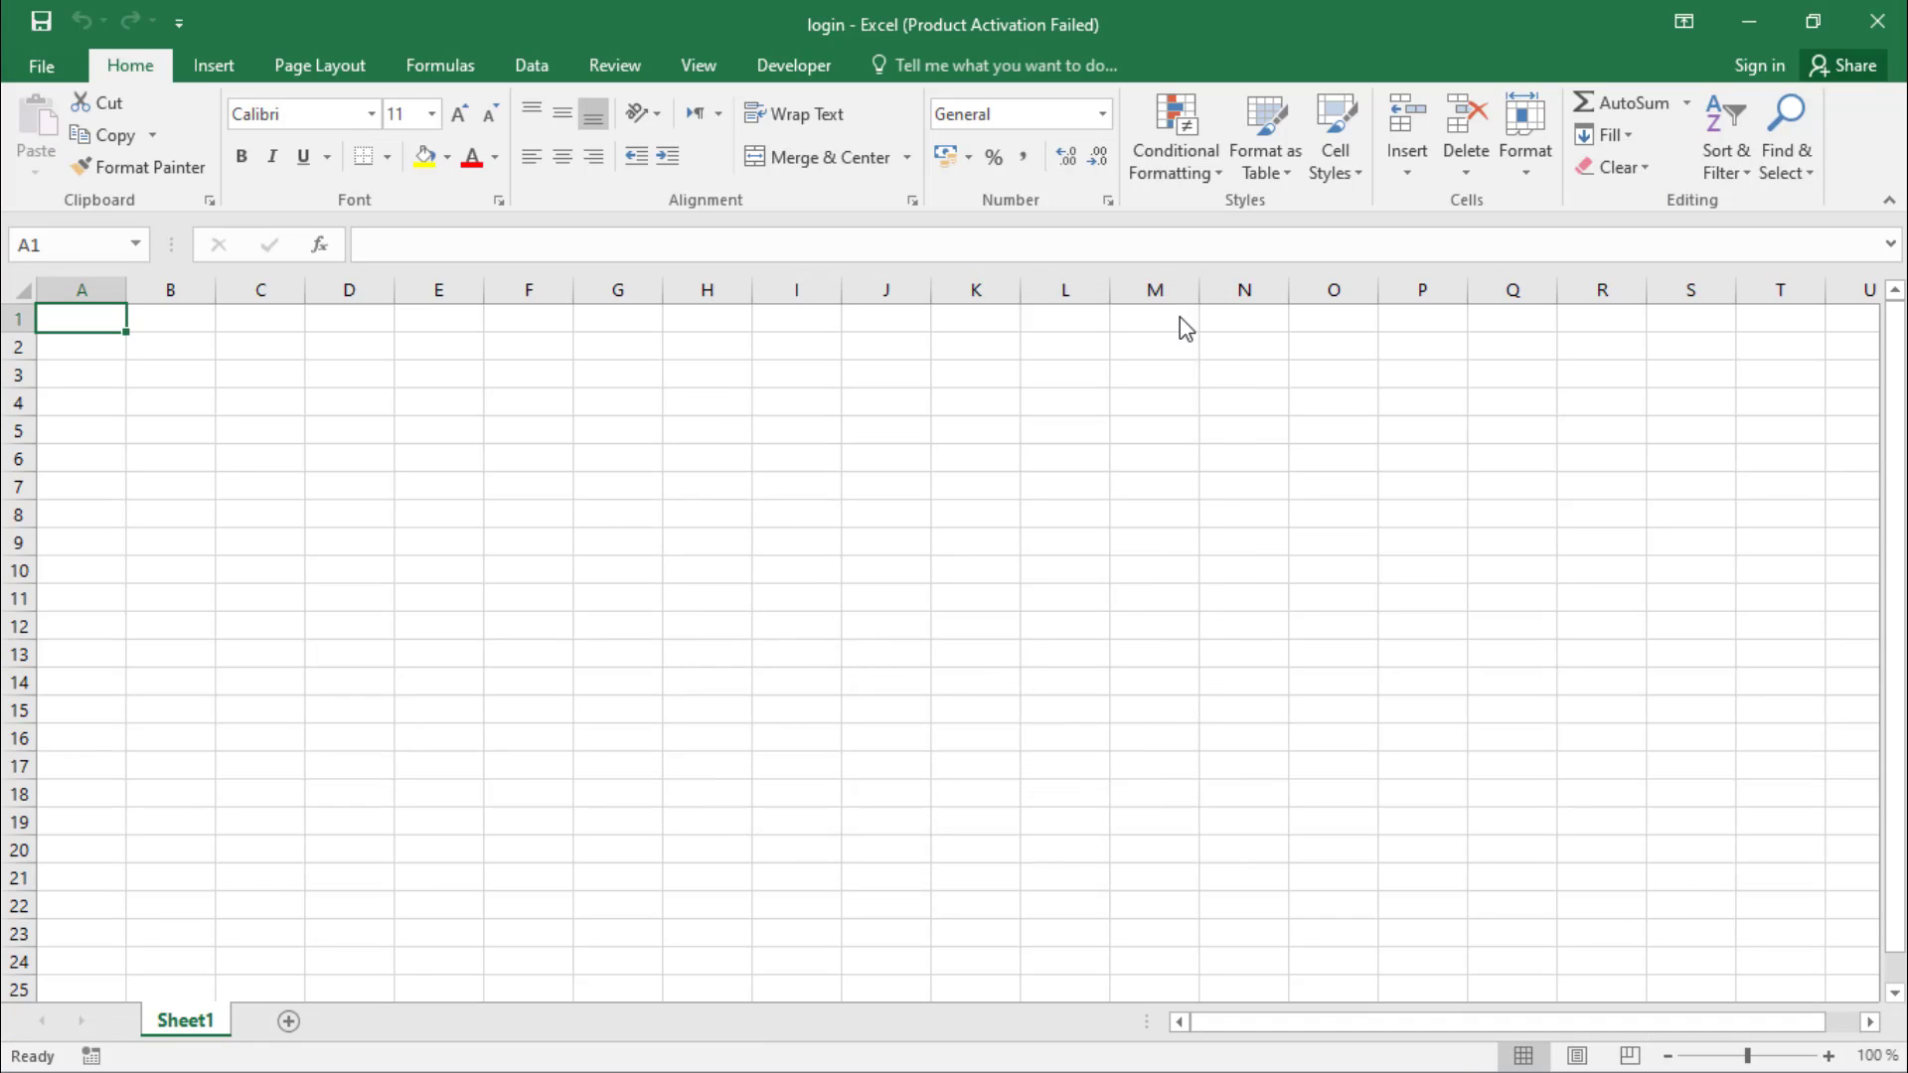
left_click(793, 64)
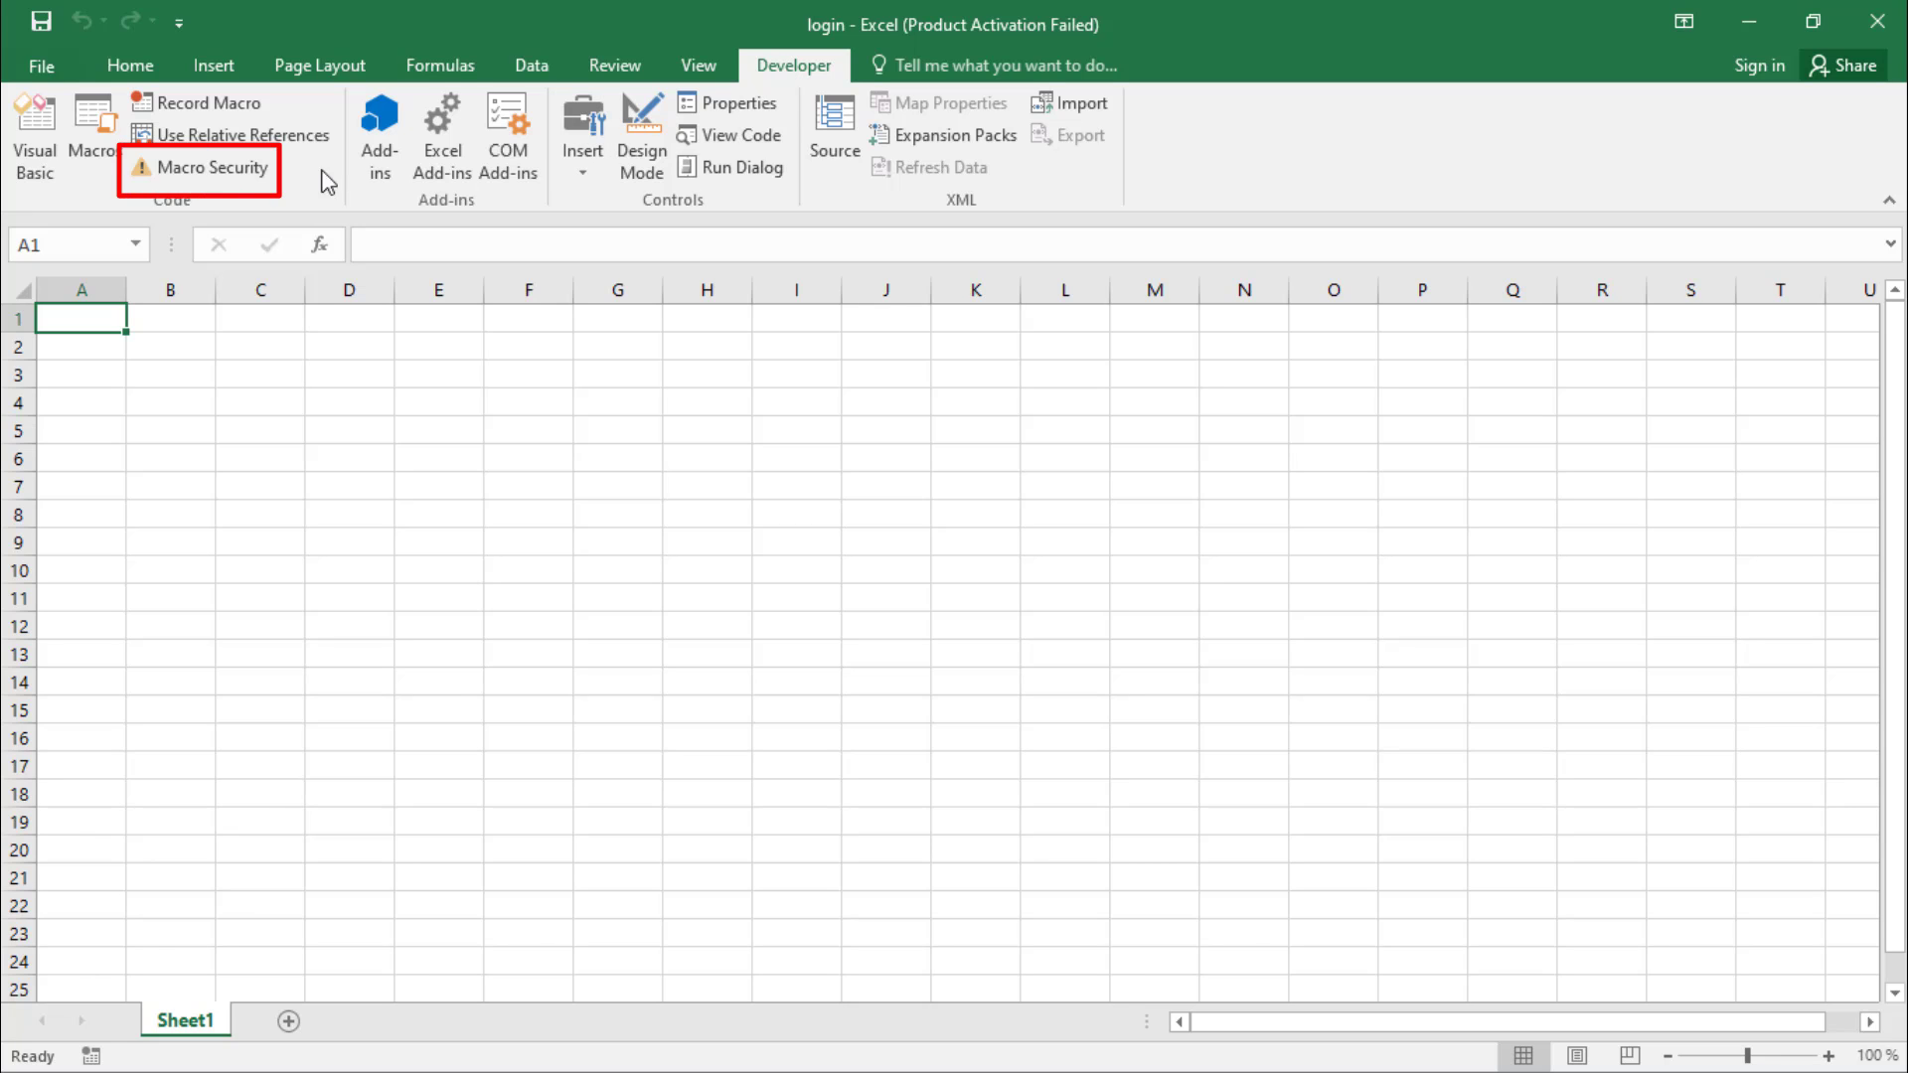
left_click(211, 167)
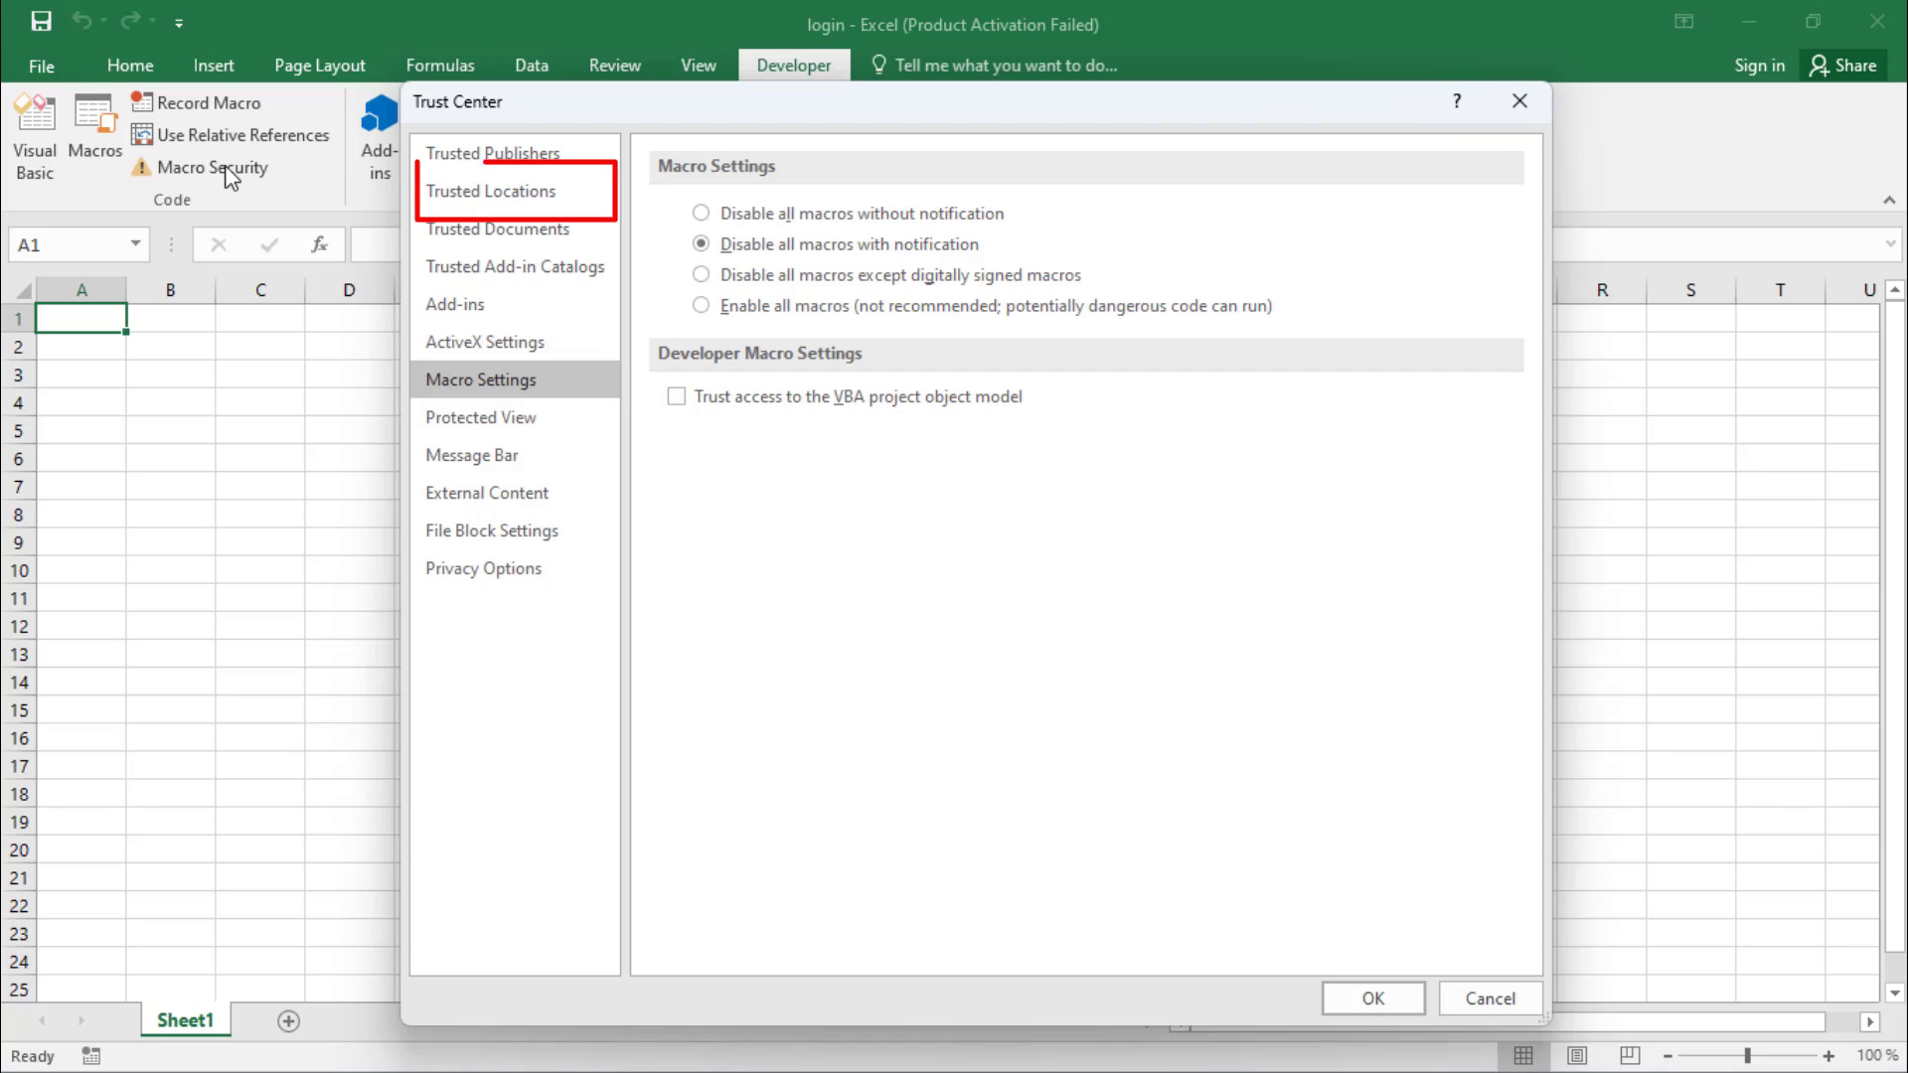
Add the desktop users folder path as a new Trusted Location in Trust Center.
left_click(489, 191)
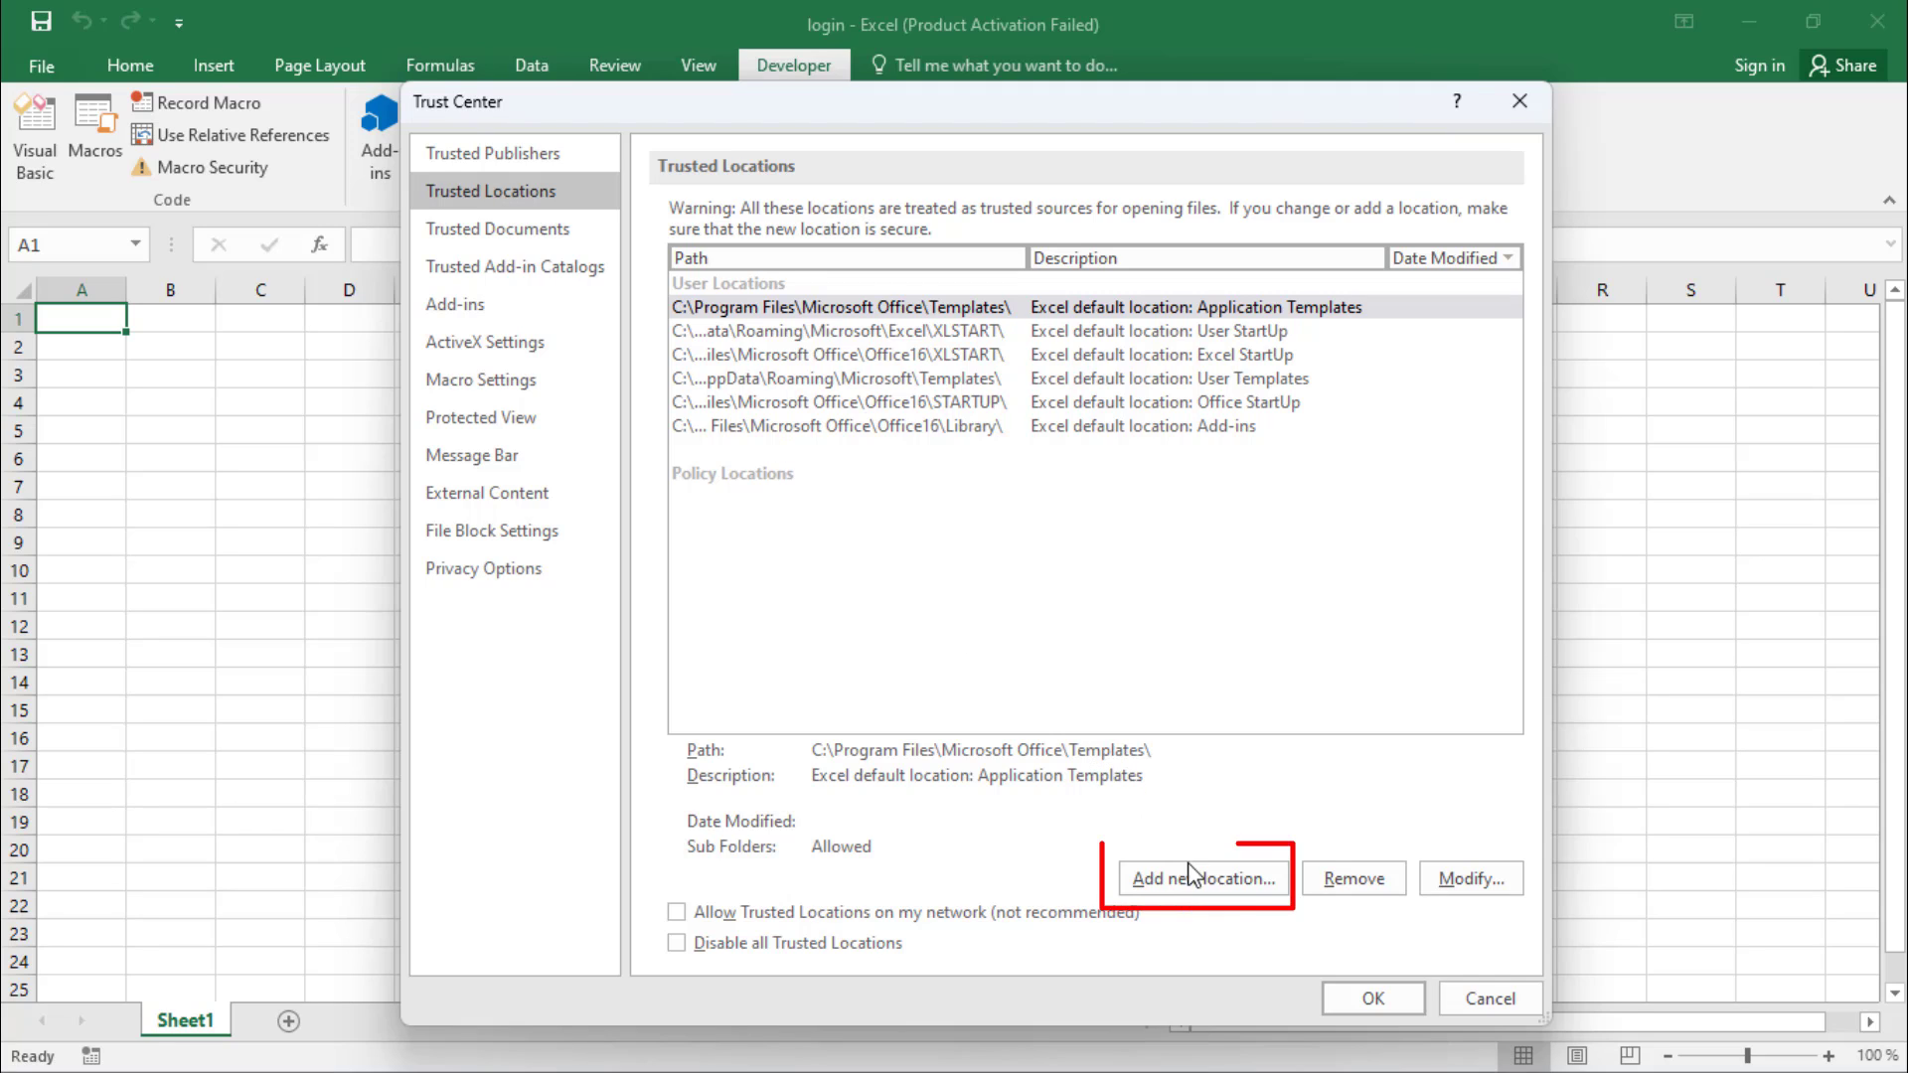
left_click(1200, 876)
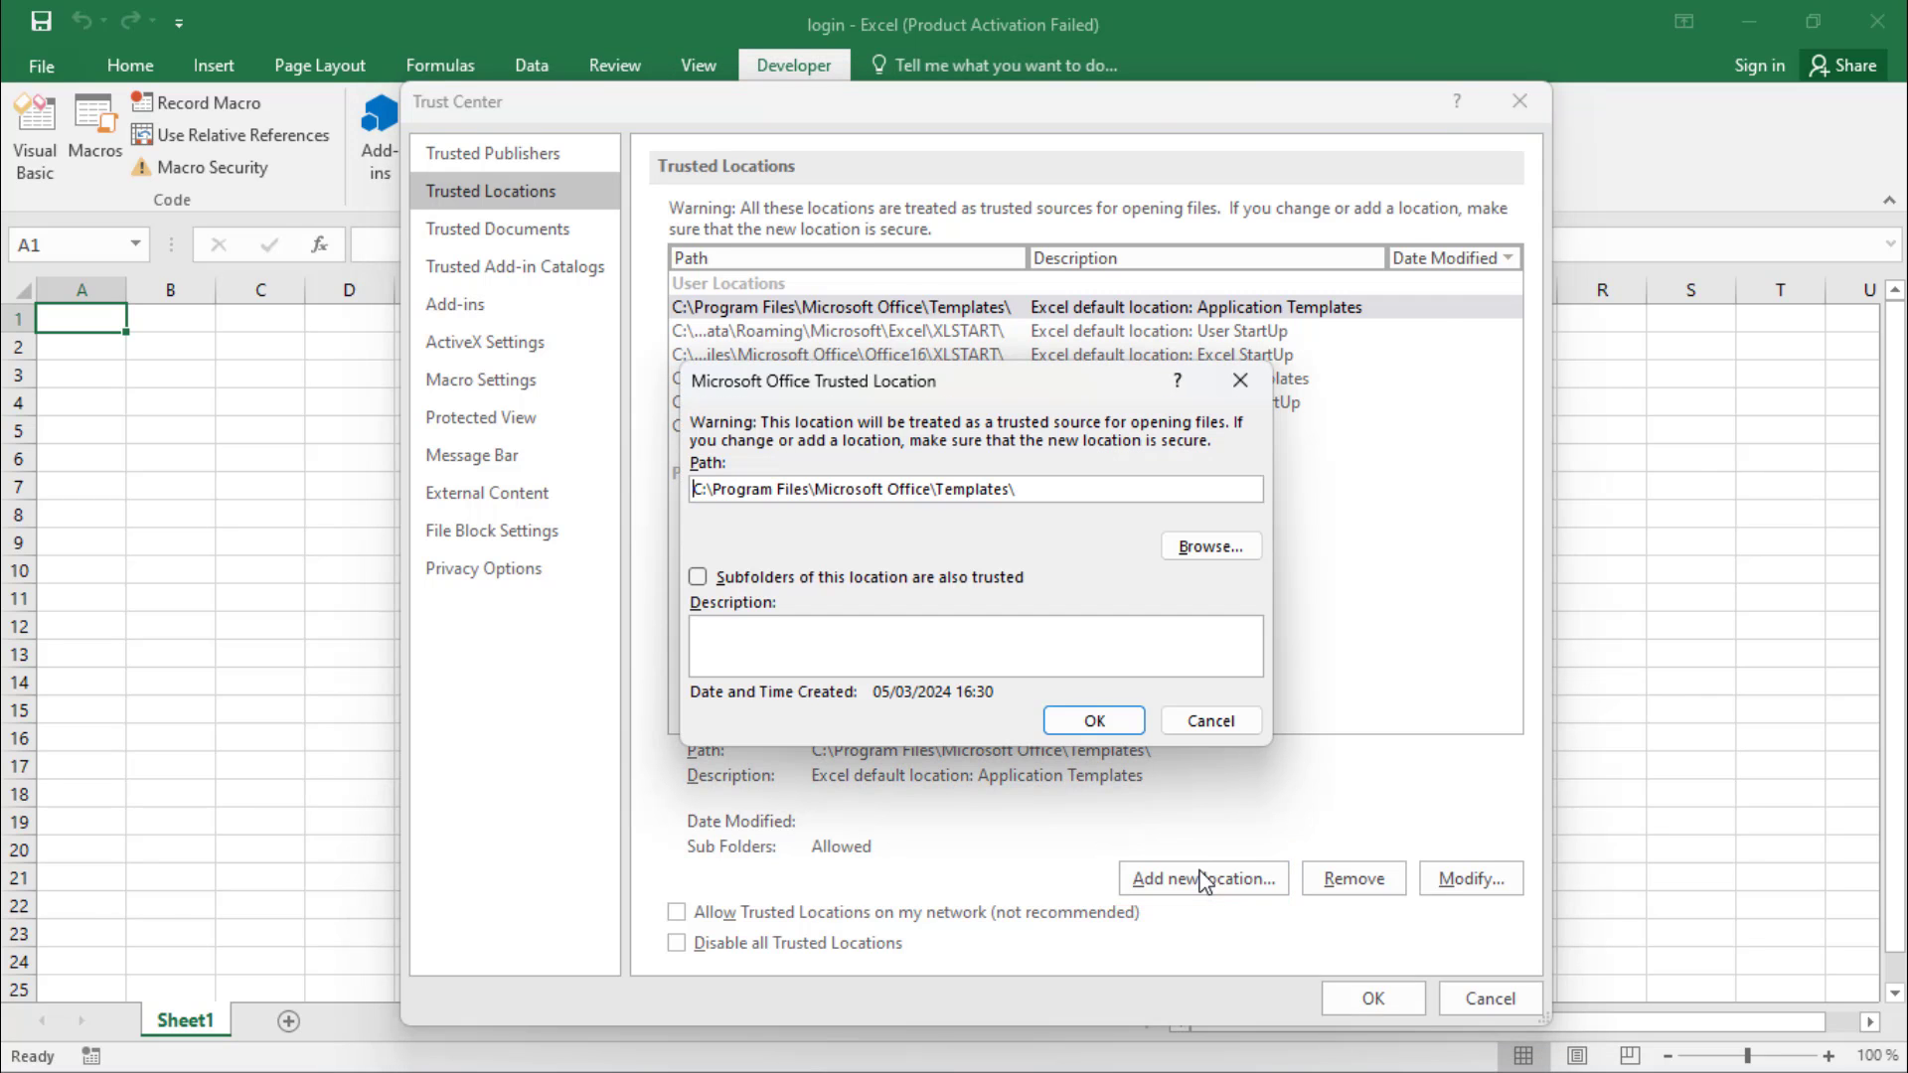
left_click(1210, 544)
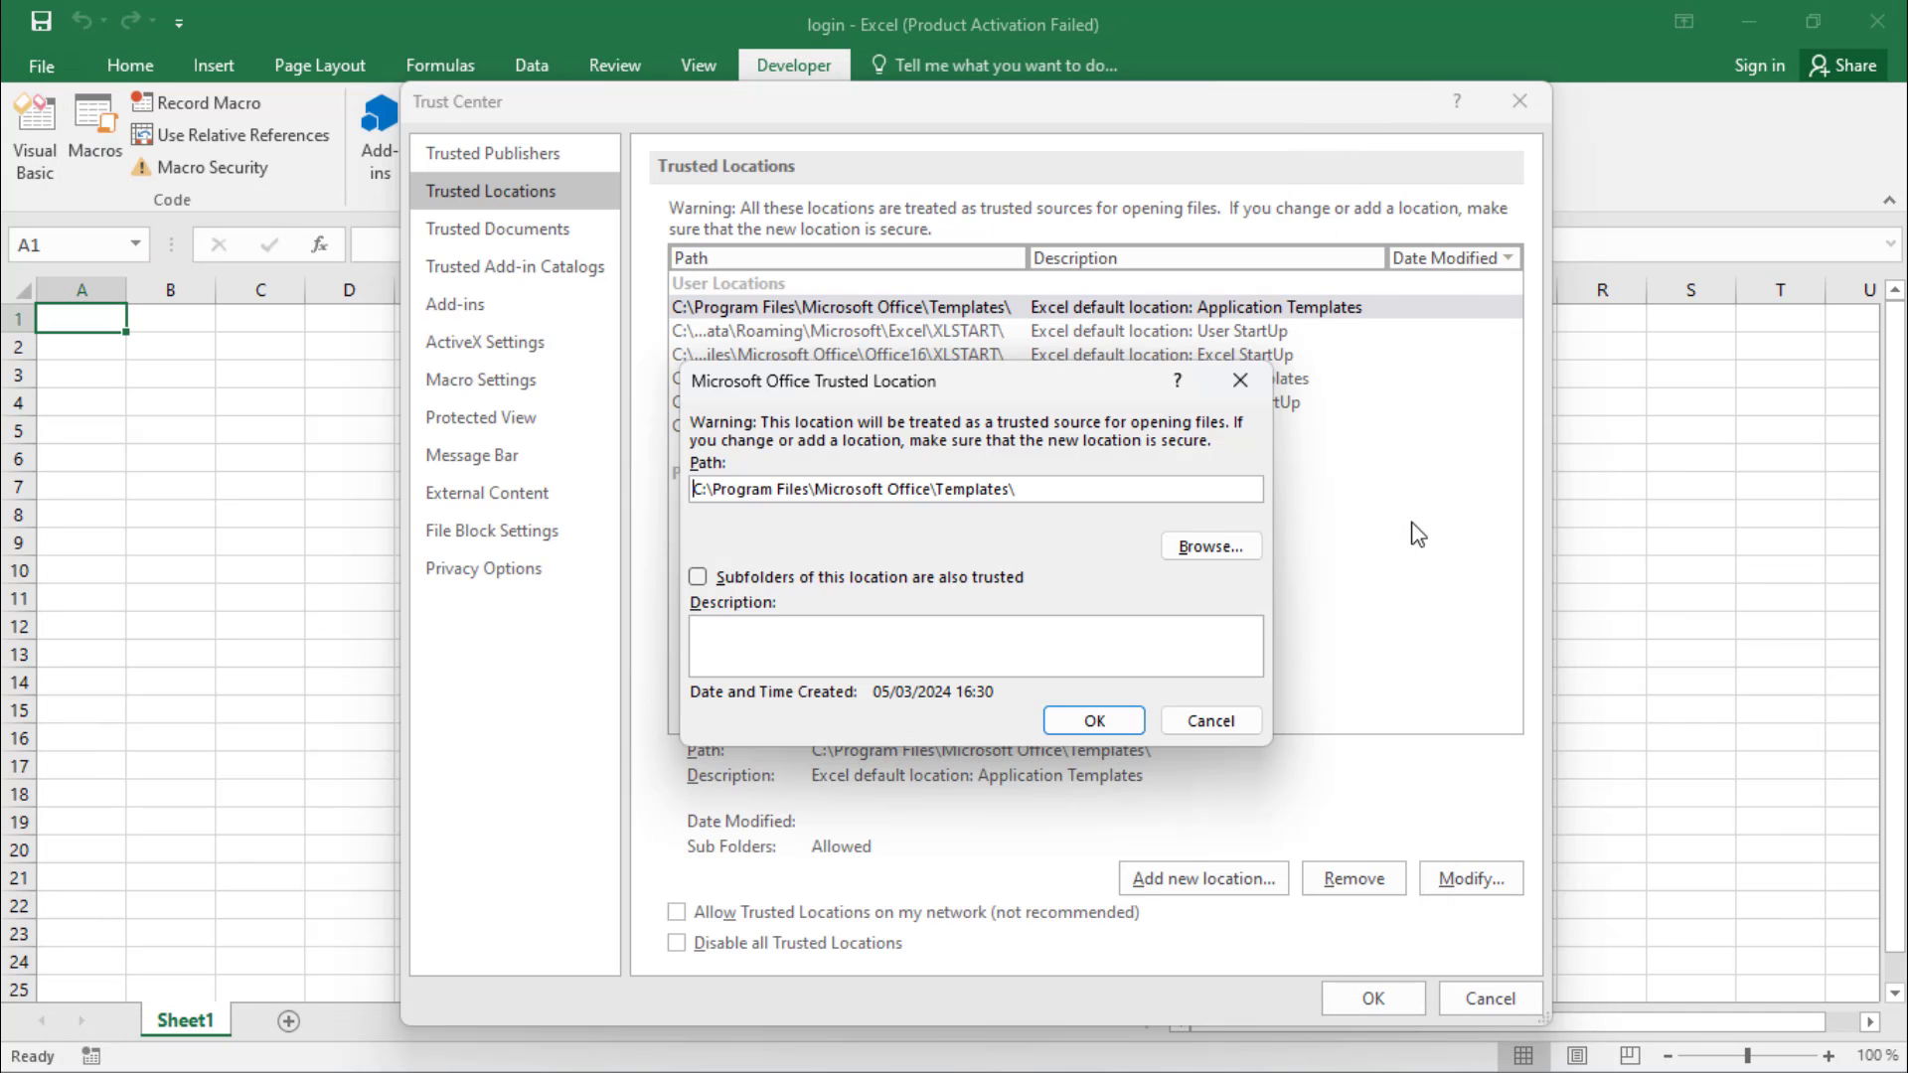
triple_click(853, 489)
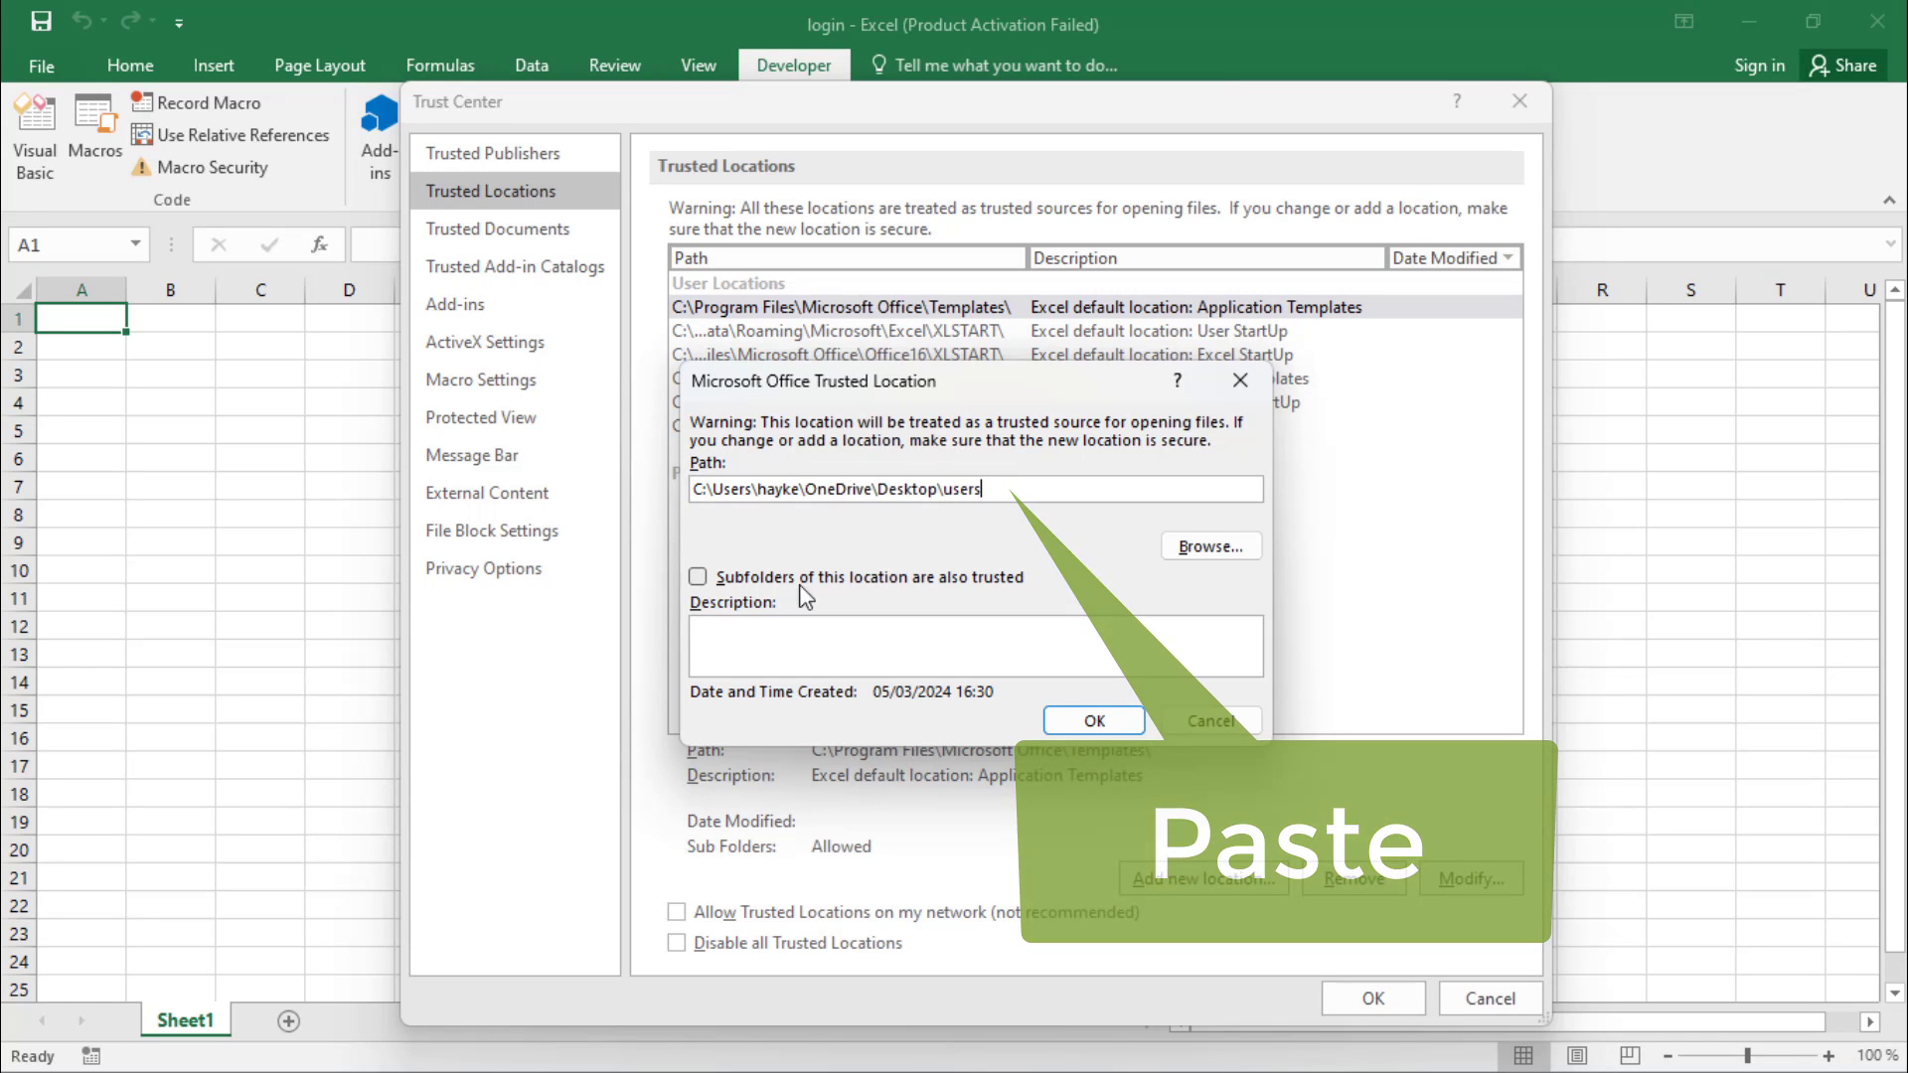
left_click(1091, 719)
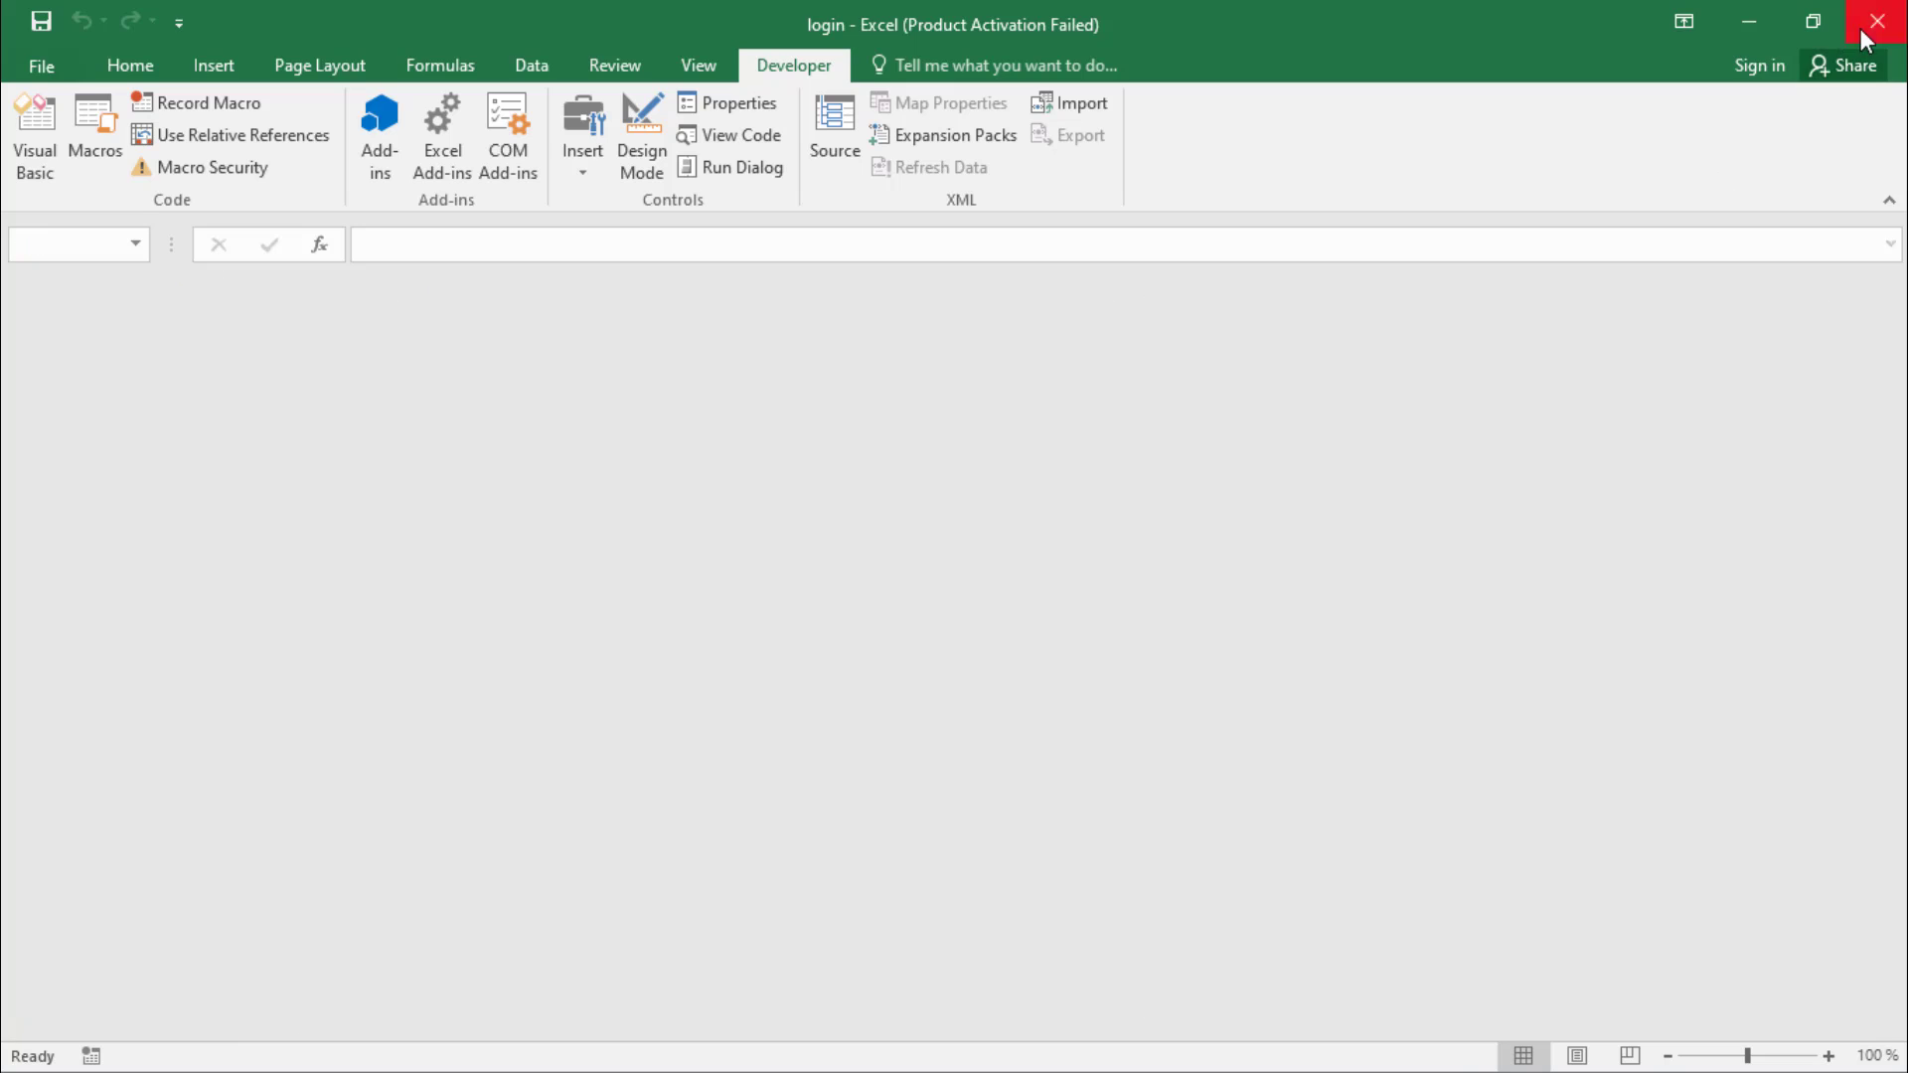
Quit Excel, relaunch login.xlsm so only the login form shows, then close it to reveal Excel.
left_click(1872, 22)
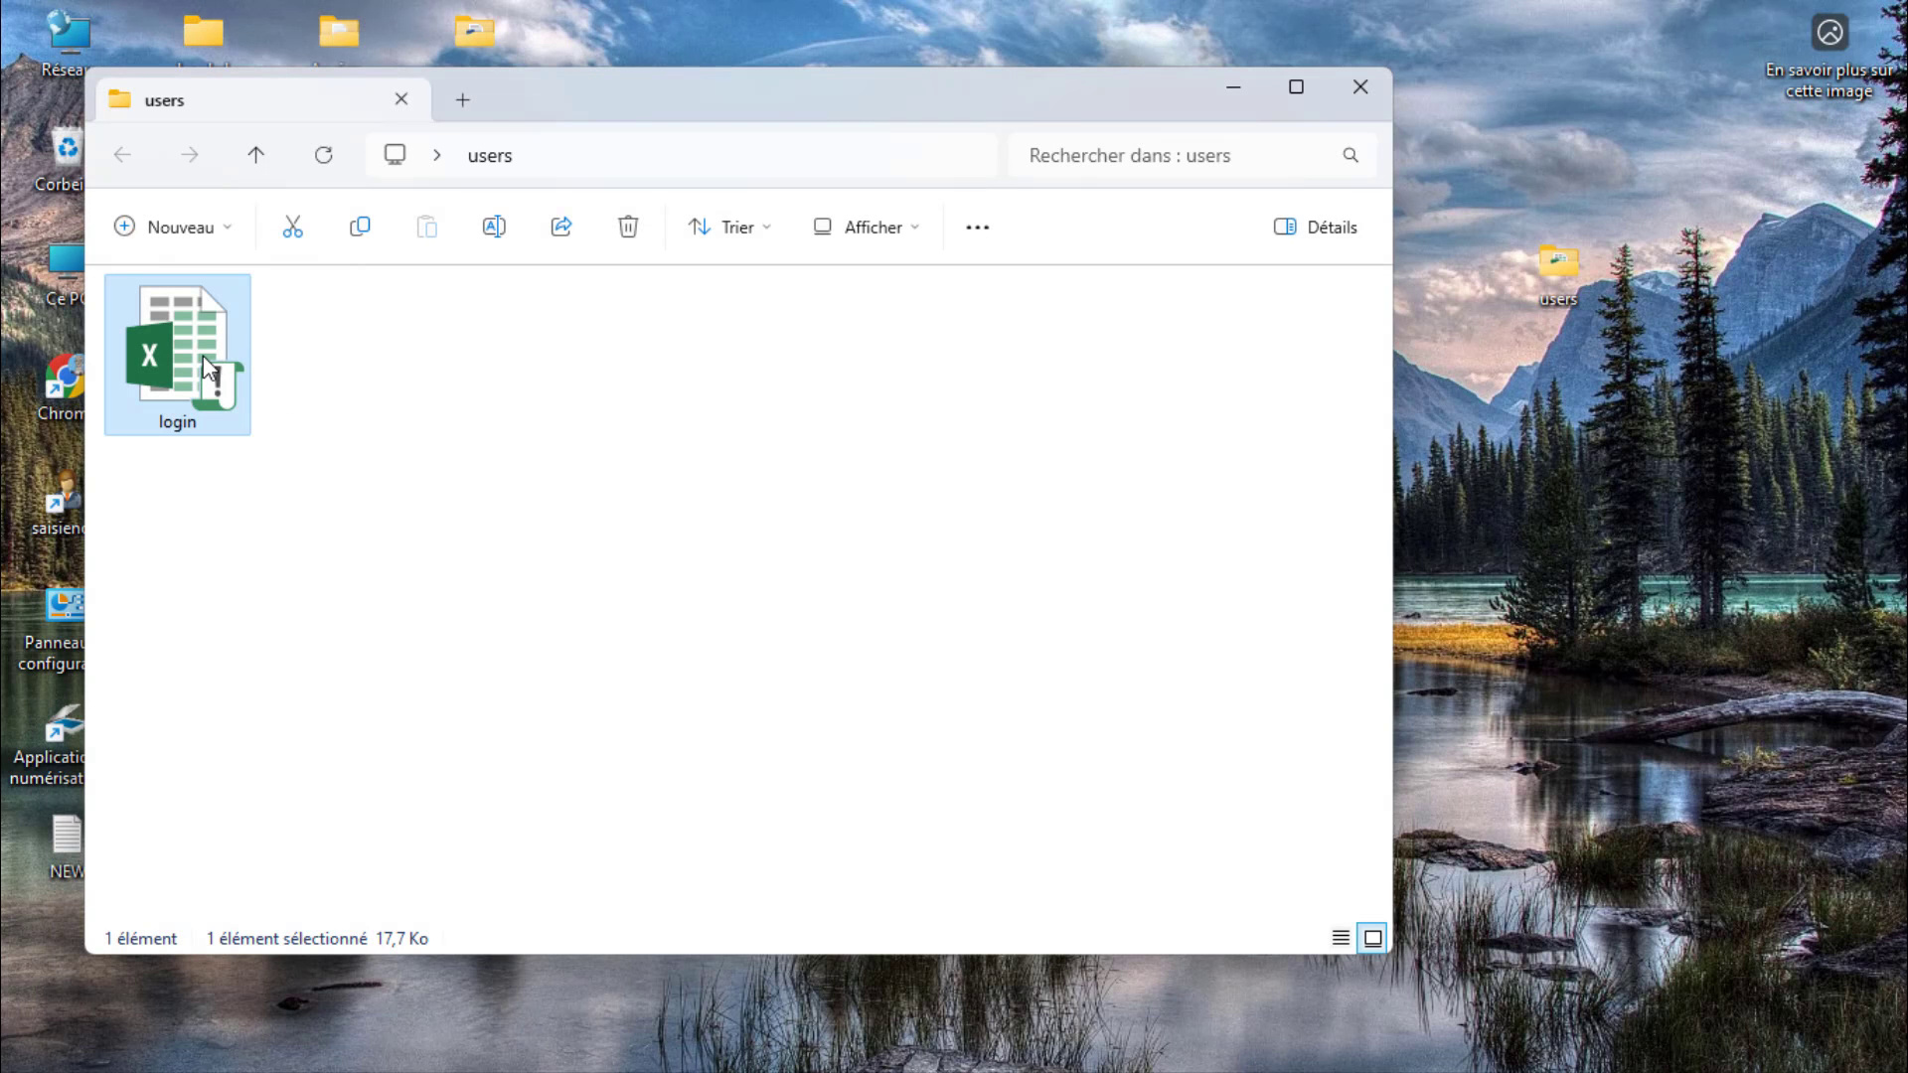
double_click(177, 353)
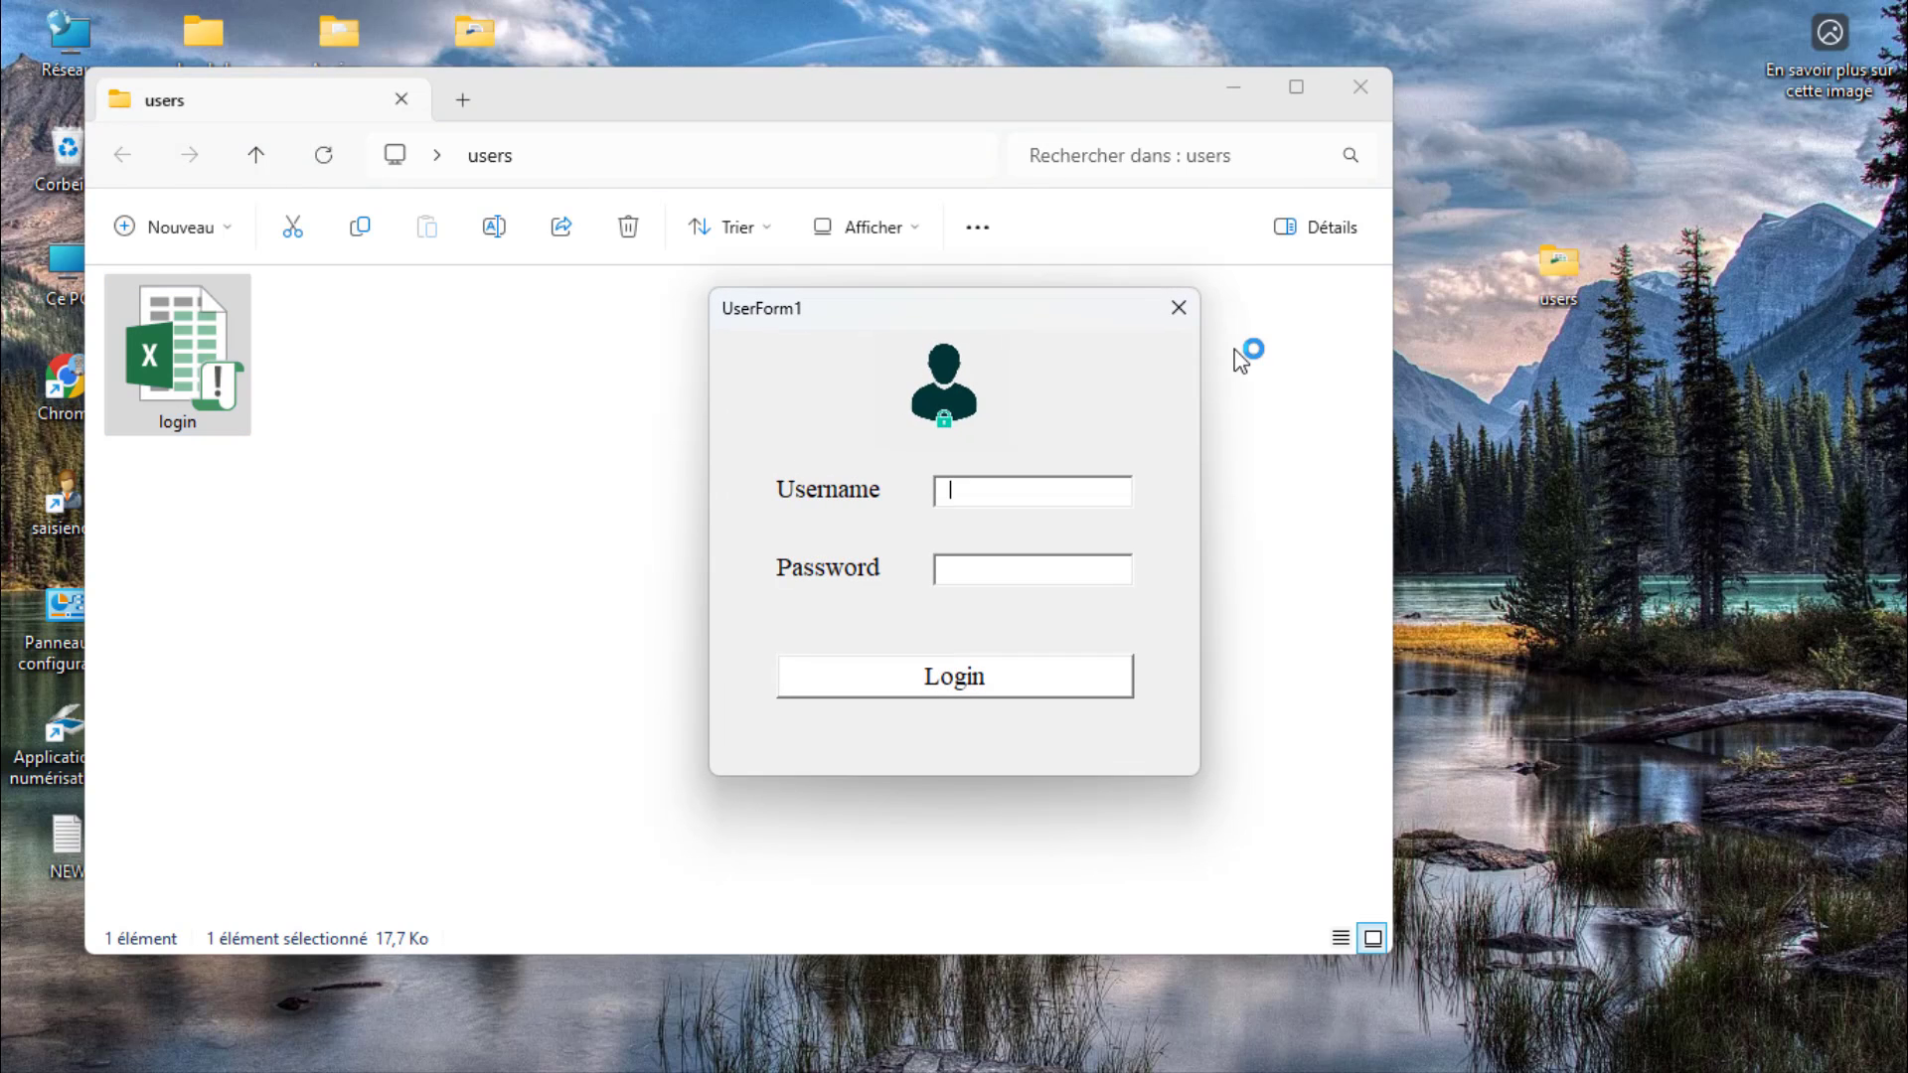
left_click(1175, 306)
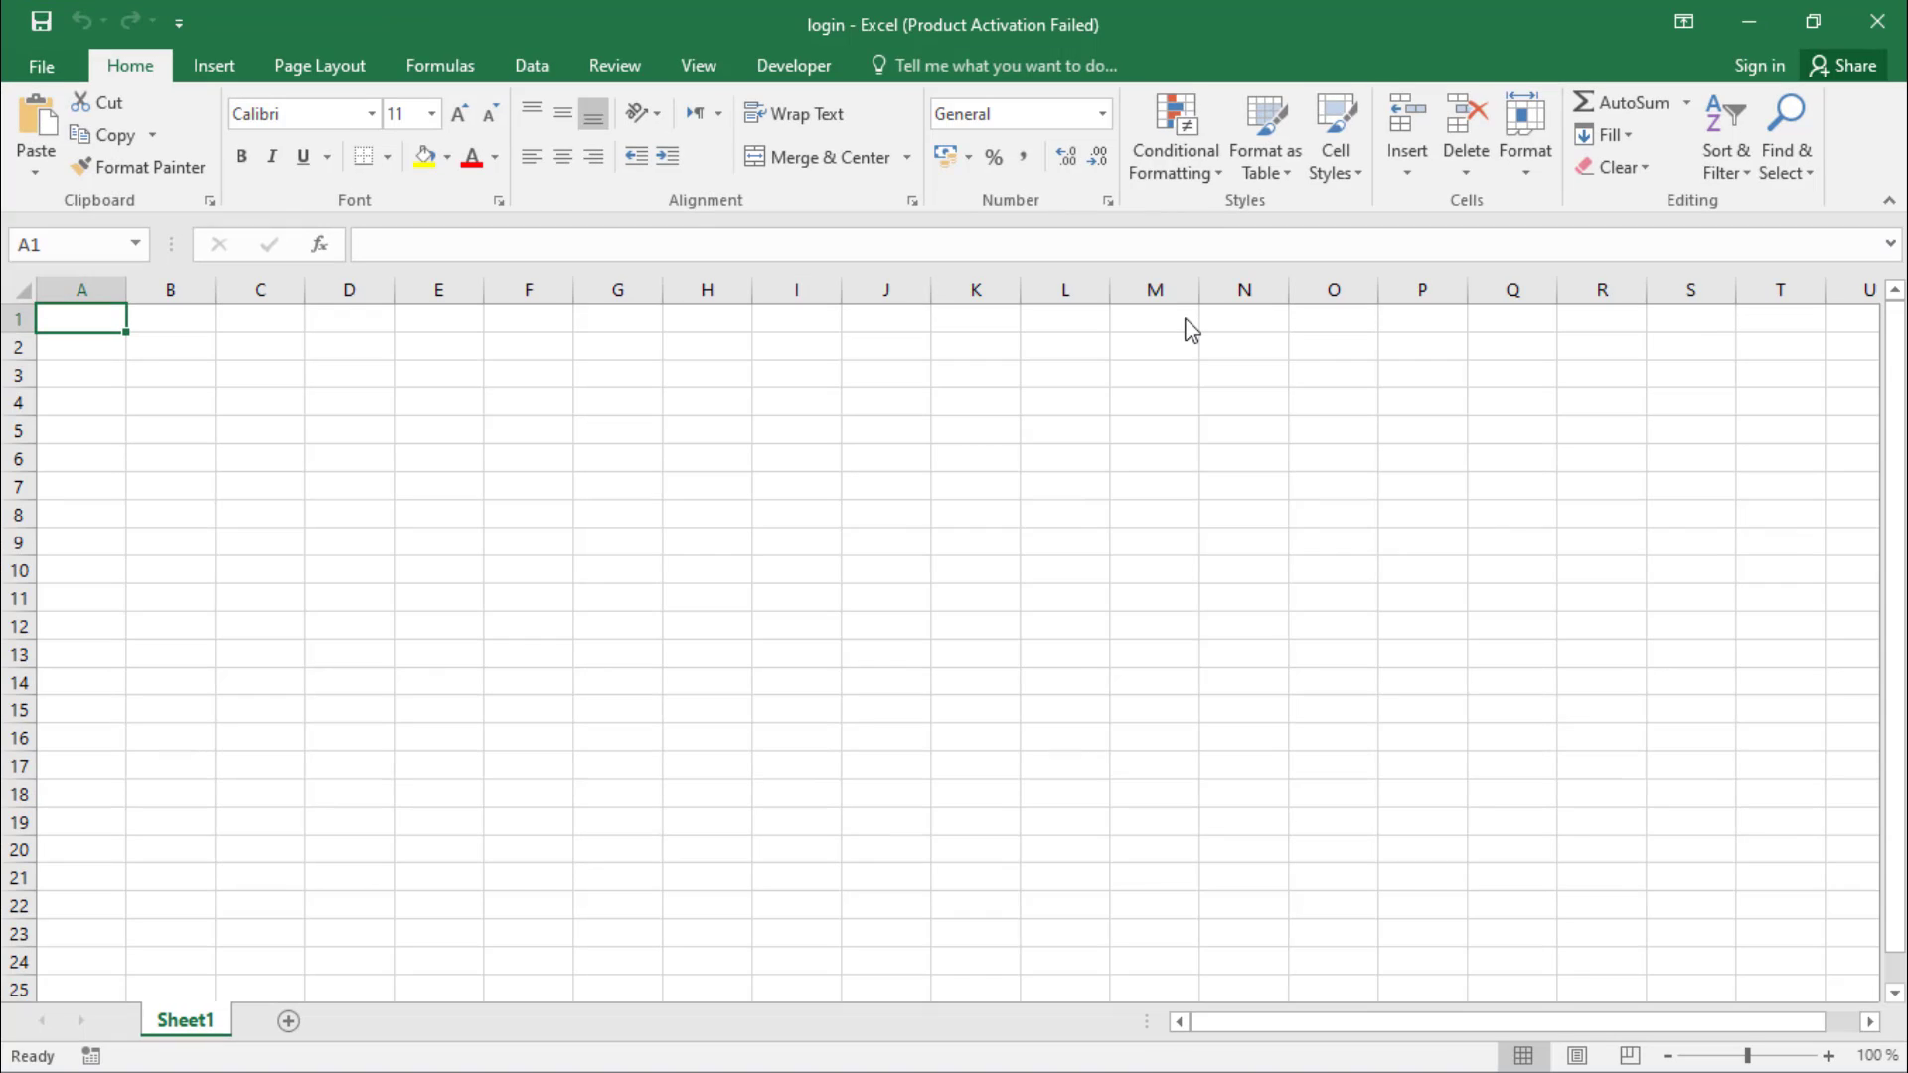